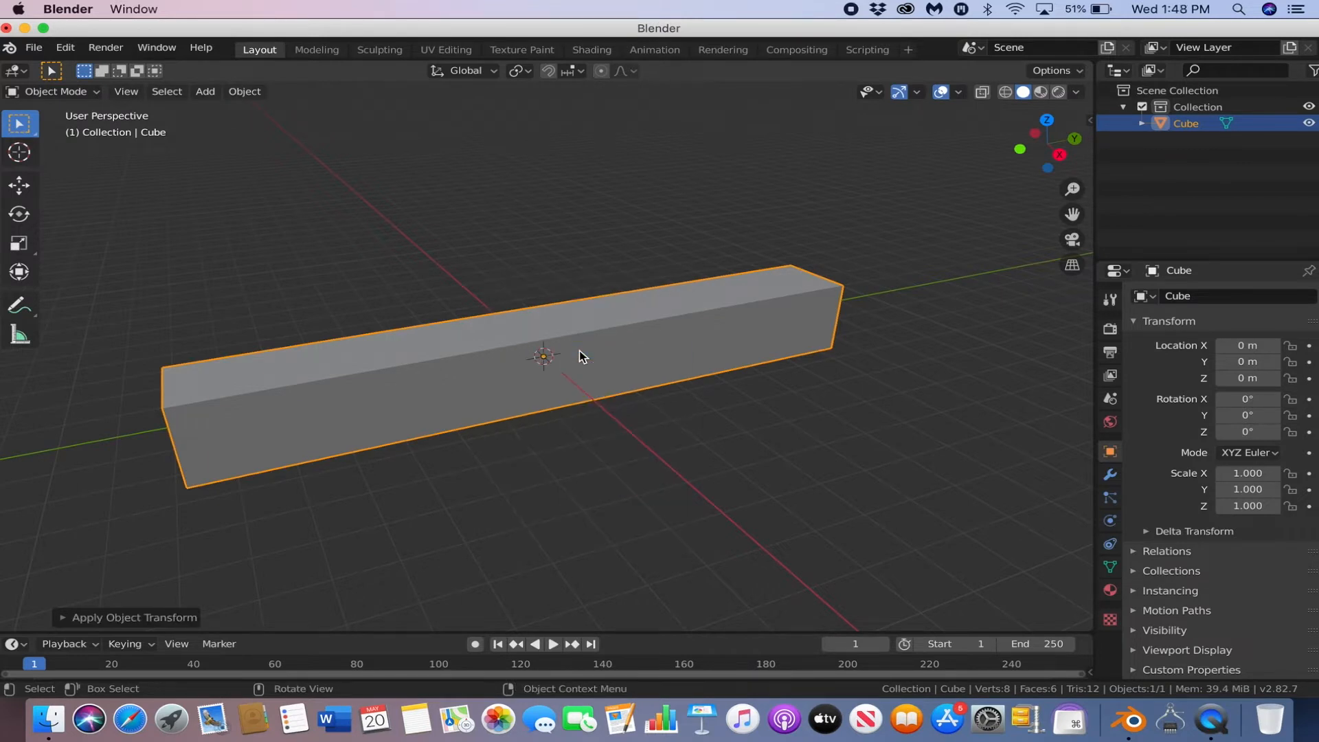
Step: Apply the bar's scale, delete its end faces, and add loop cuts along its length
key(Tab)
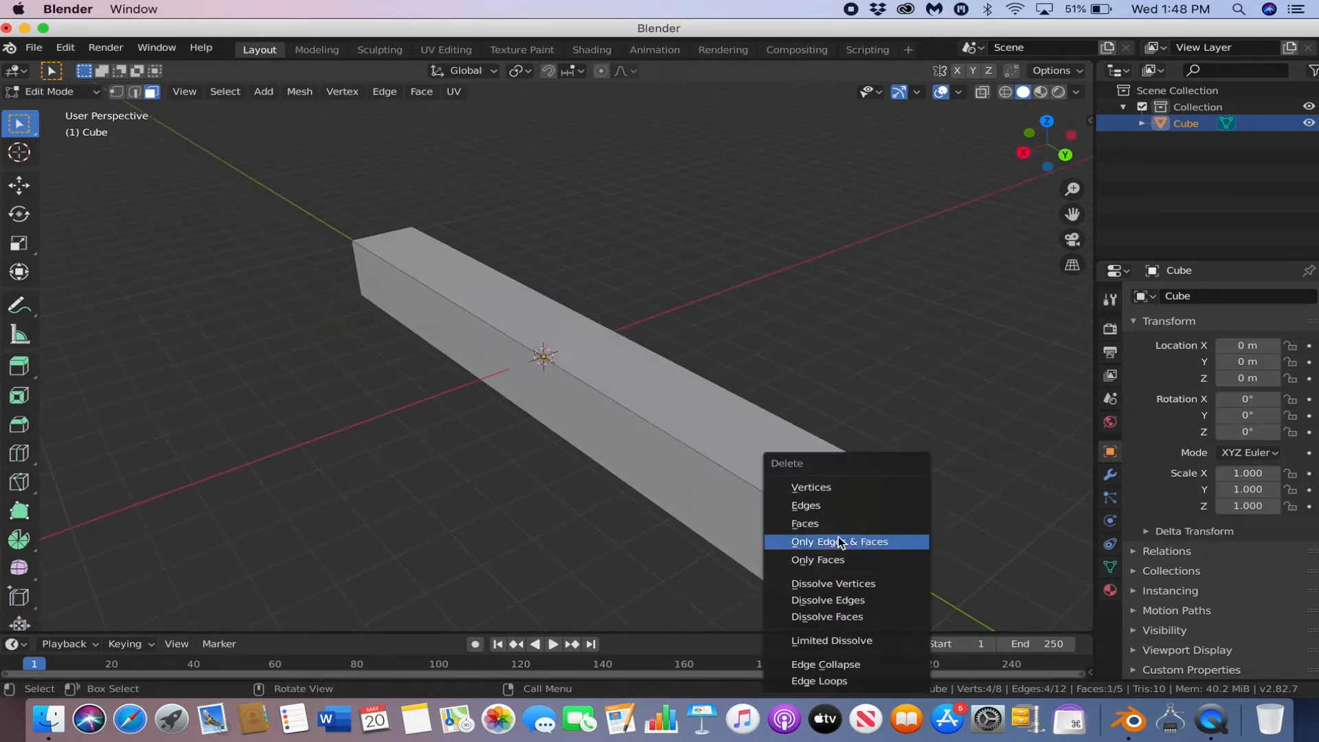
click(839, 542)
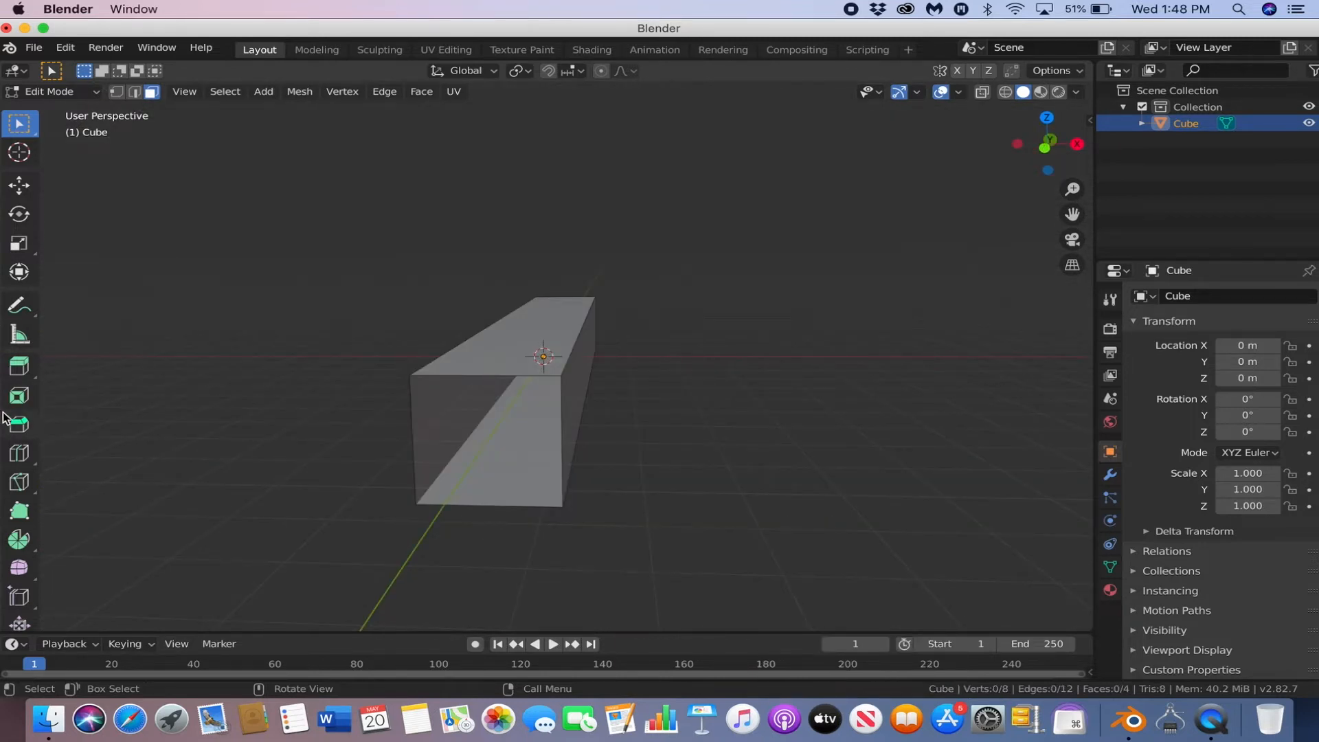
click(18, 452)
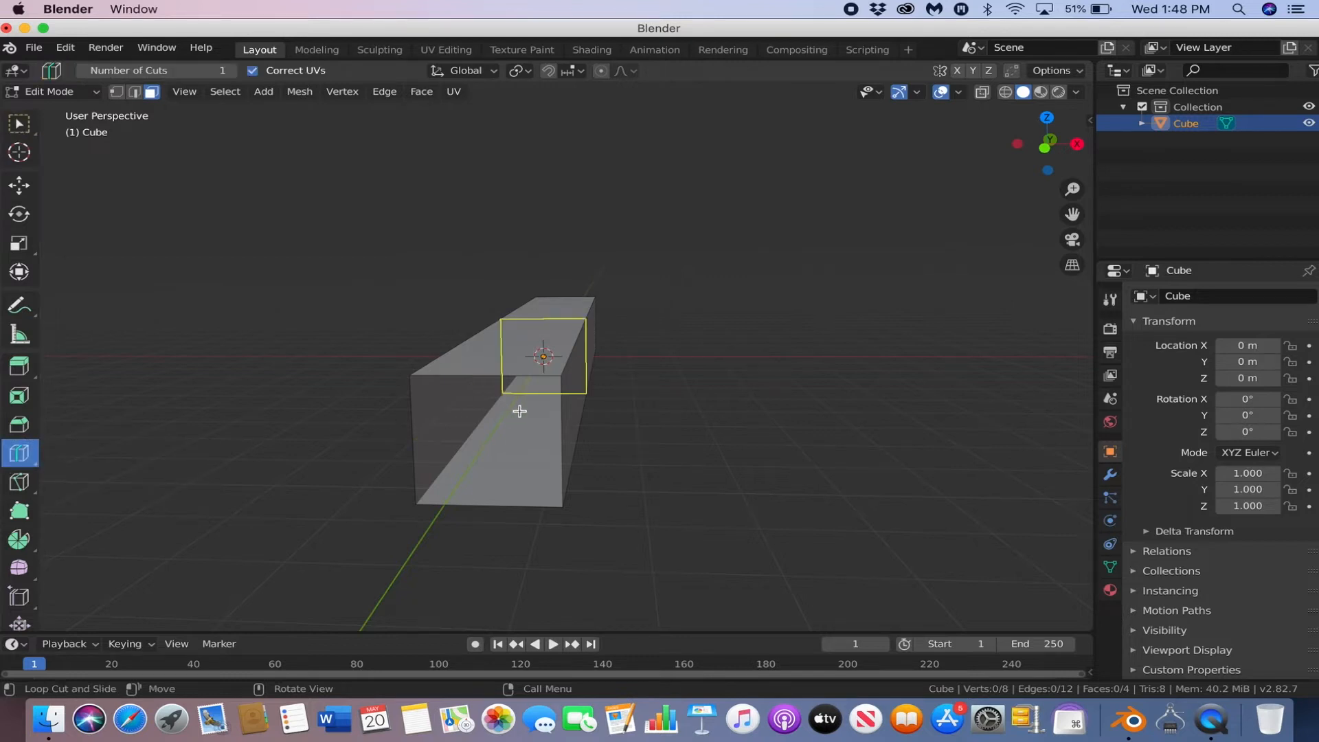
click(520, 411)
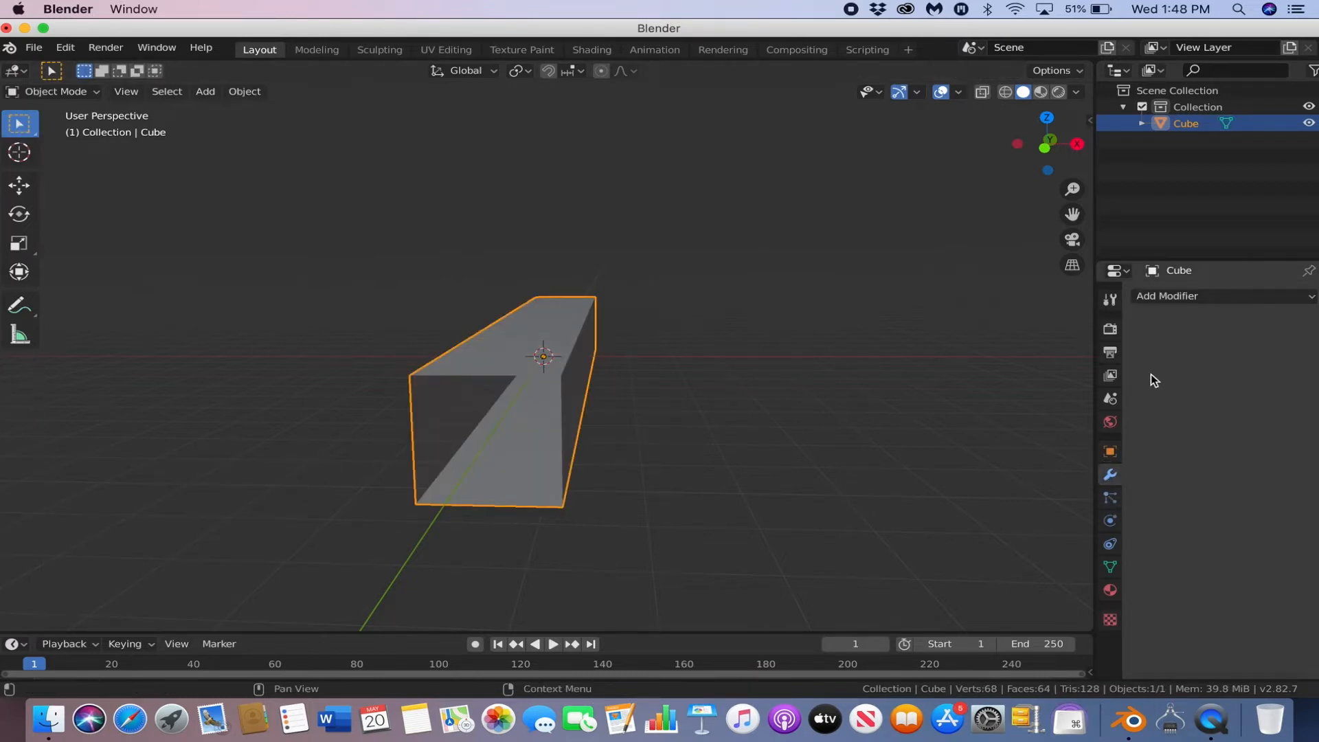
Step: Add a Wireframe modifier to the tube and reduce its thickness to about 0.016 m
click(1222, 295)
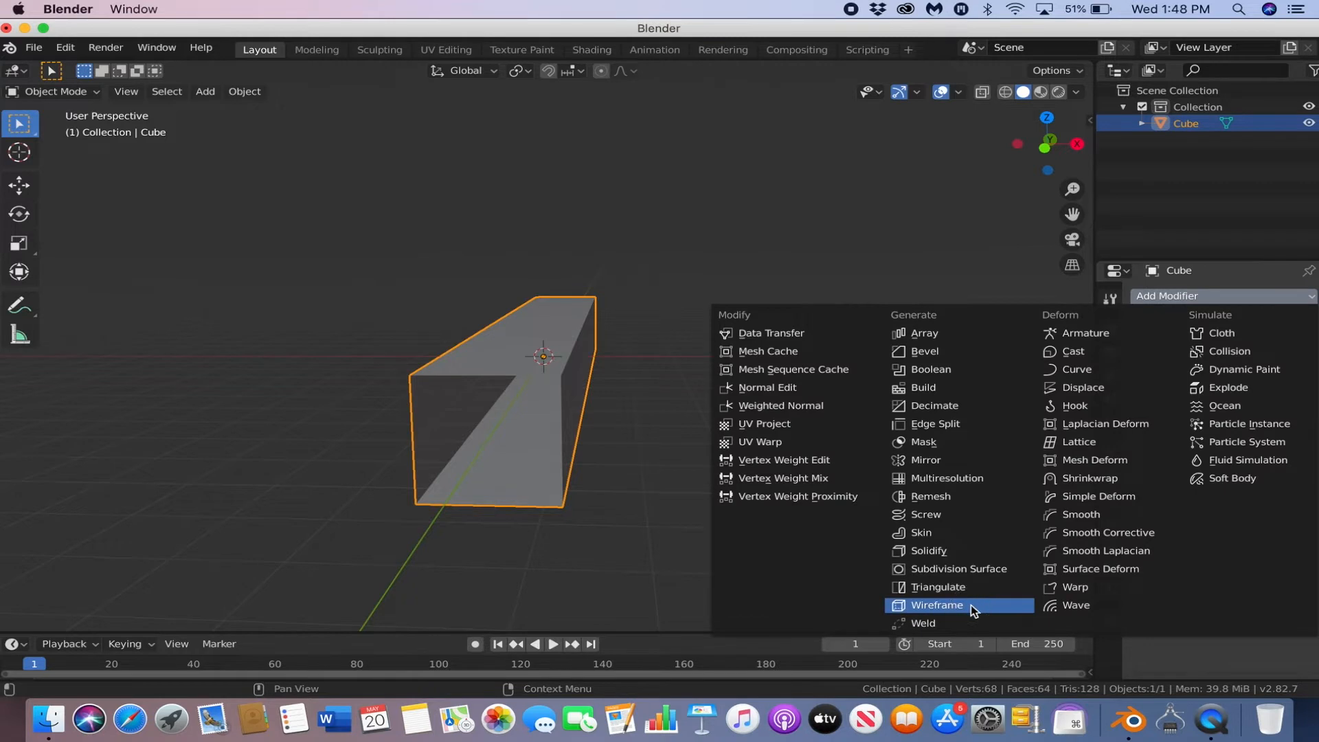
click(936, 605)
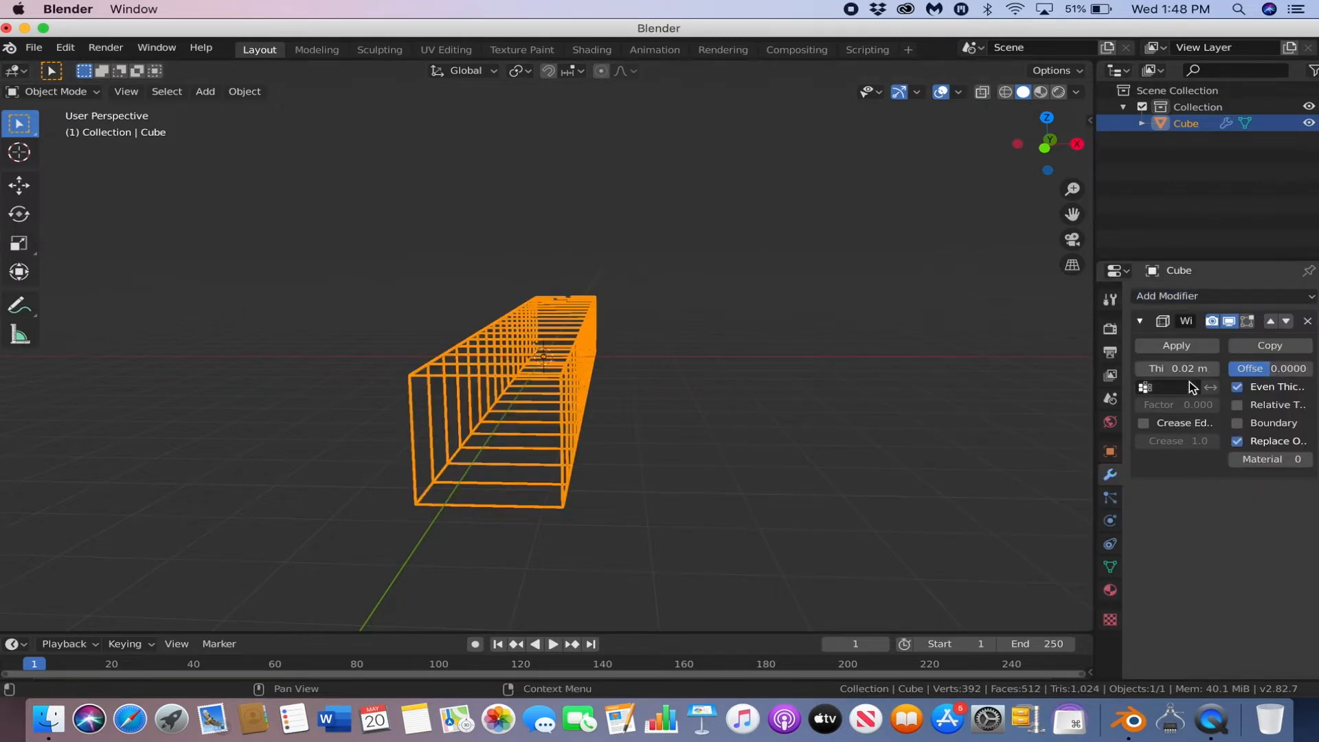
mouse_move(1179, 368)
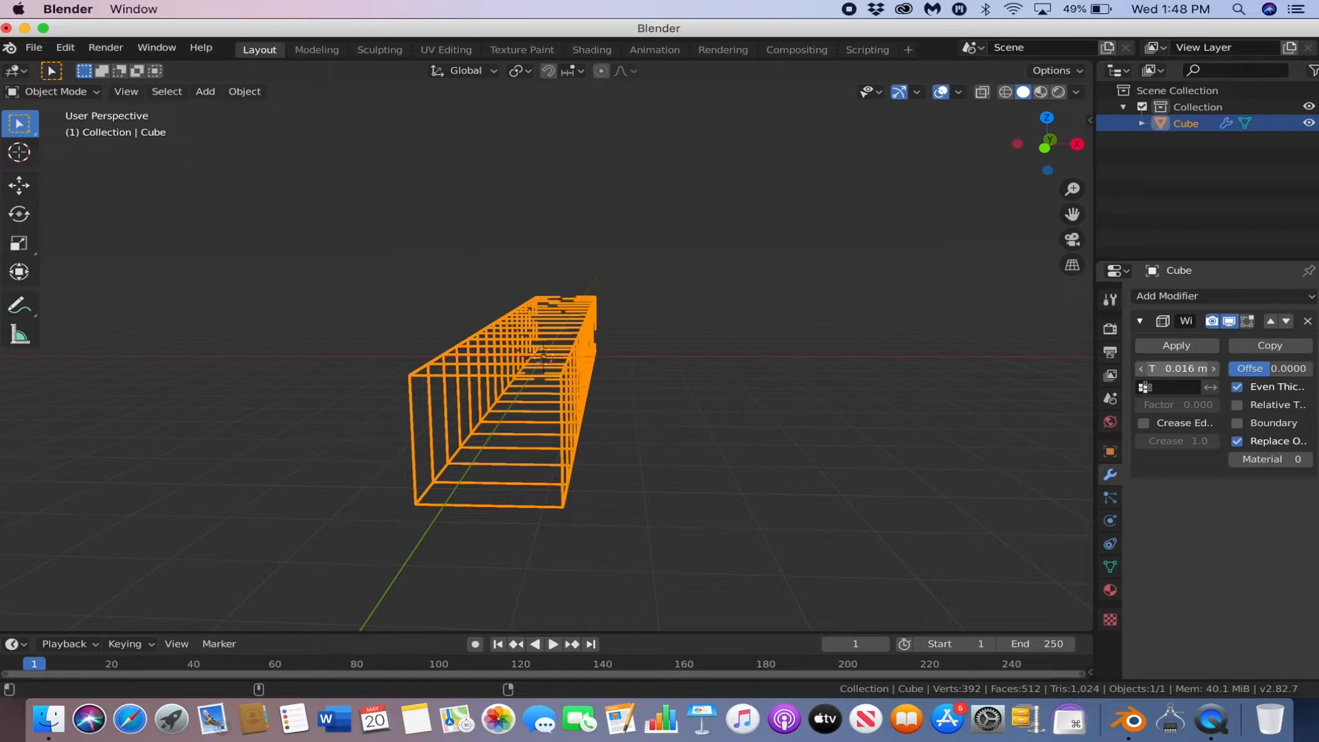
click(713, 433)
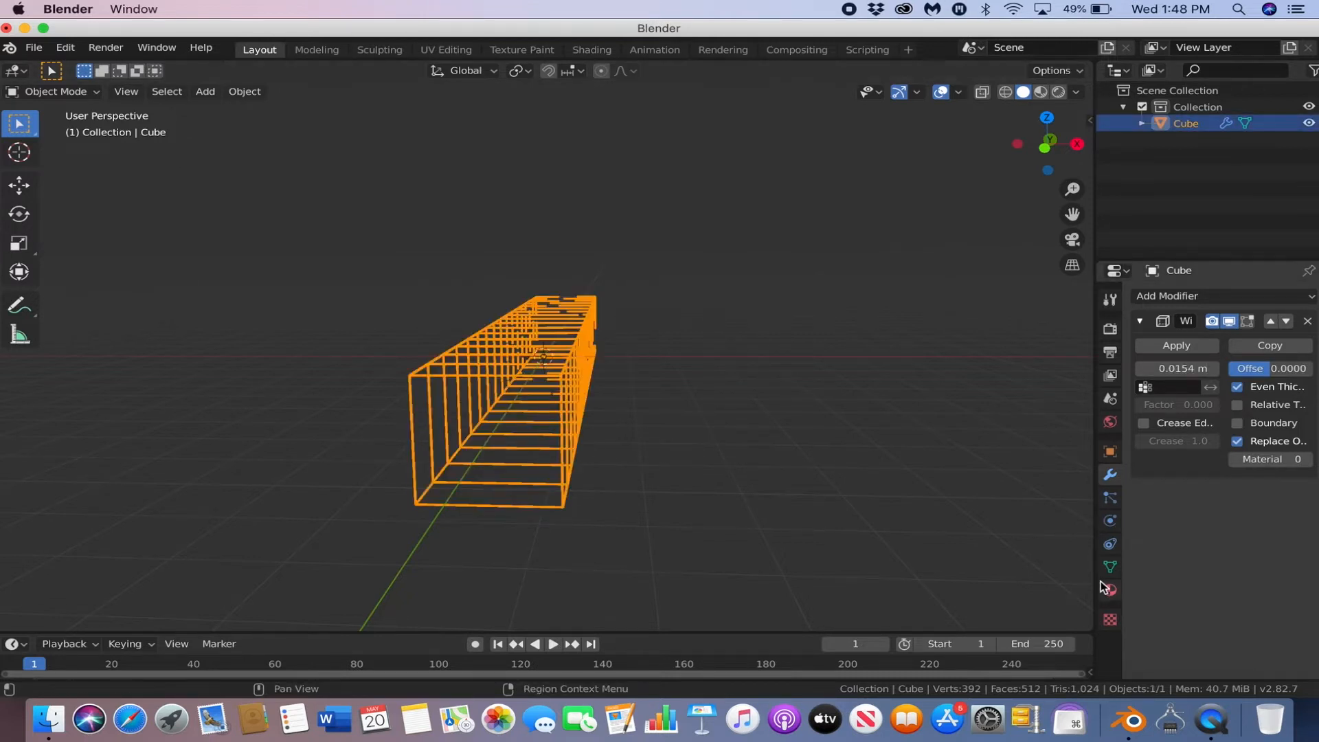
Step: Replace the tube material's Principled BSDF with an Emission shader at strength 2
click(1110, 590)
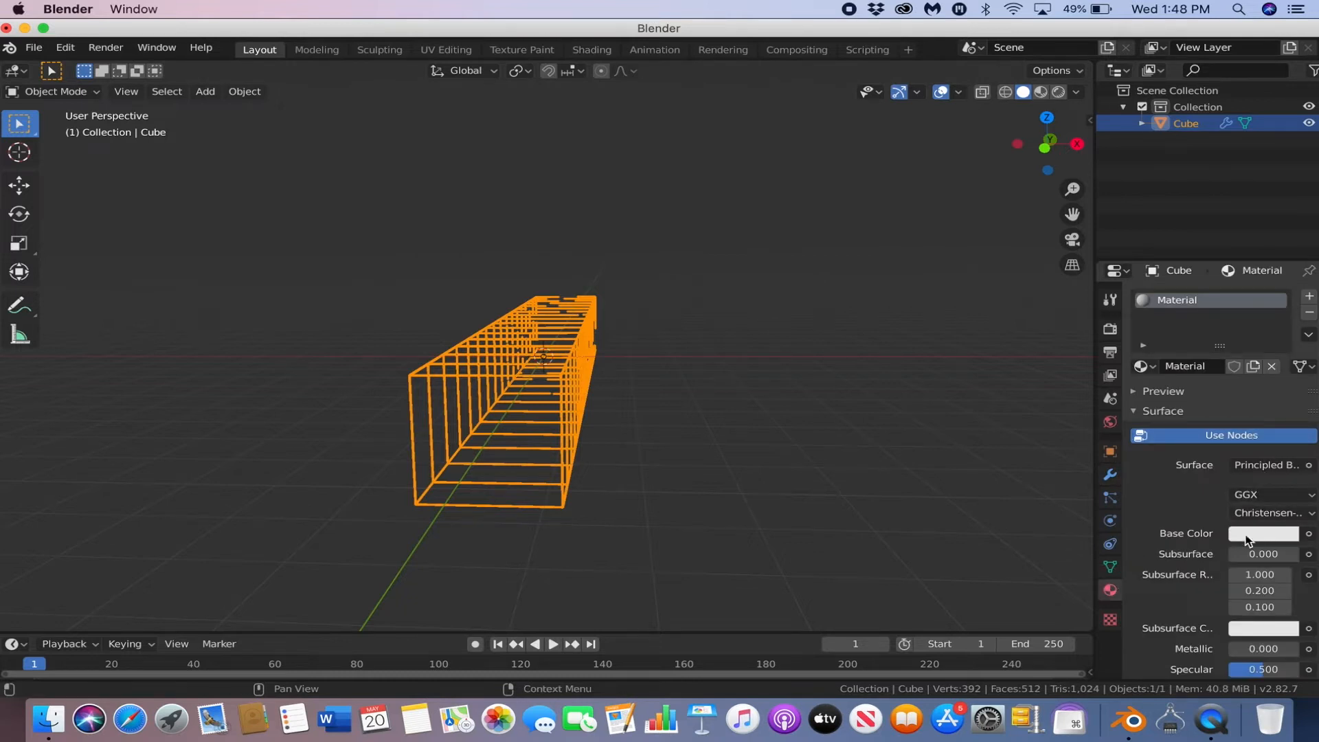
mouse_move(1258, 539)
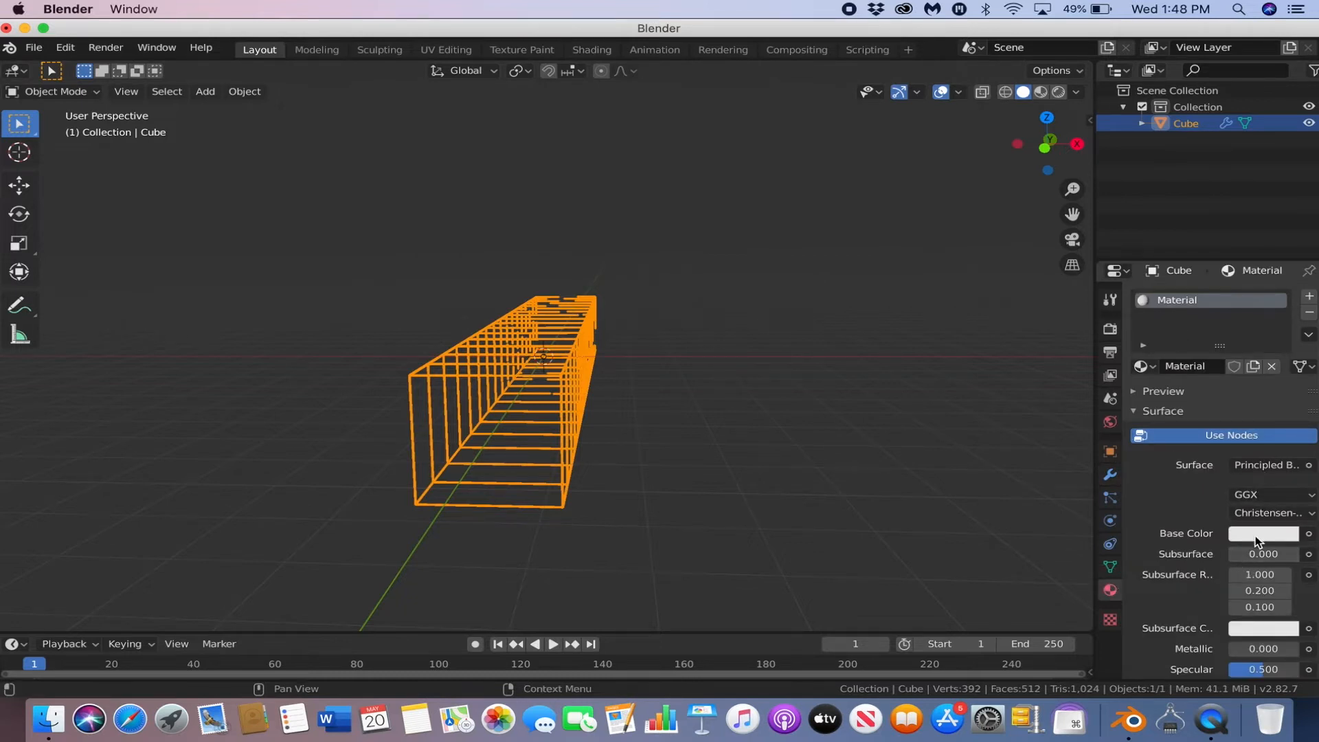
click(1264, 465)
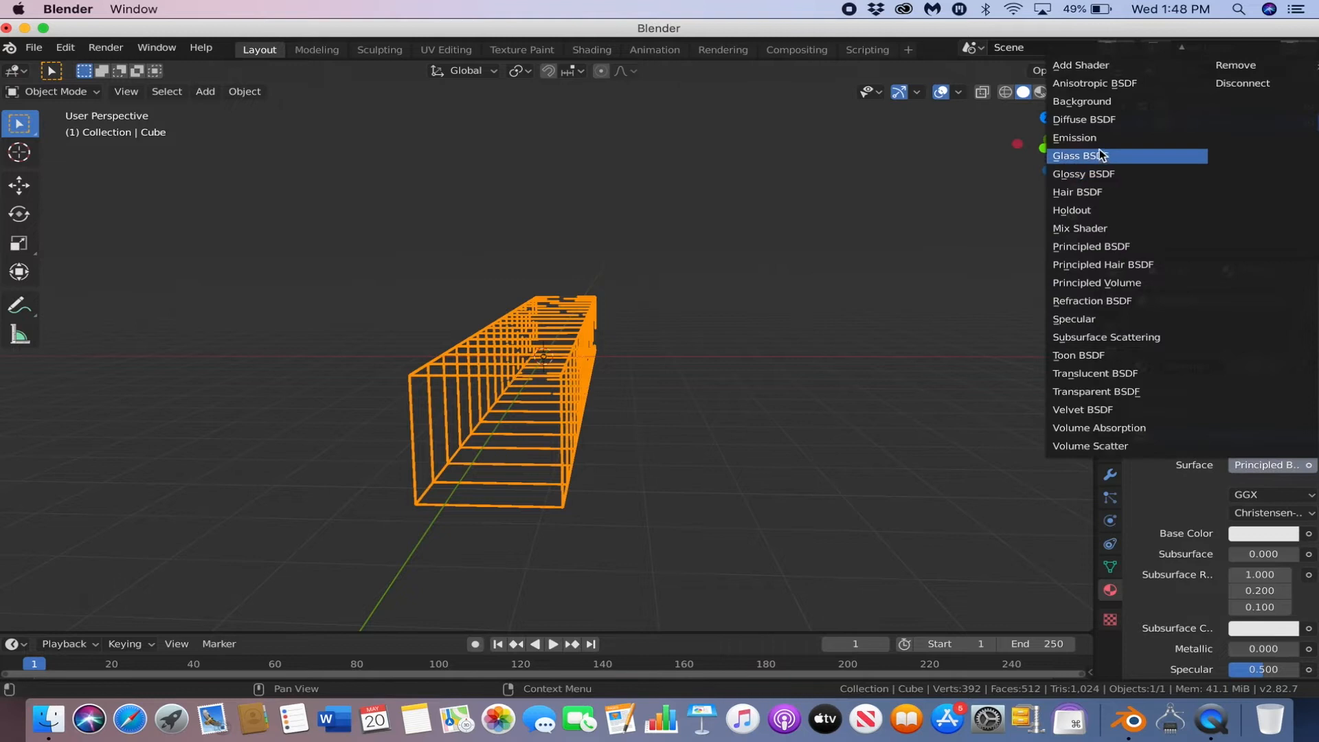
click(1074, 137)
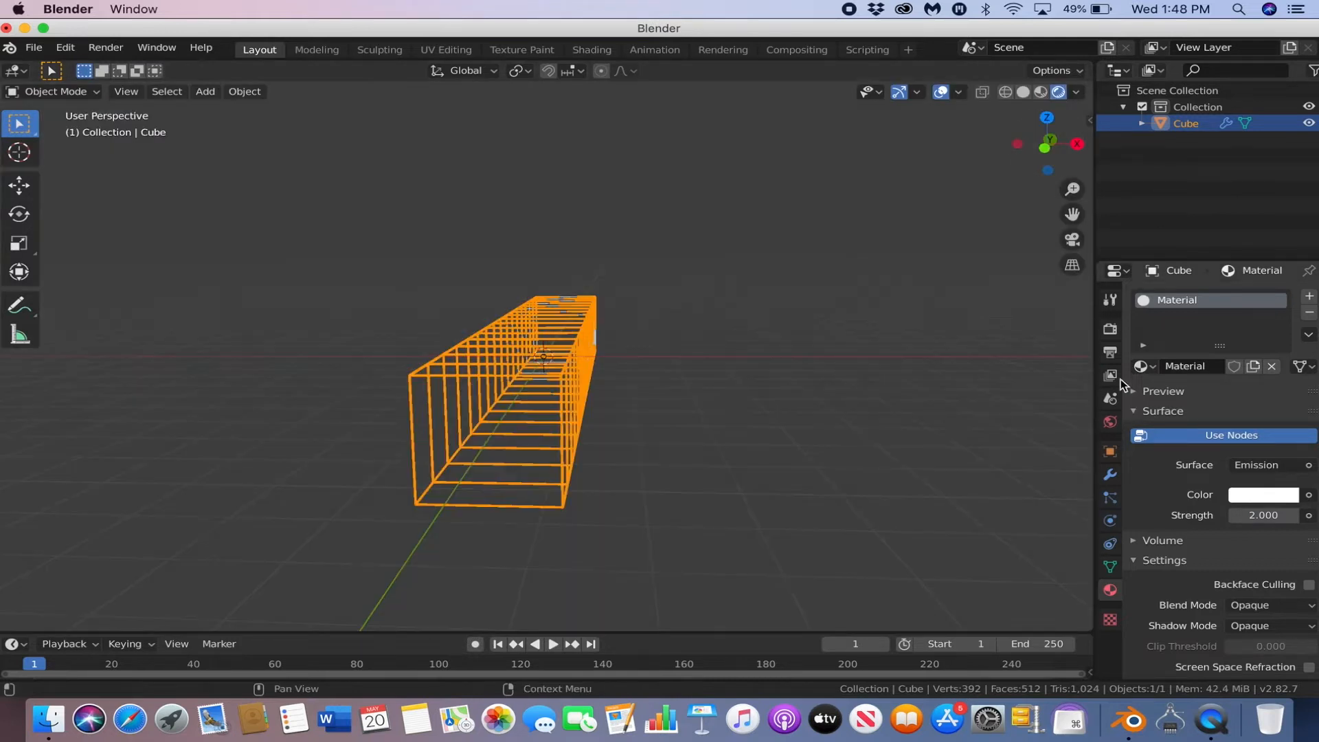
Step: Enable Bloom and Motion Blur in the render settings
click(1109, 330)
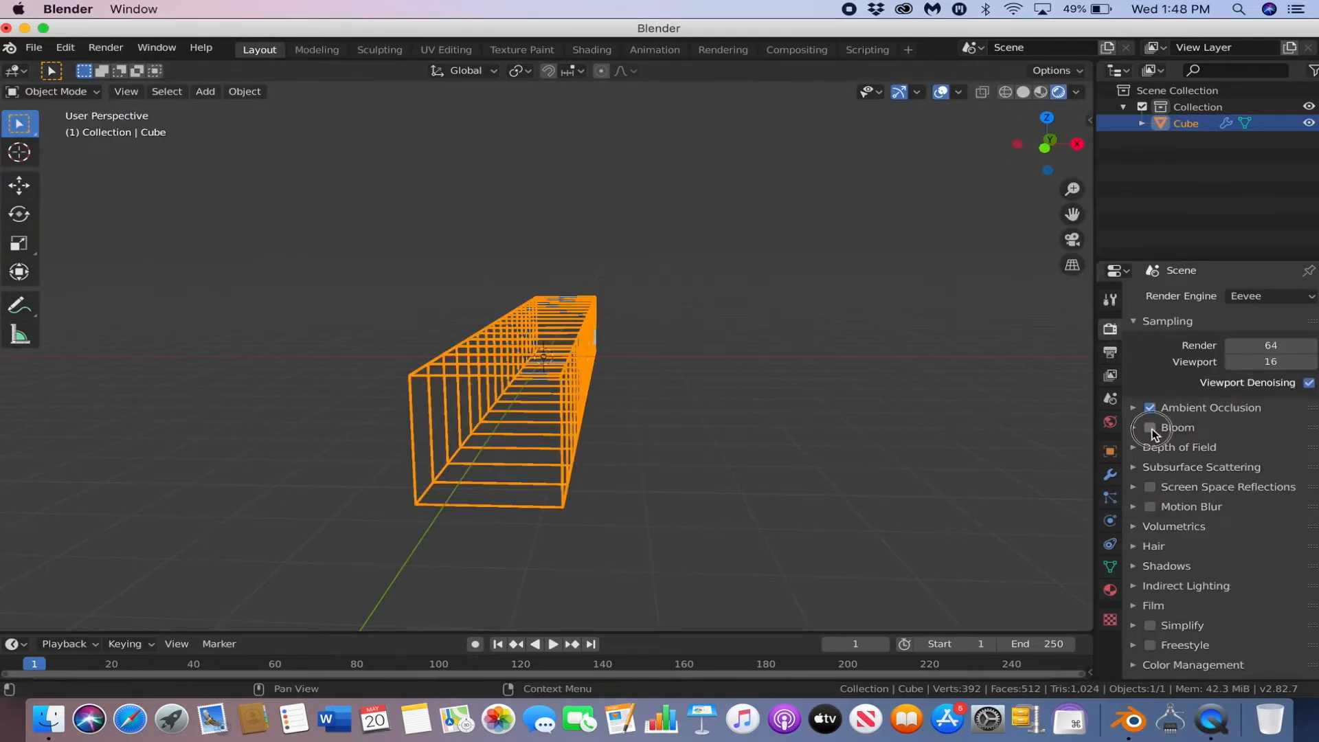
click(1150, 428)
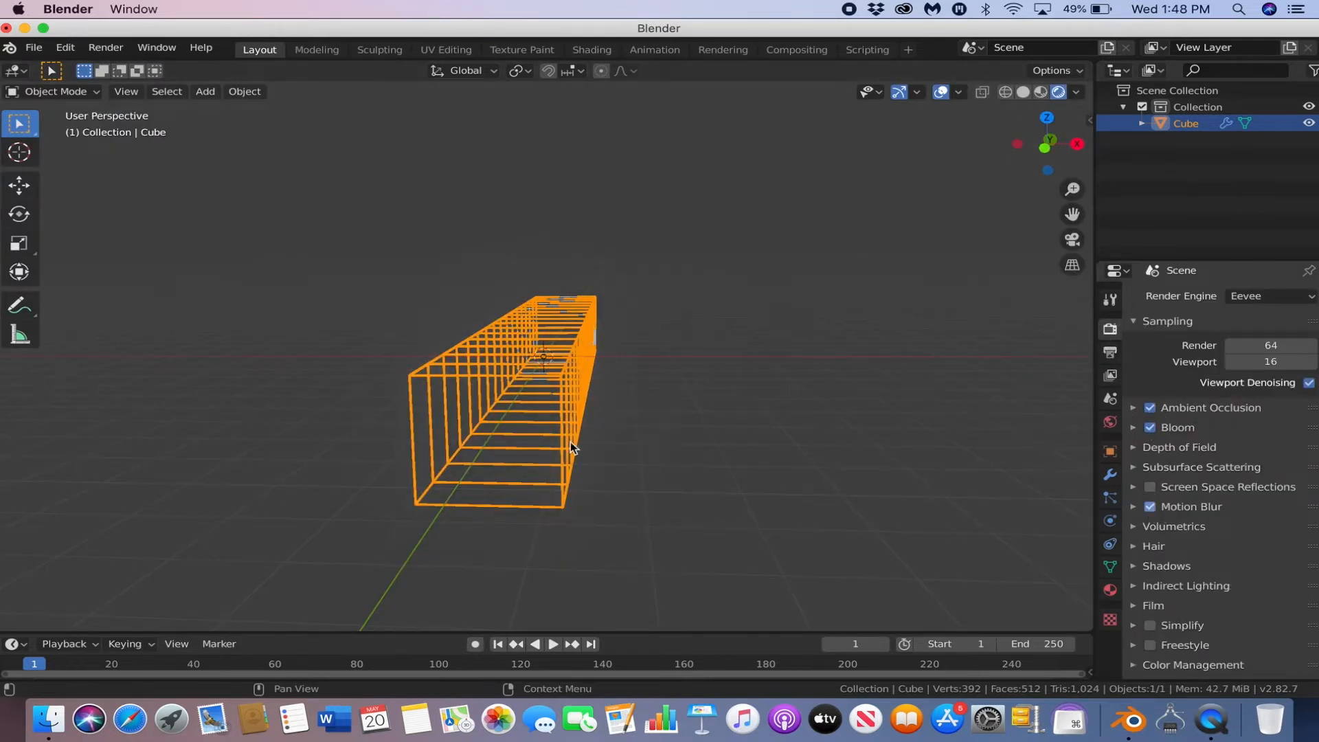
click(858, 455)
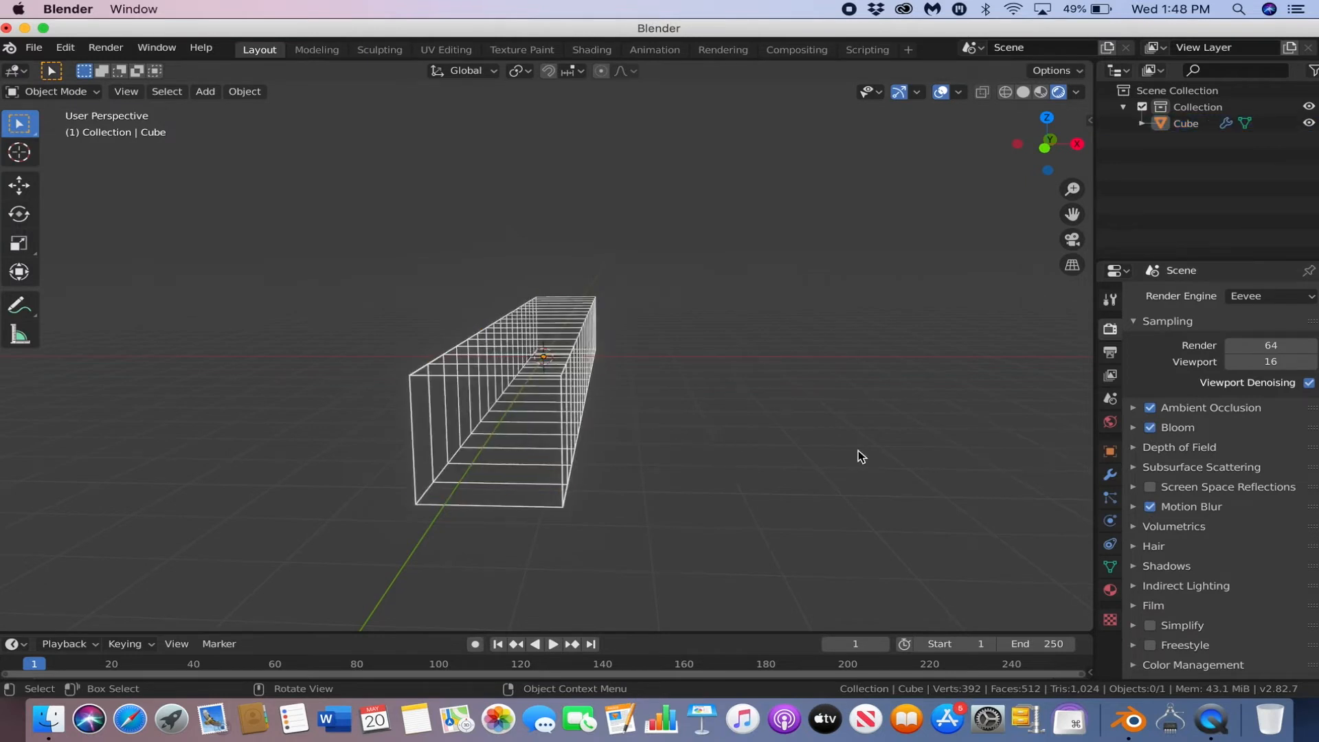
Step: Set the world background colour to black
click(1110, 422)
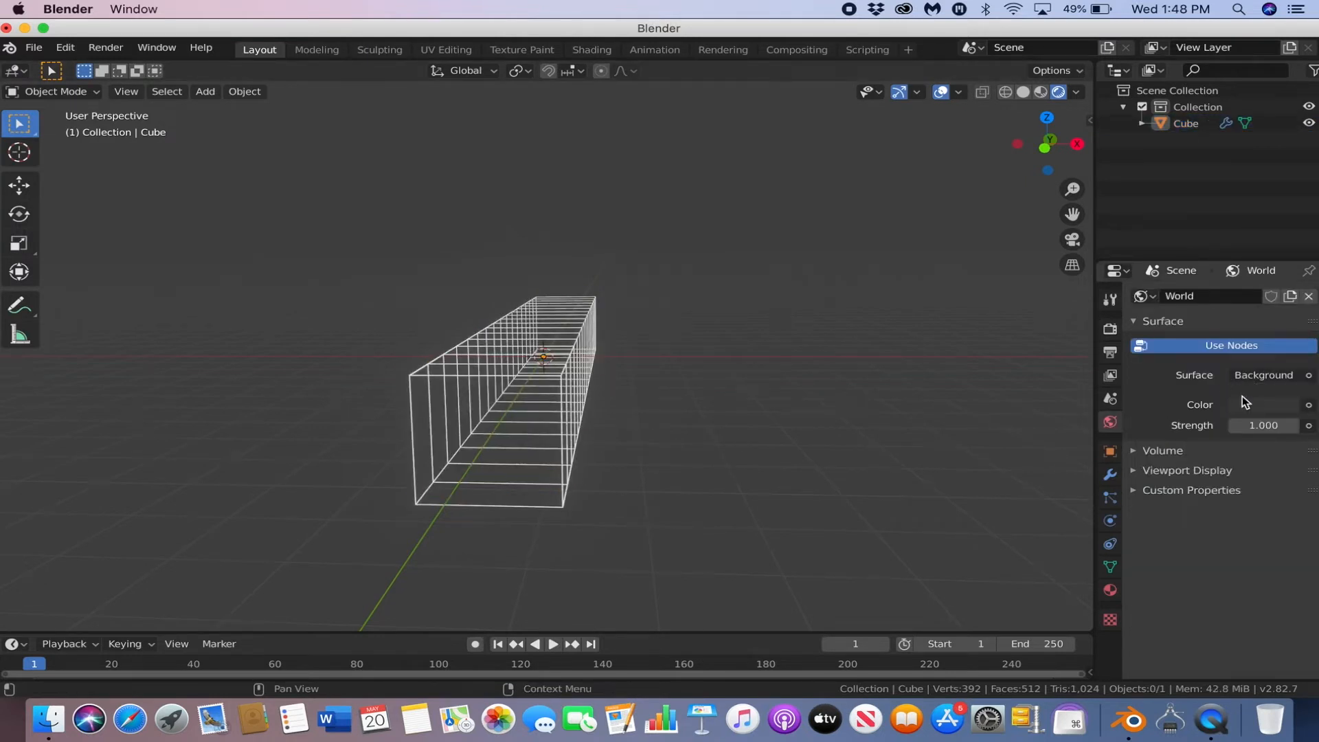
click(1266, 405)
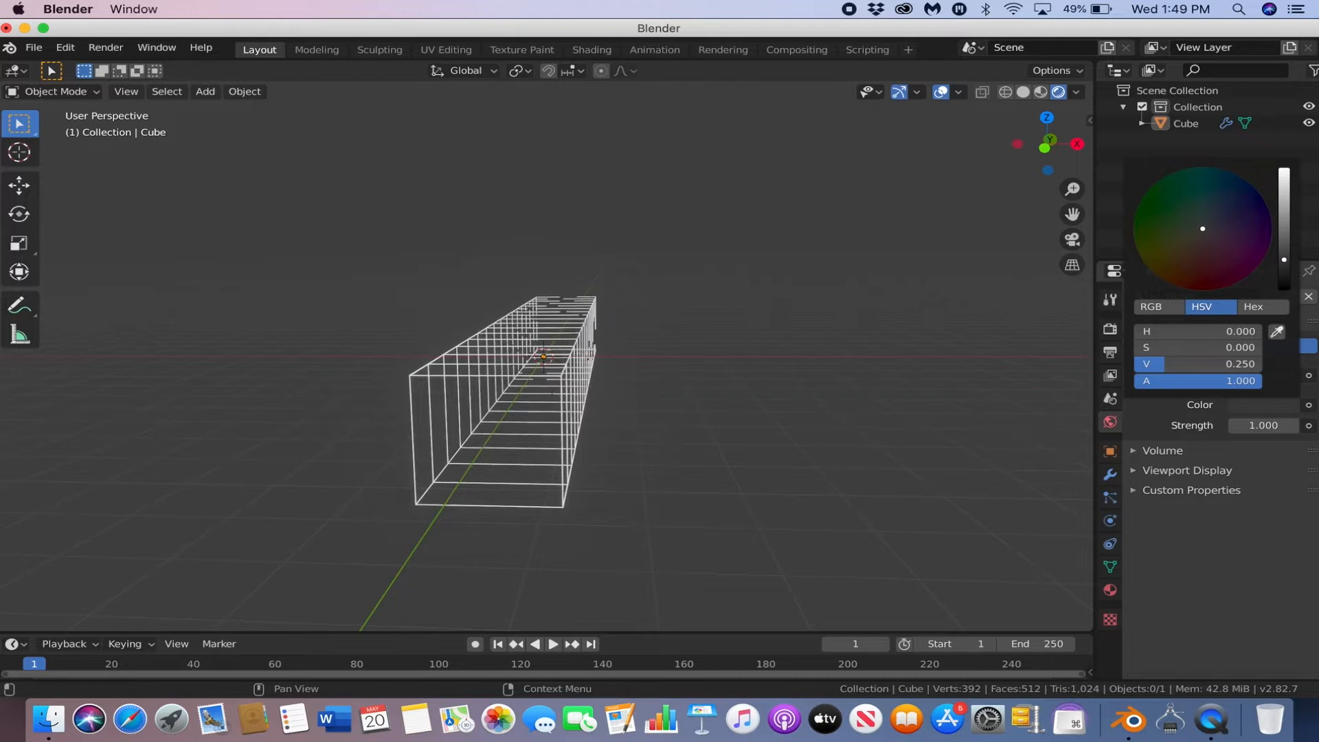
click(1262, 307)
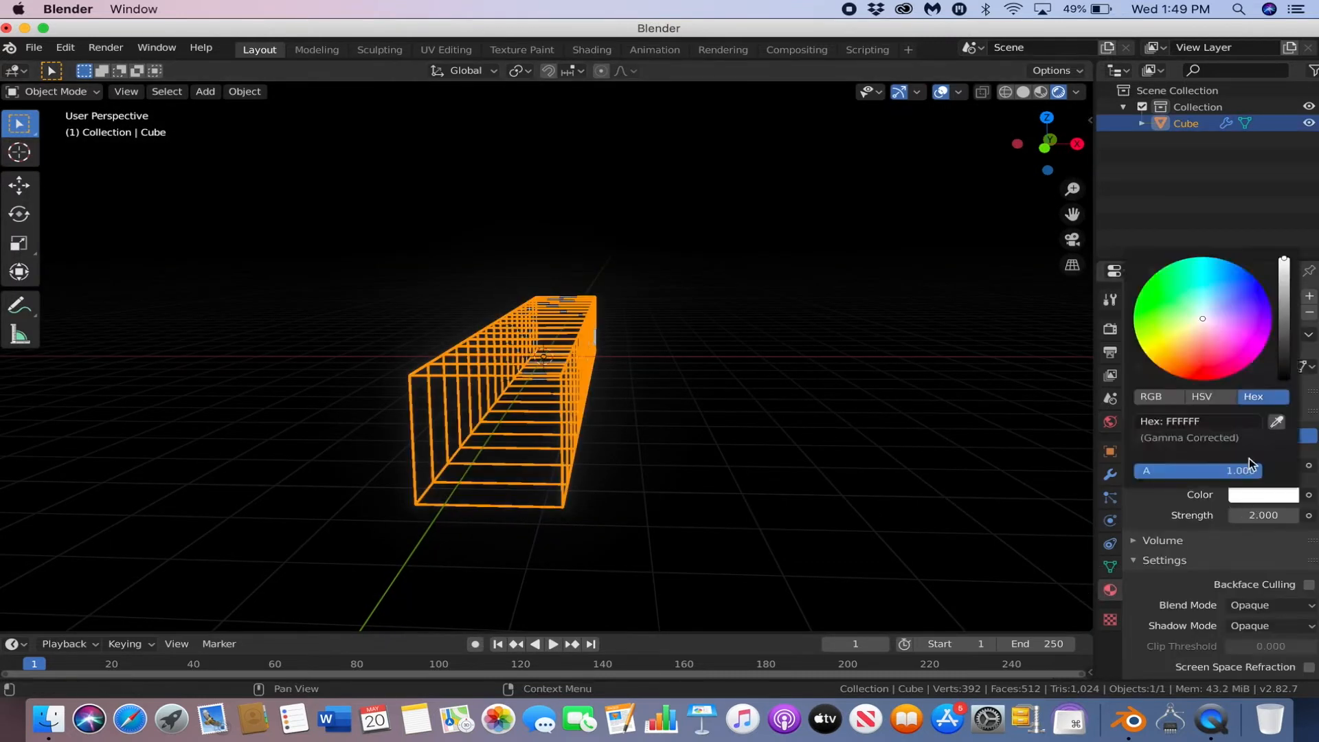
Step: Tint the tunnel's emission colour light blue and return the viewport to solid shading
click(1218, 302)
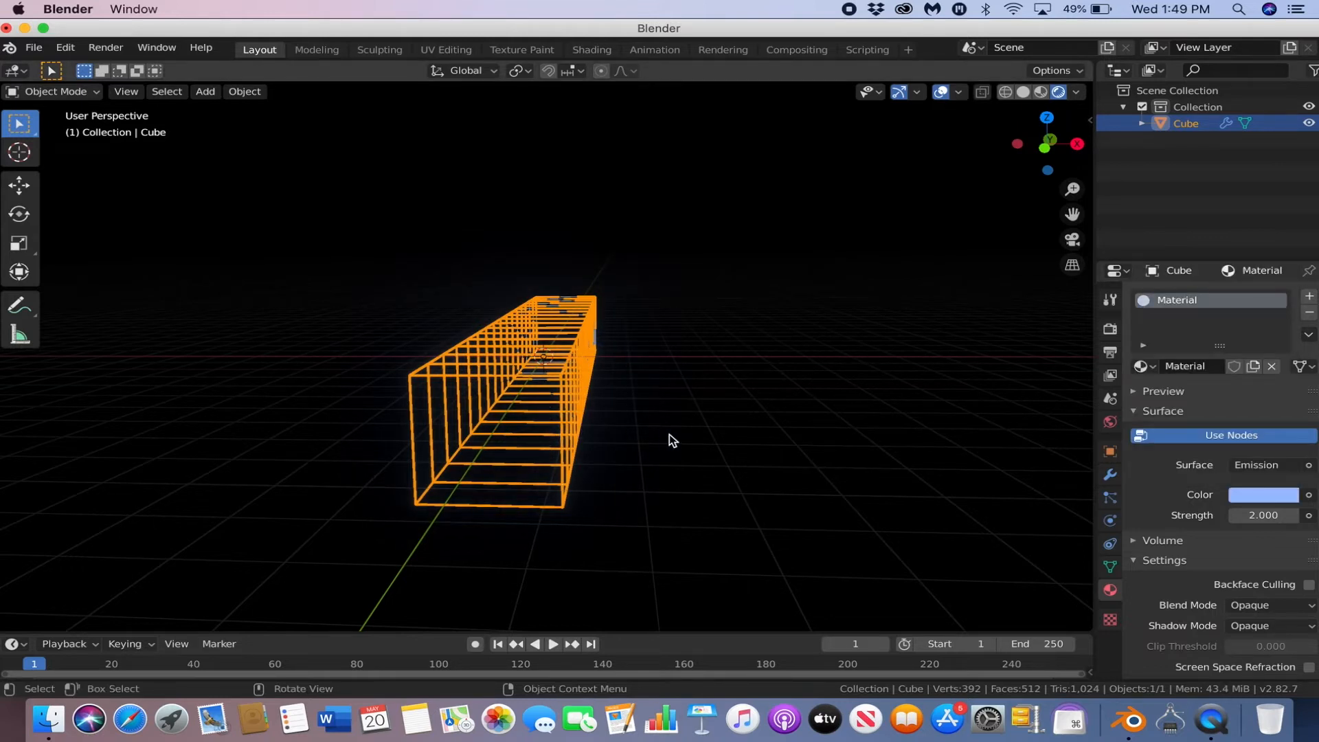
click(1023, 92)
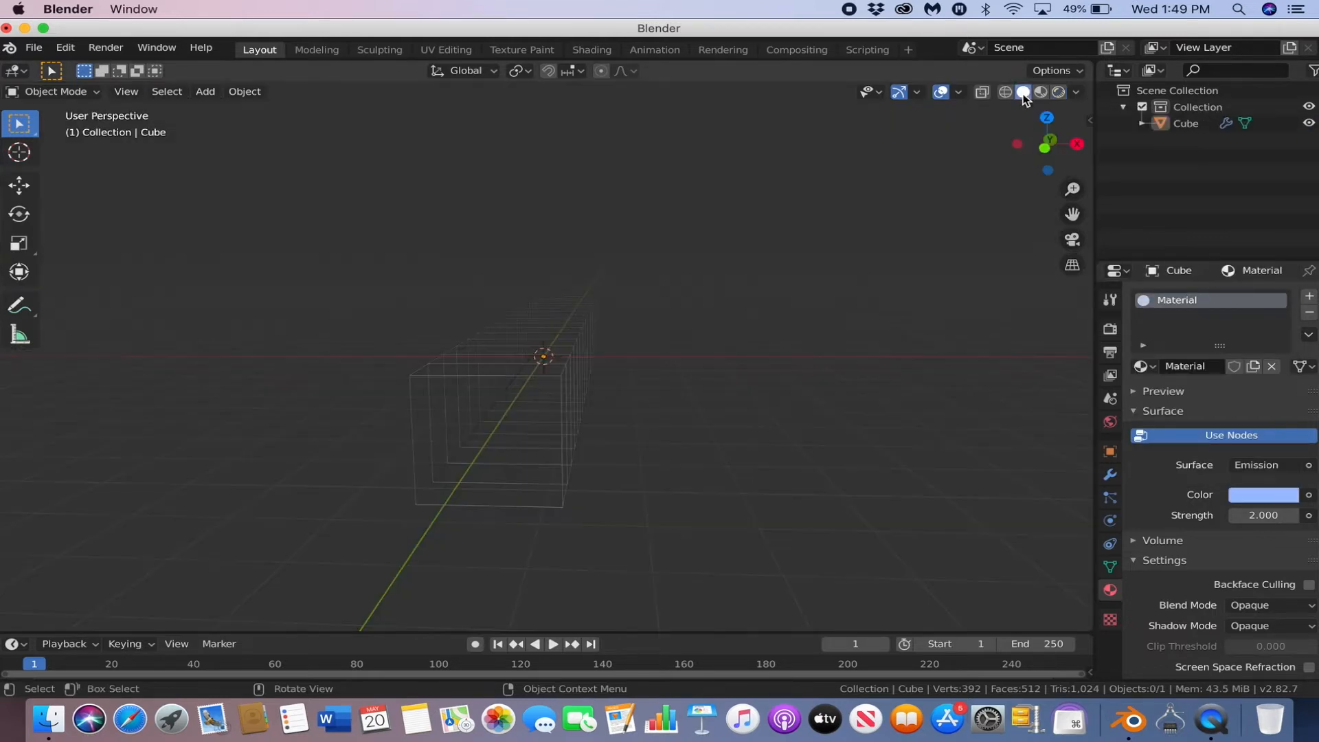
click(1185, 123)
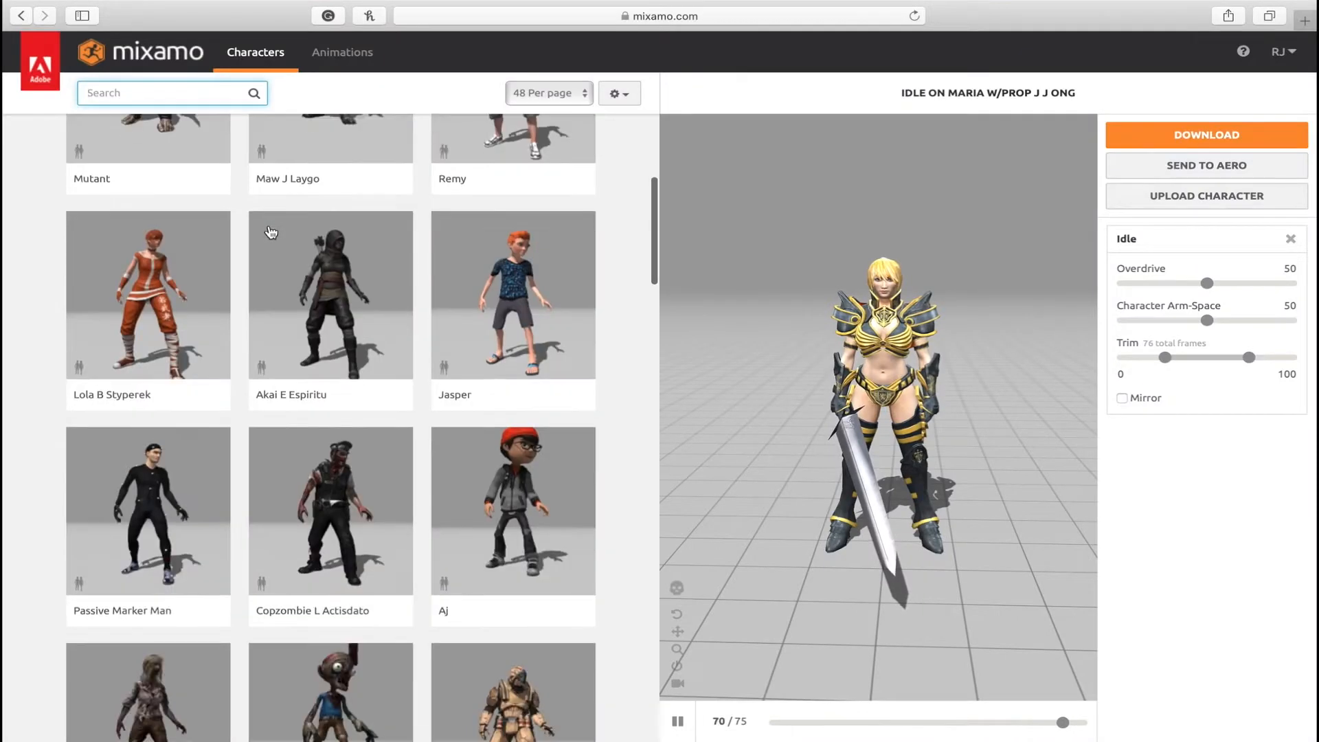
Step: Use the Maria W/Prop J J Ong character in Mixamo and search animations for 'idle'
scroll(down, 3)
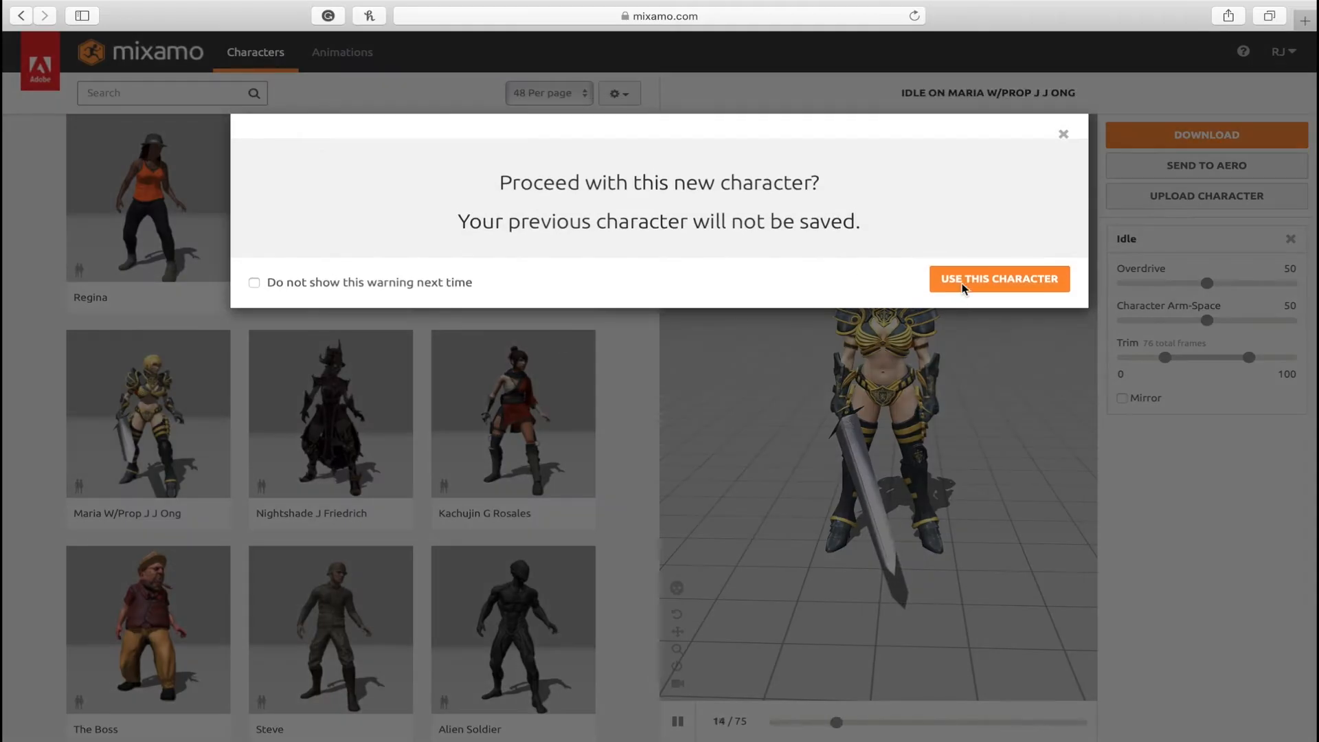
click(999, 279)
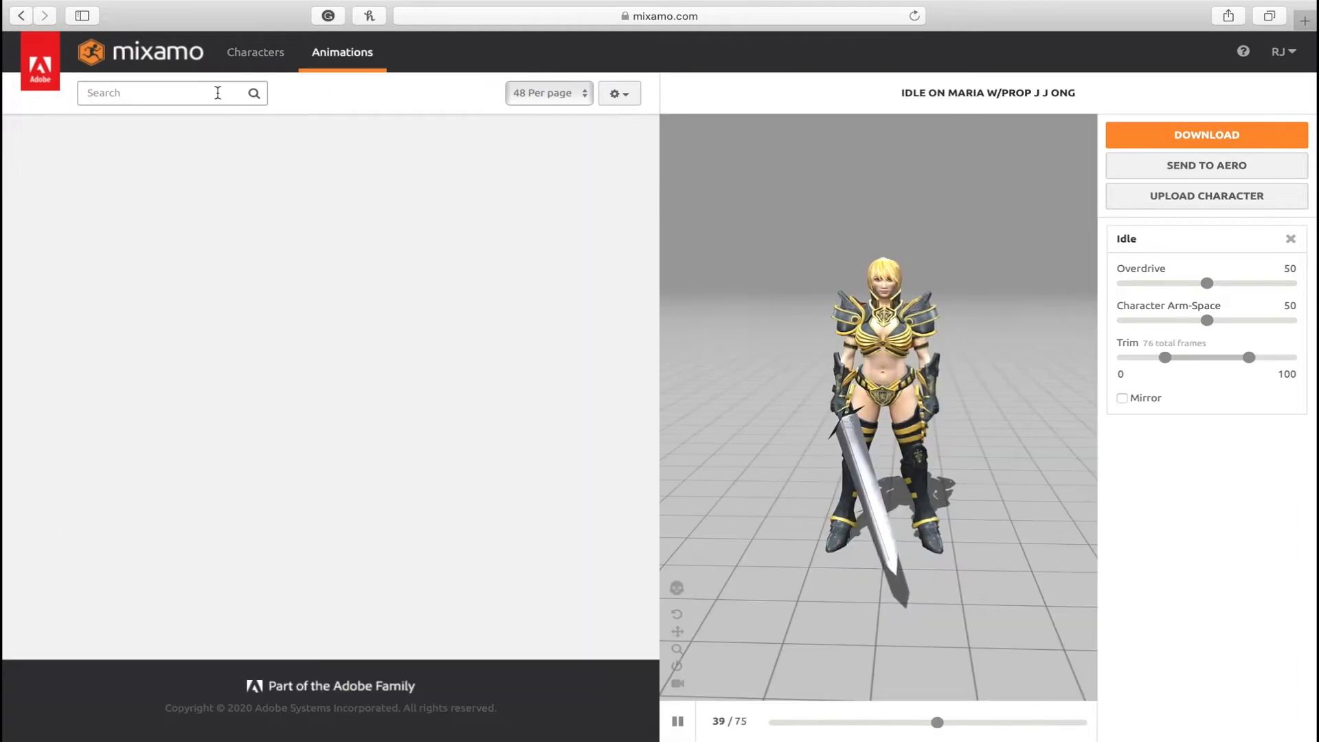
text(idle)
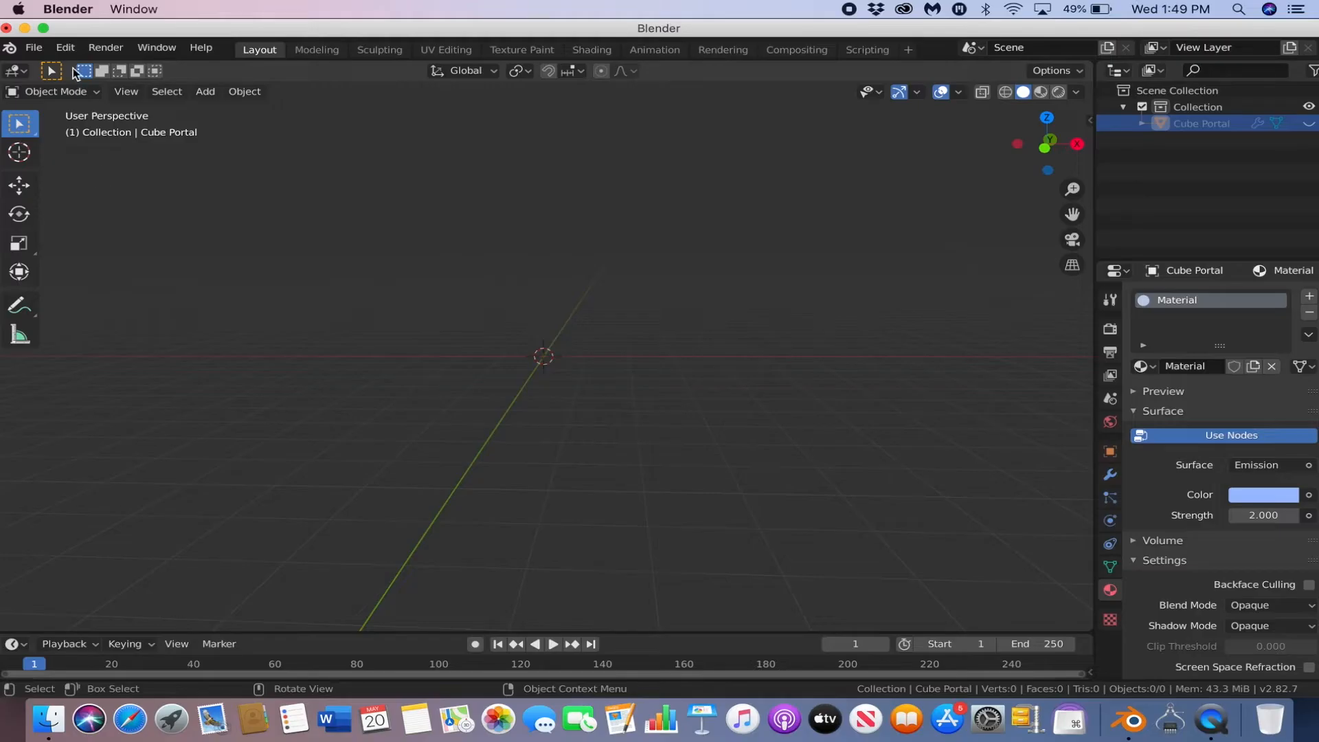
Step: Import the downloaded Idle animation FBX into the Blender scene
click(44, 48)
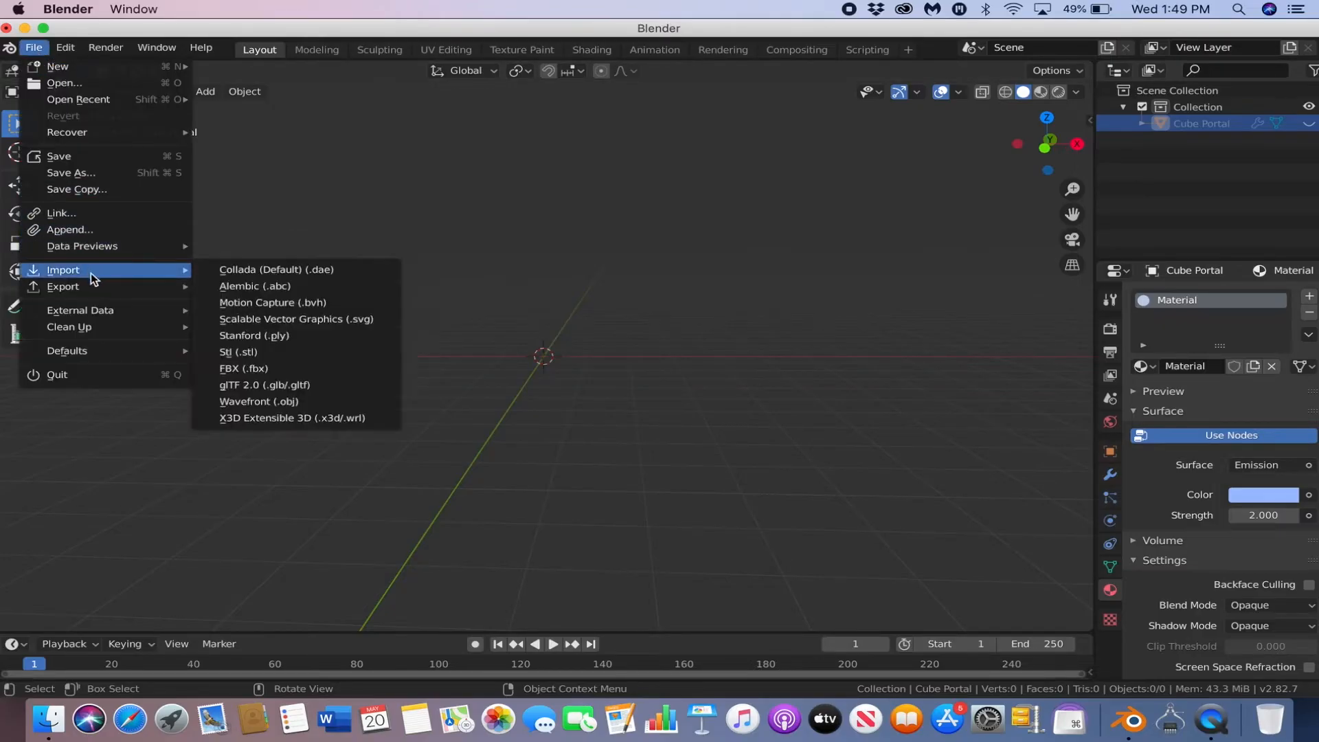
click(243, 368)
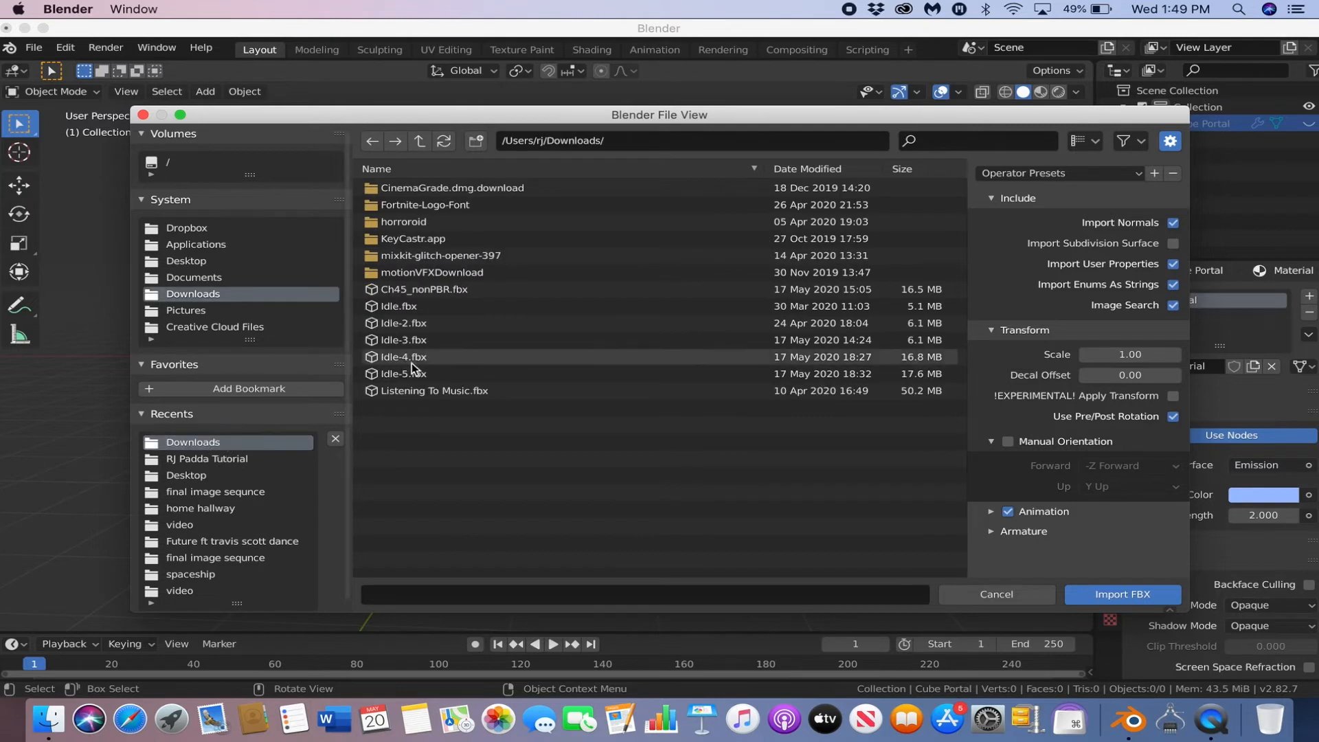
click(1122, 594)
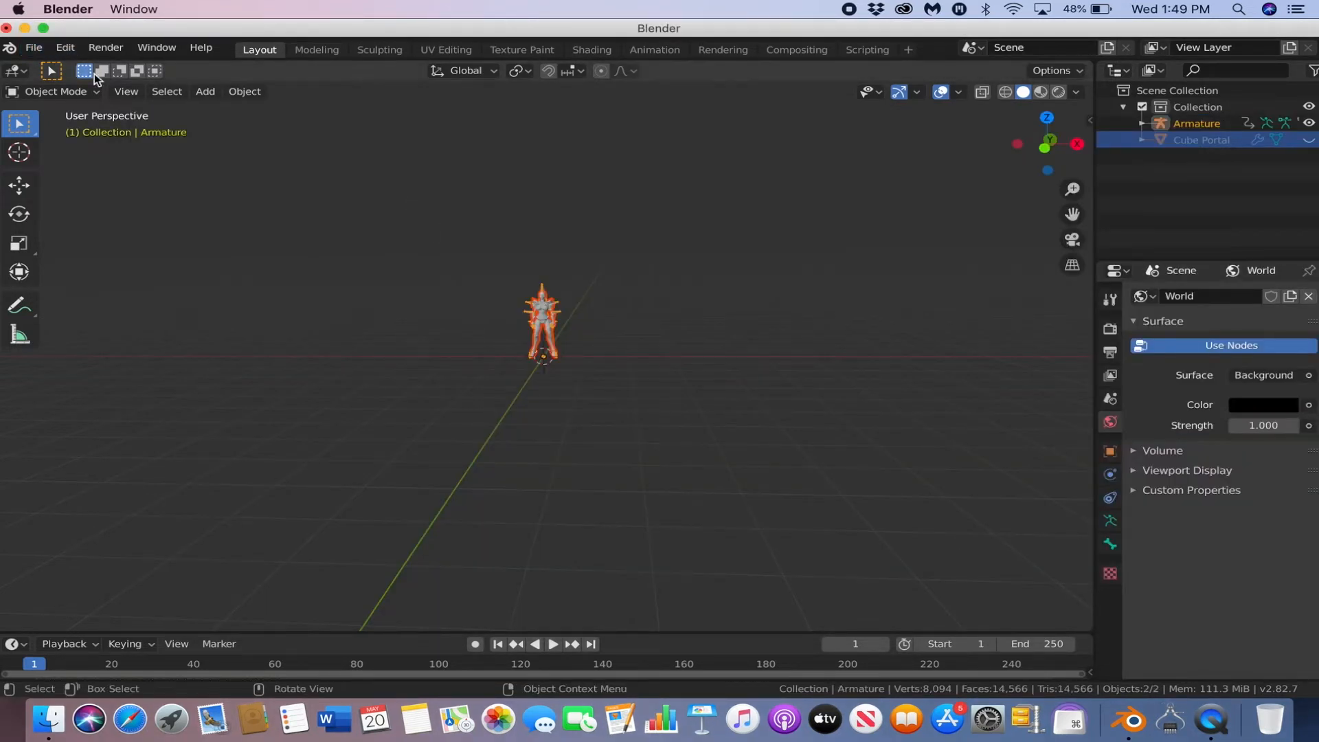
Step: From front view, box-select and delete all the character's body vertices below the head
click(126, 91)
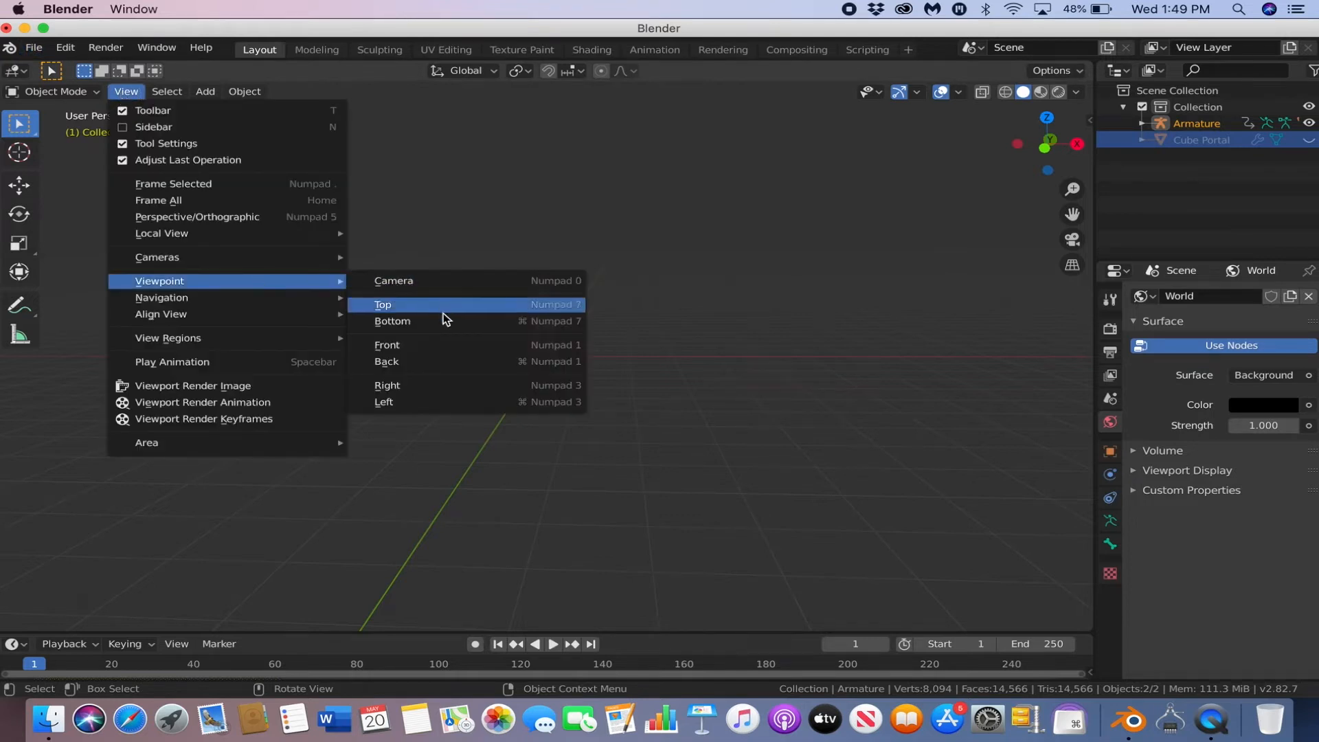
click(387, 344)
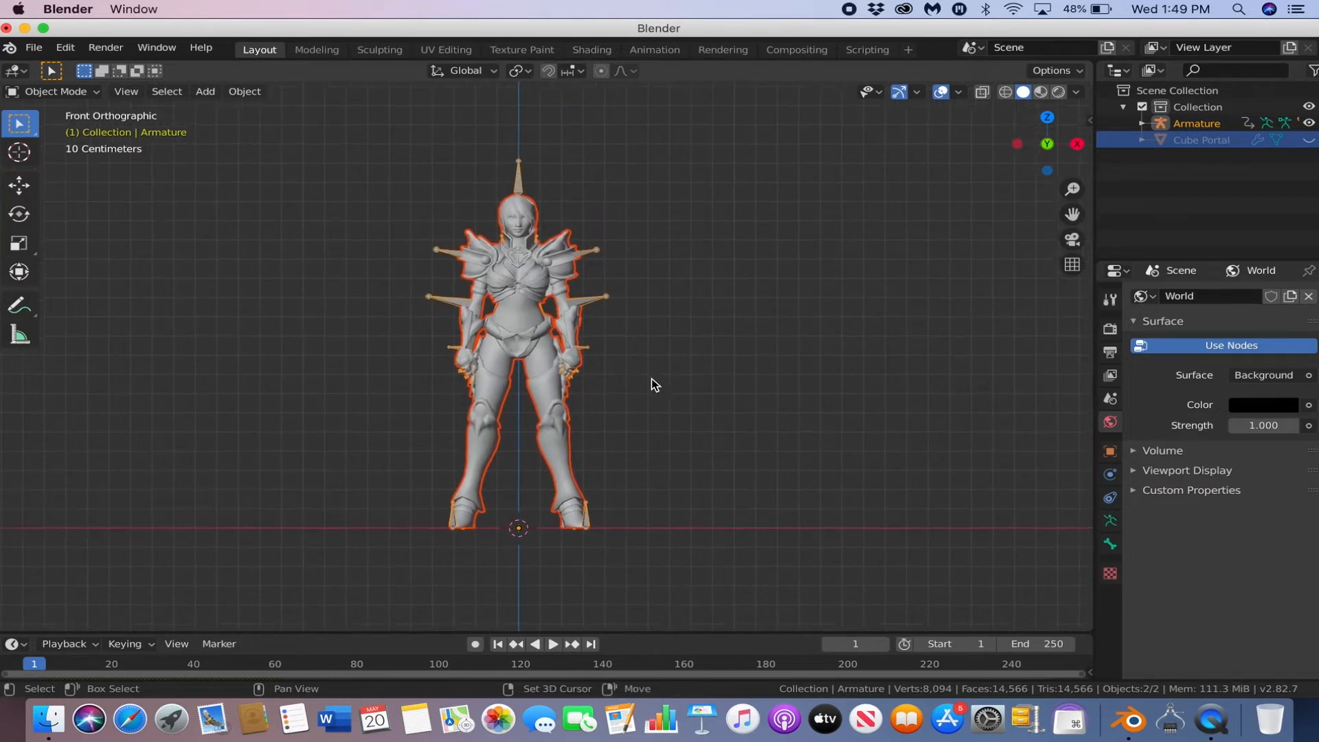
click(522, 271)
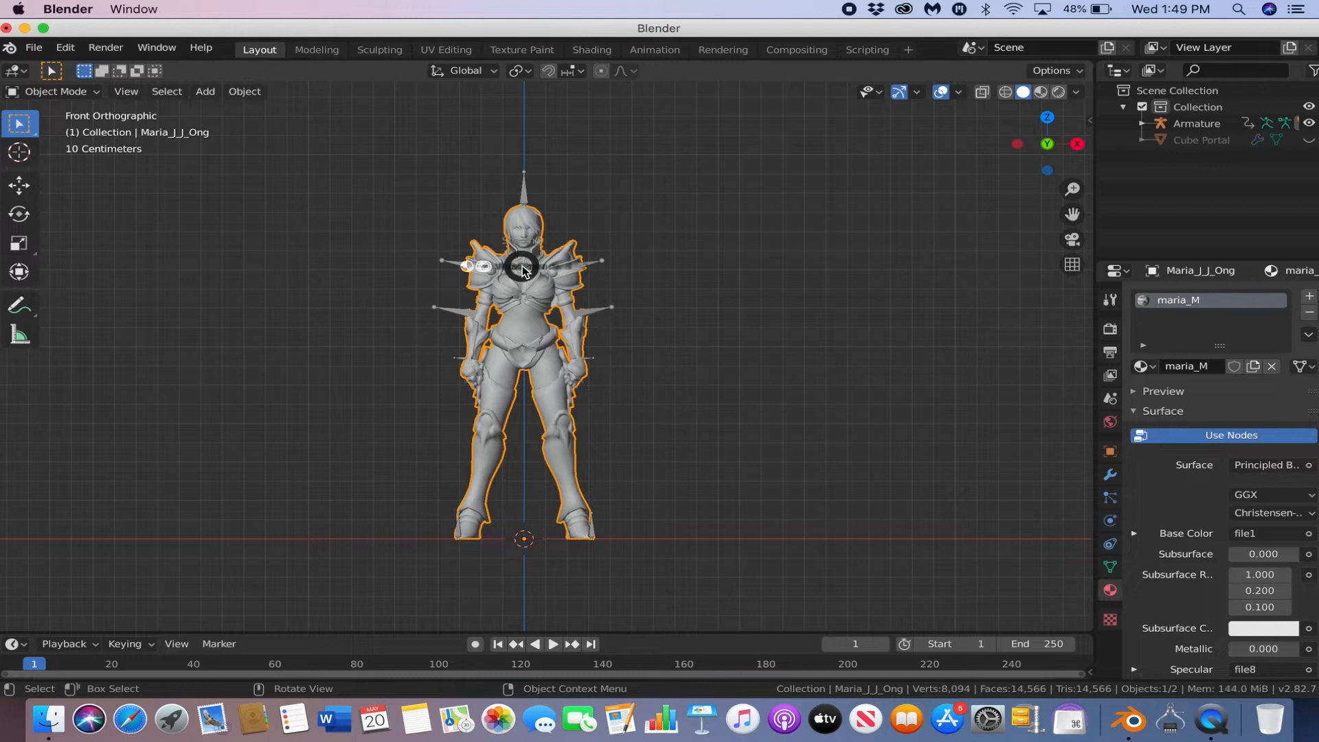
key(Tab)
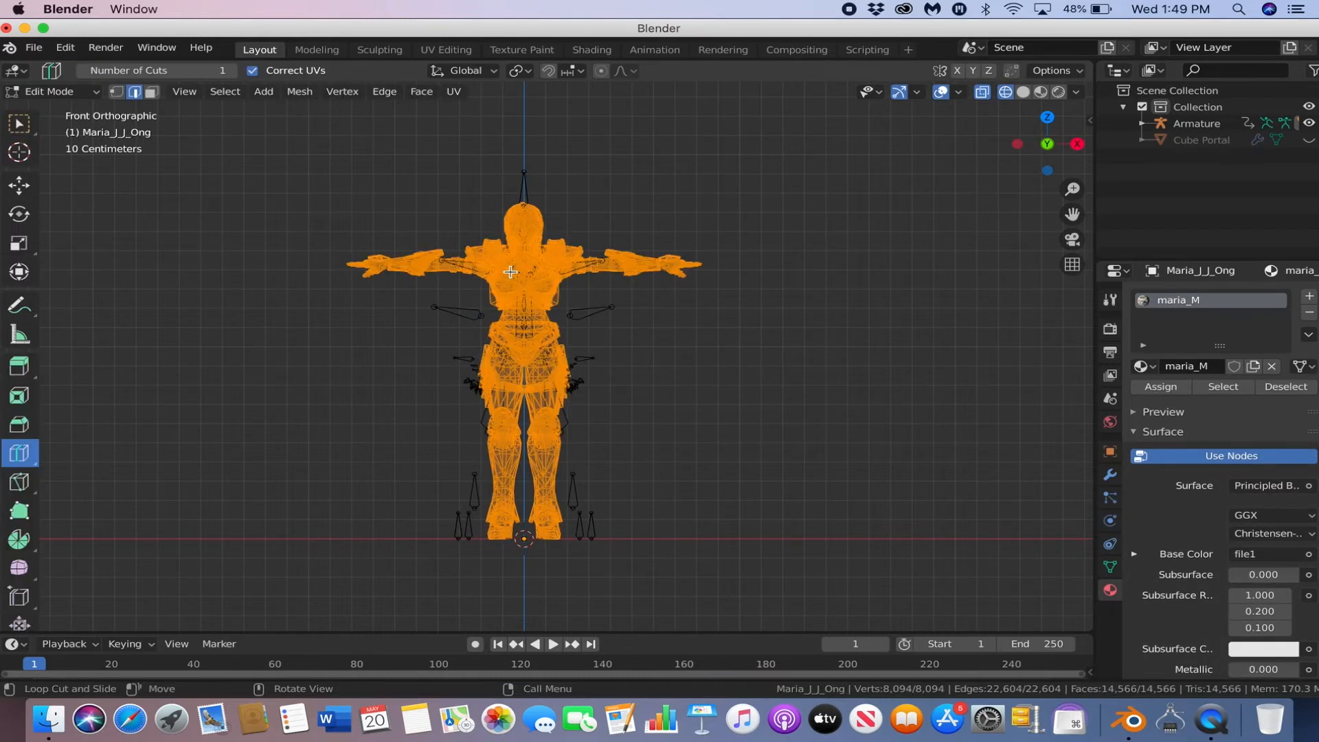
click(116, 91)
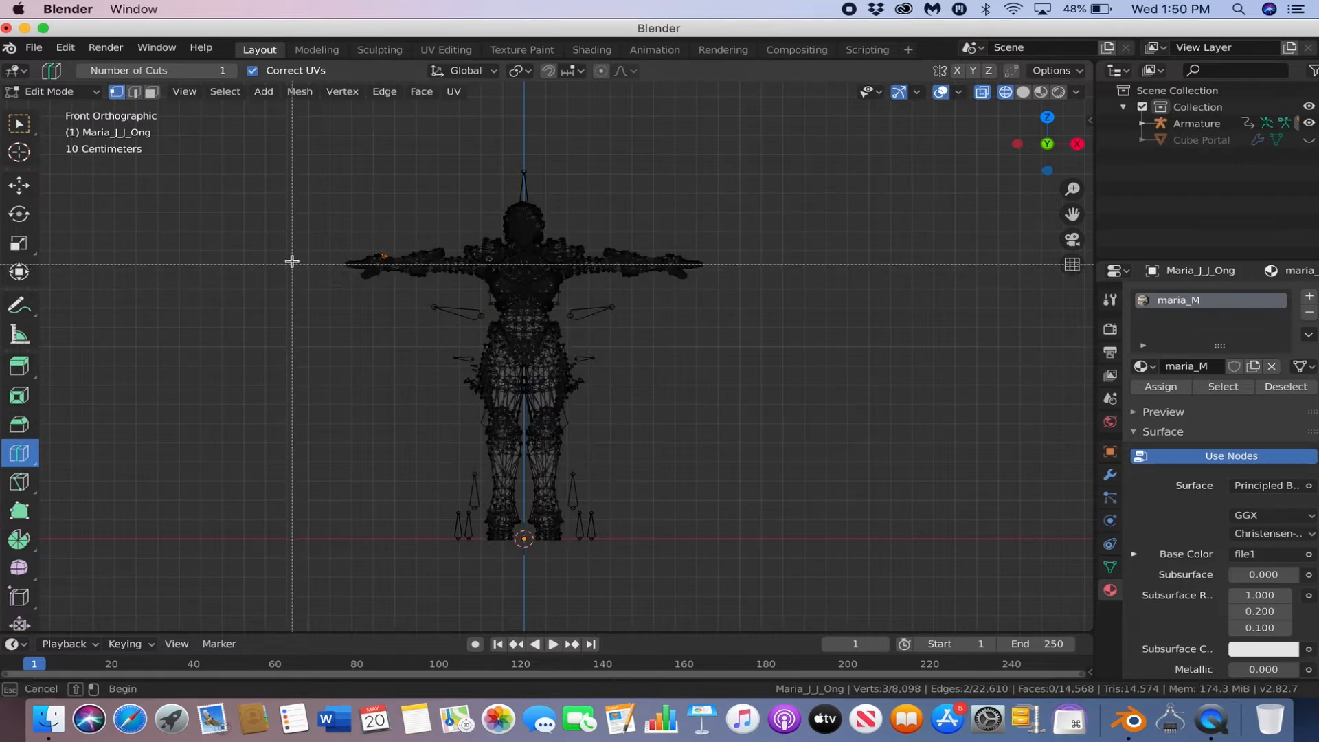
drag(293, 262, 751, 539)
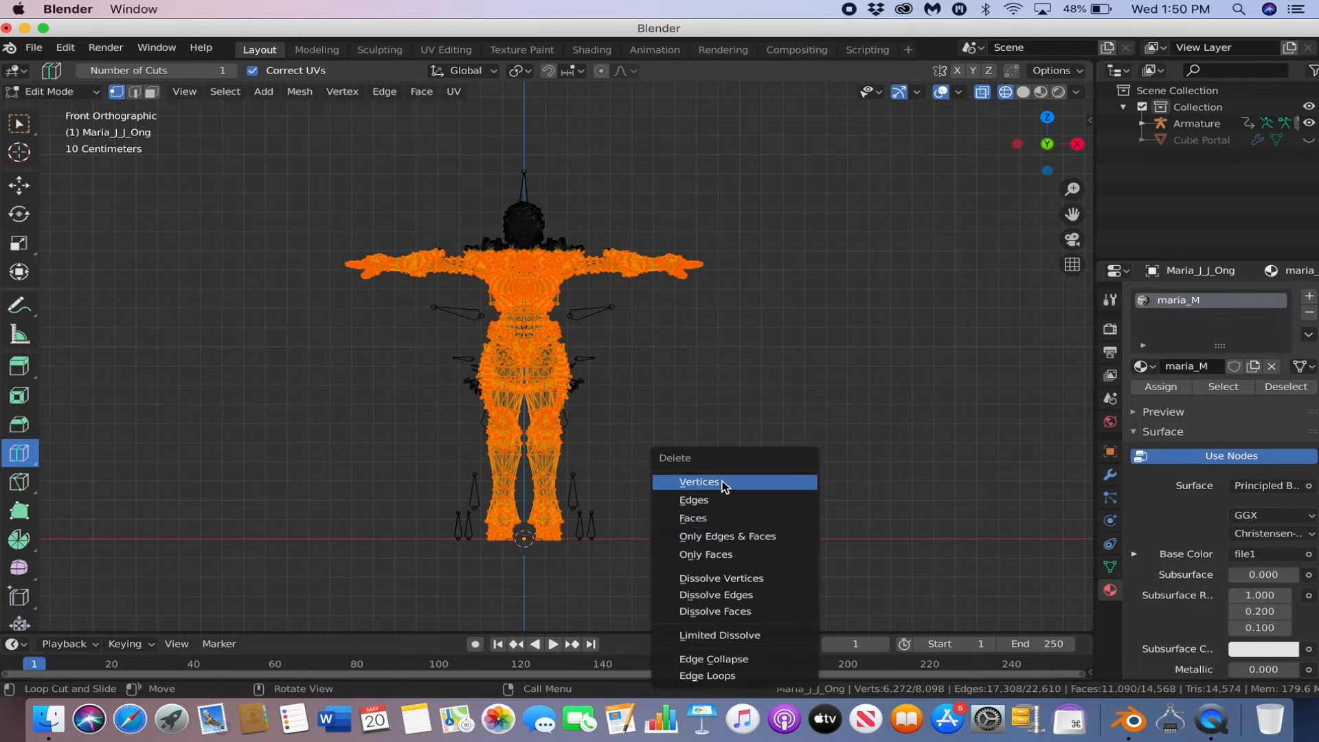
click(699, 481)
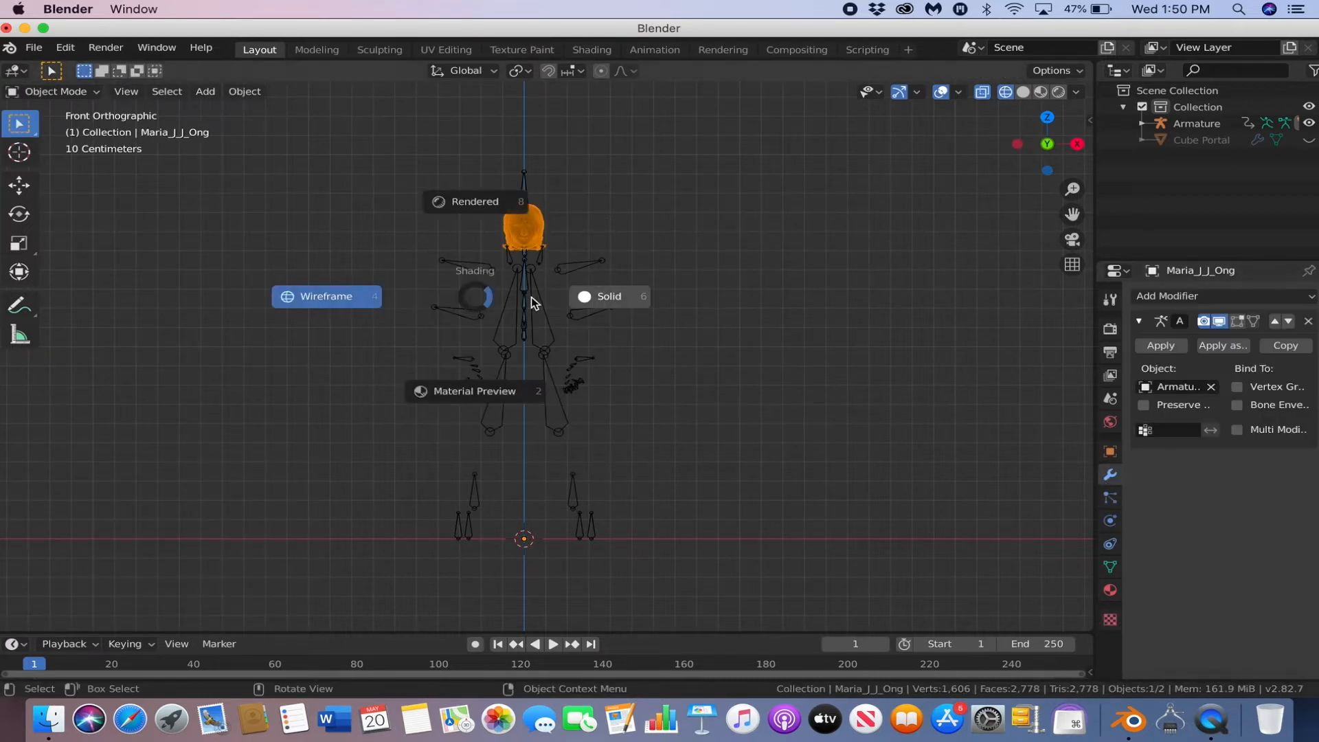
Step: Set the head's origin to its geometry and scale the head up inside the tunnel
click(610, 297)
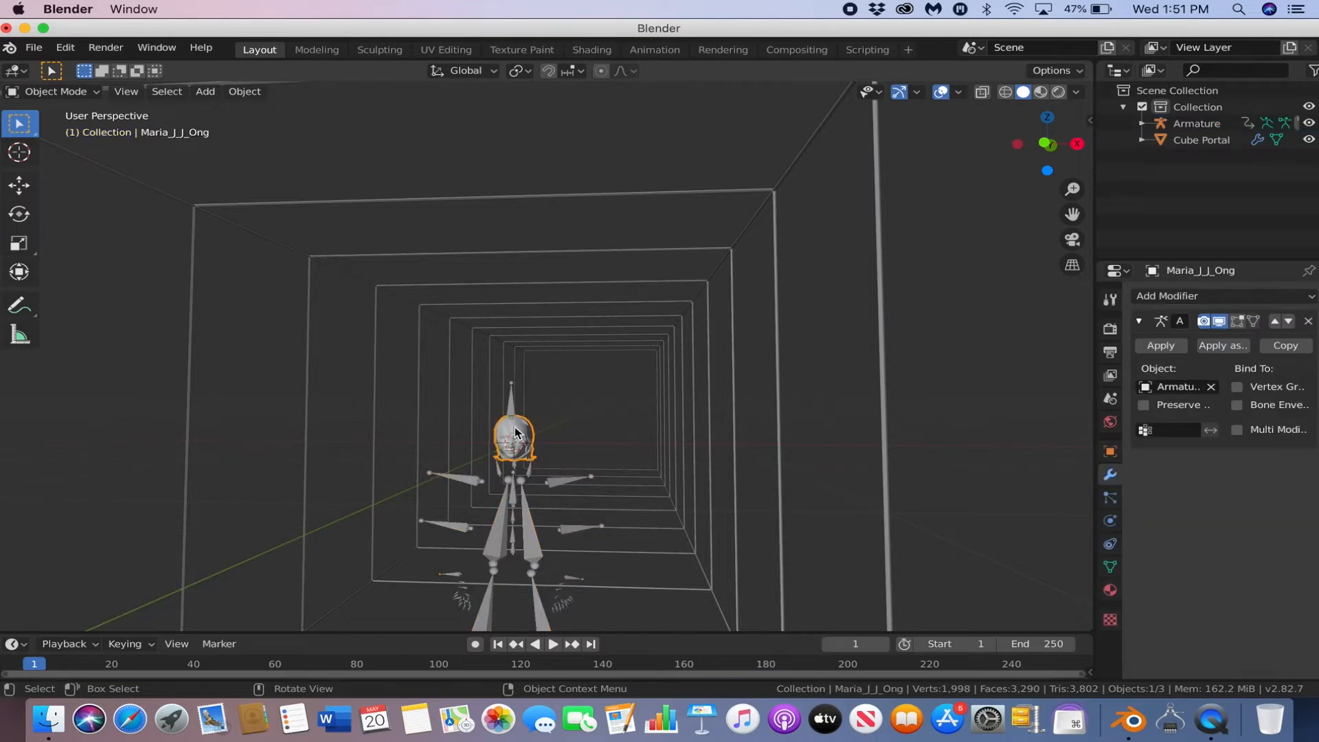
right_click(514, 434)
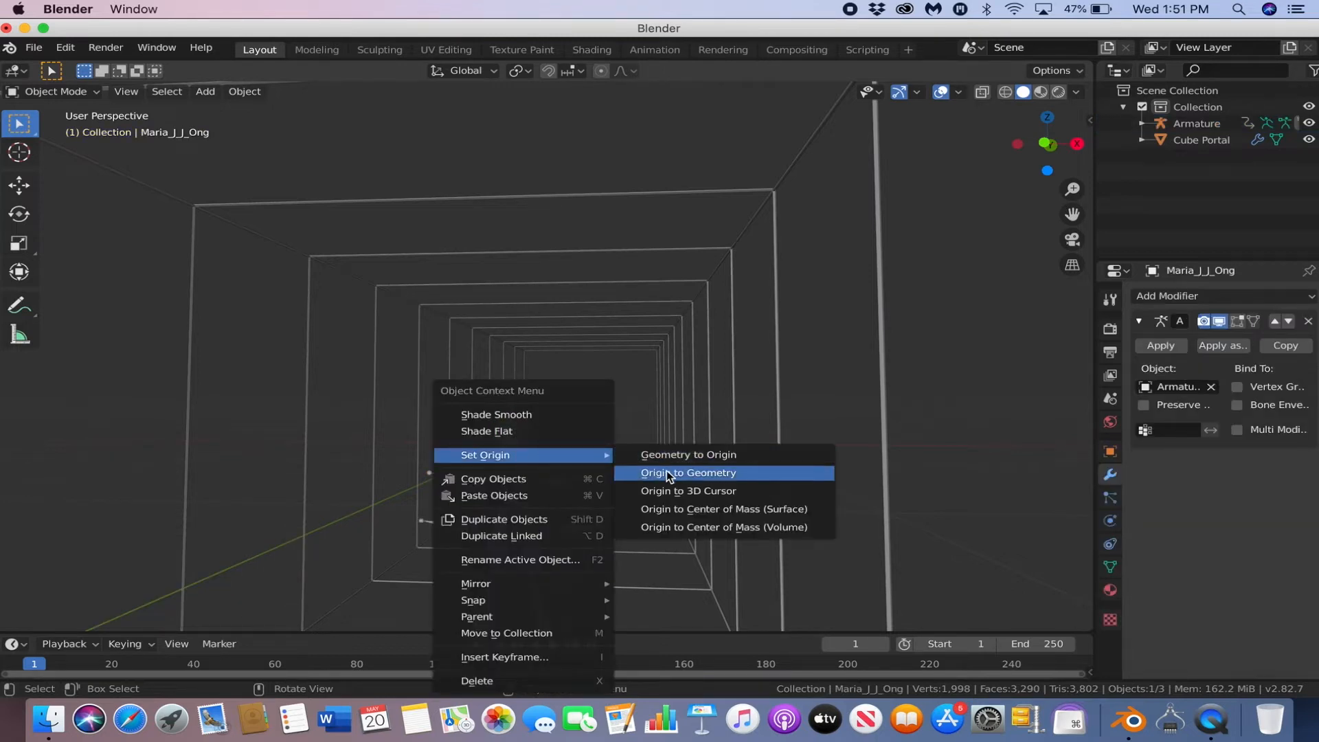
click(689, 473)
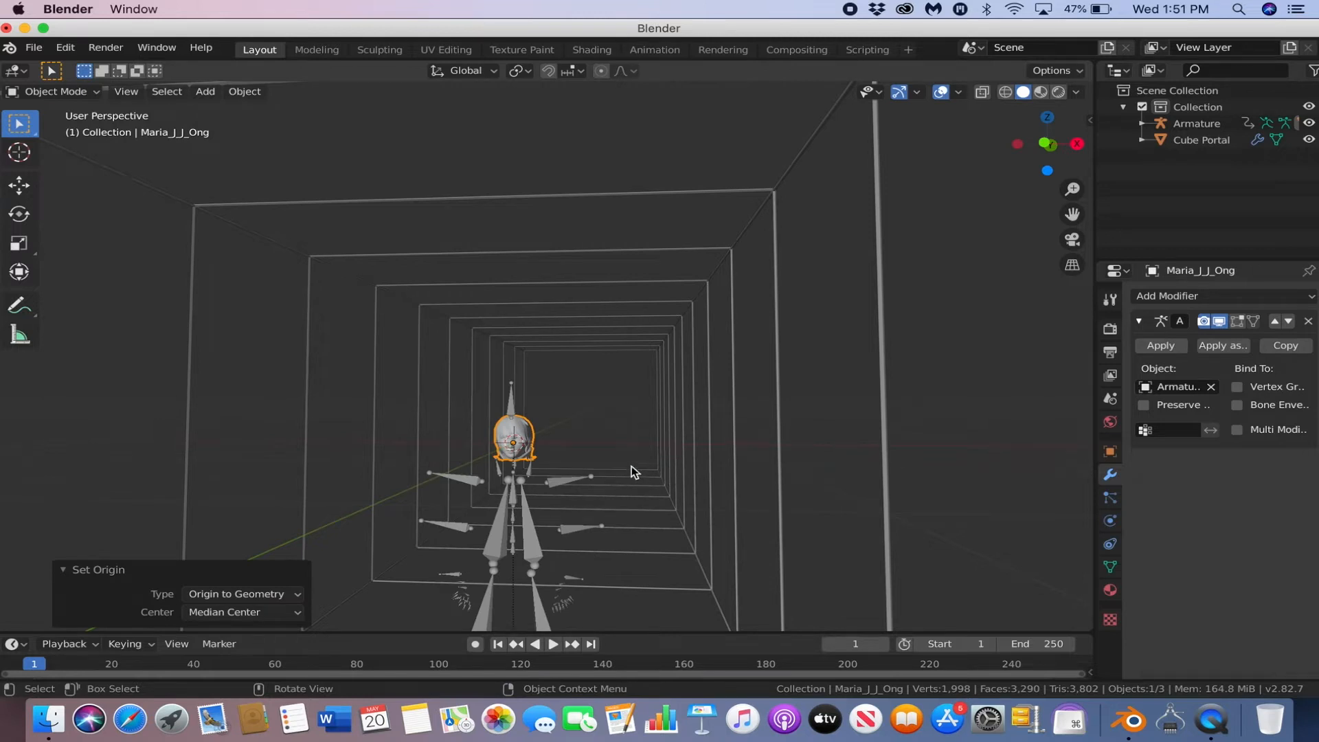
key(s)
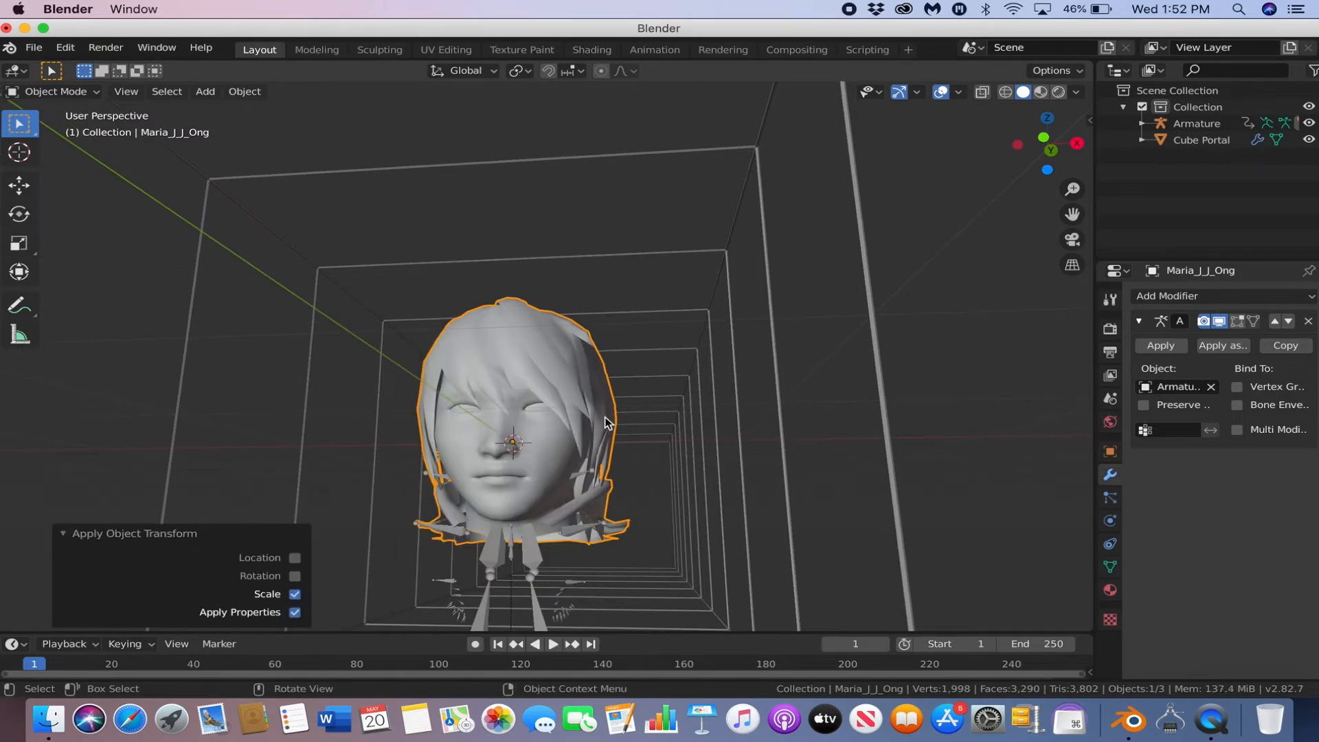
Step: Add a camera, view through it, and rotate it 90° on X to face the head
click(204, 91)
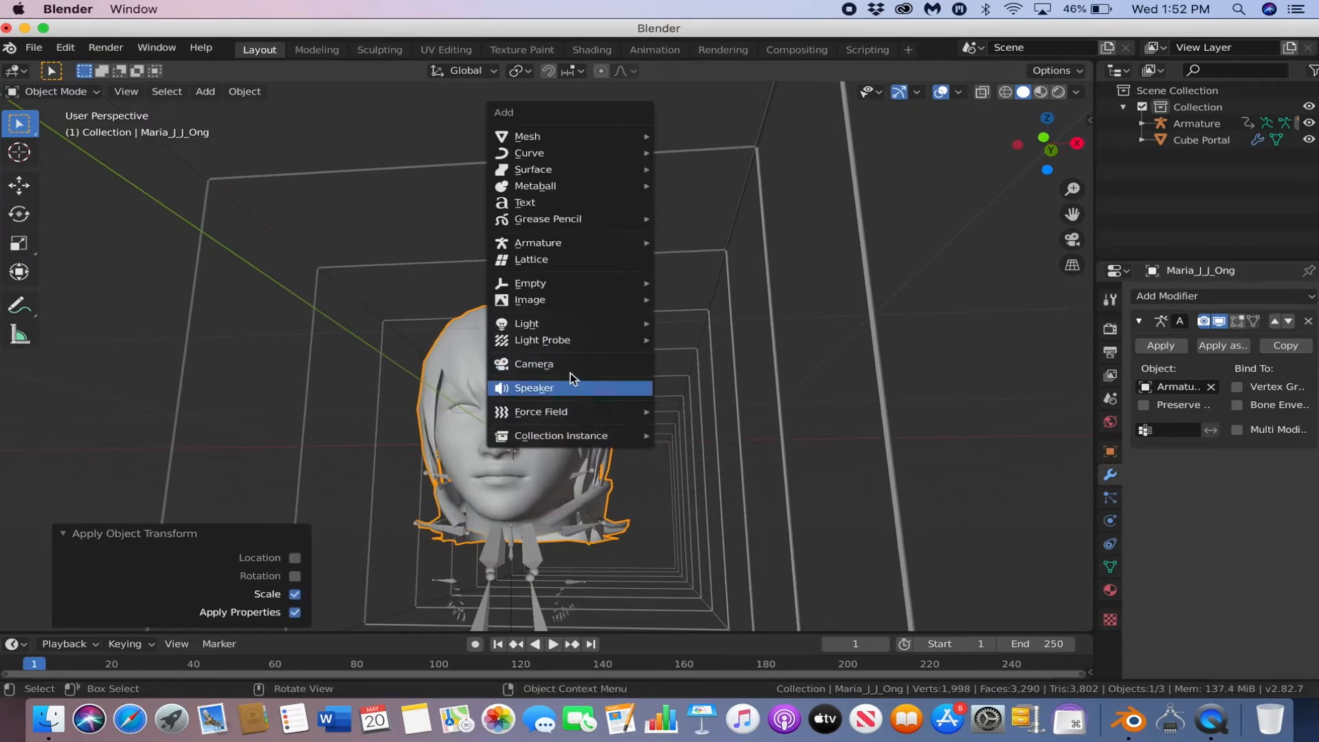
click(533, 364)
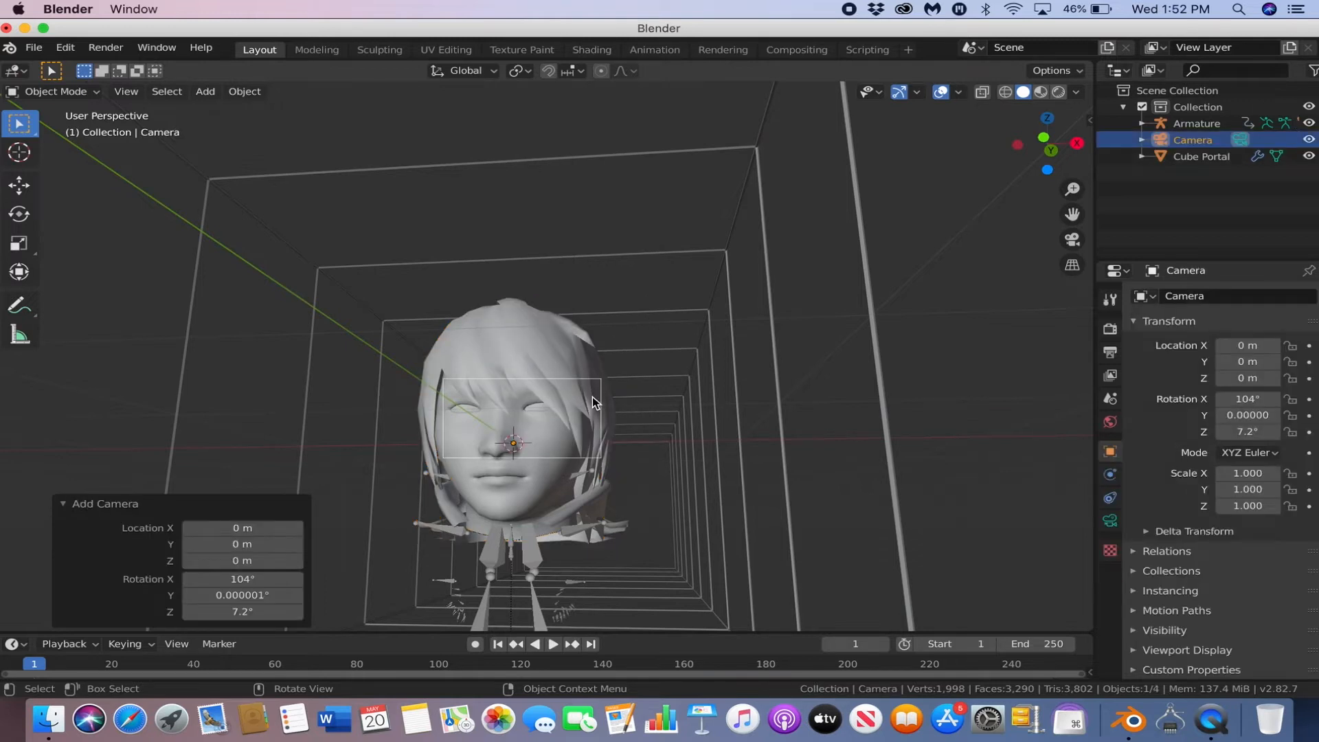
click(126, 91)
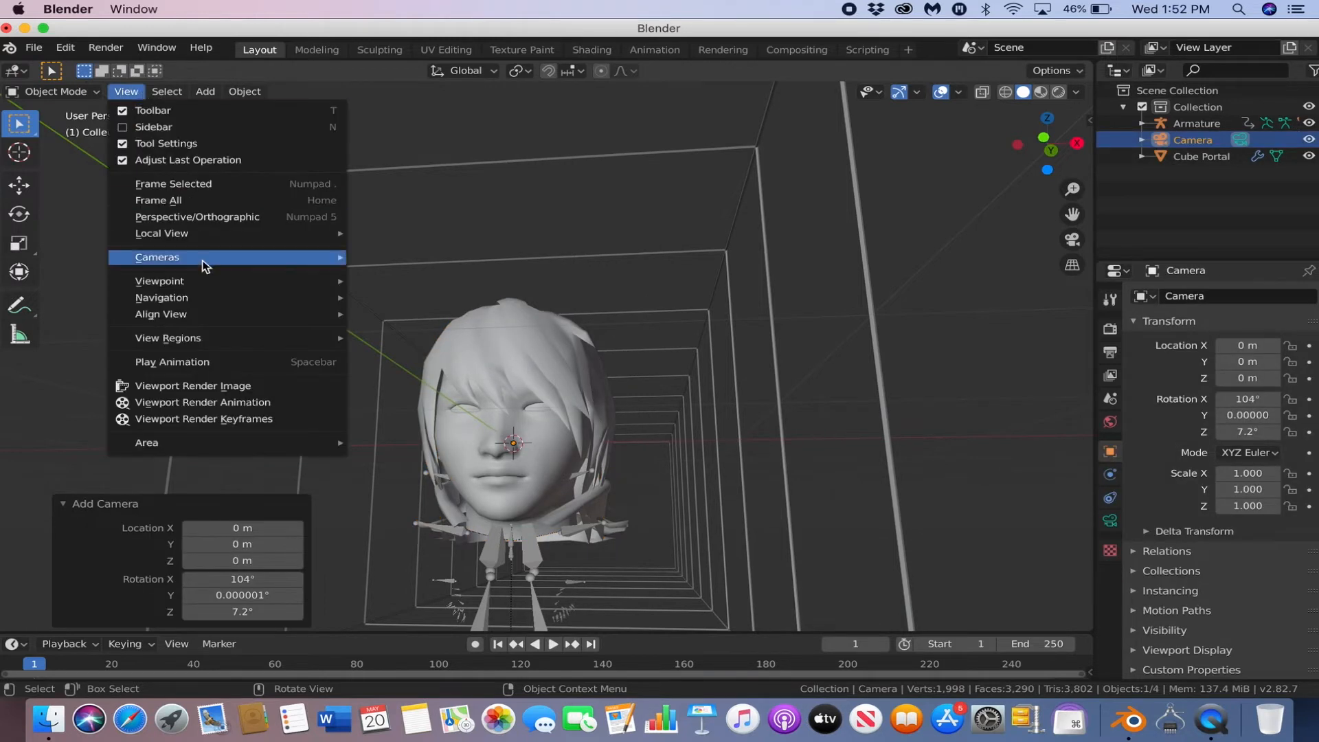
click(157, 257)
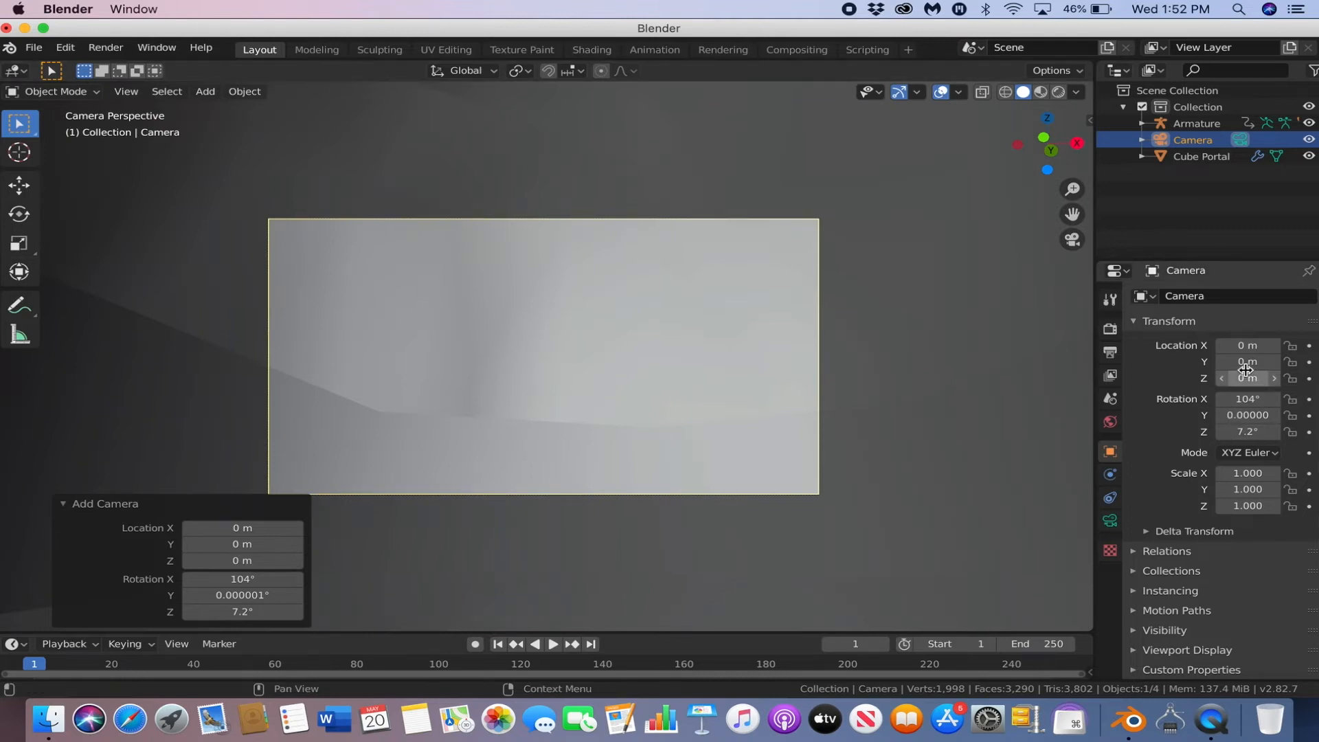
drag(1247, 362, 1220, 362)
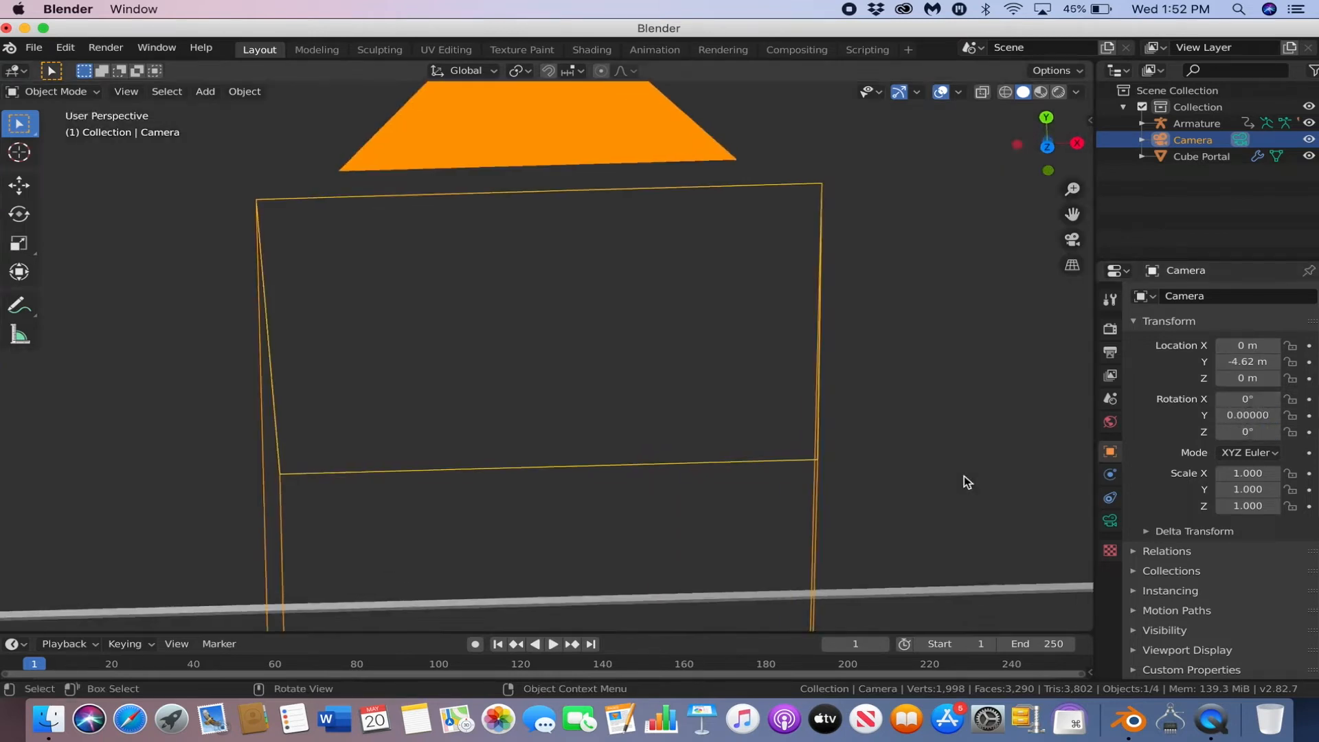
click(126, 91)
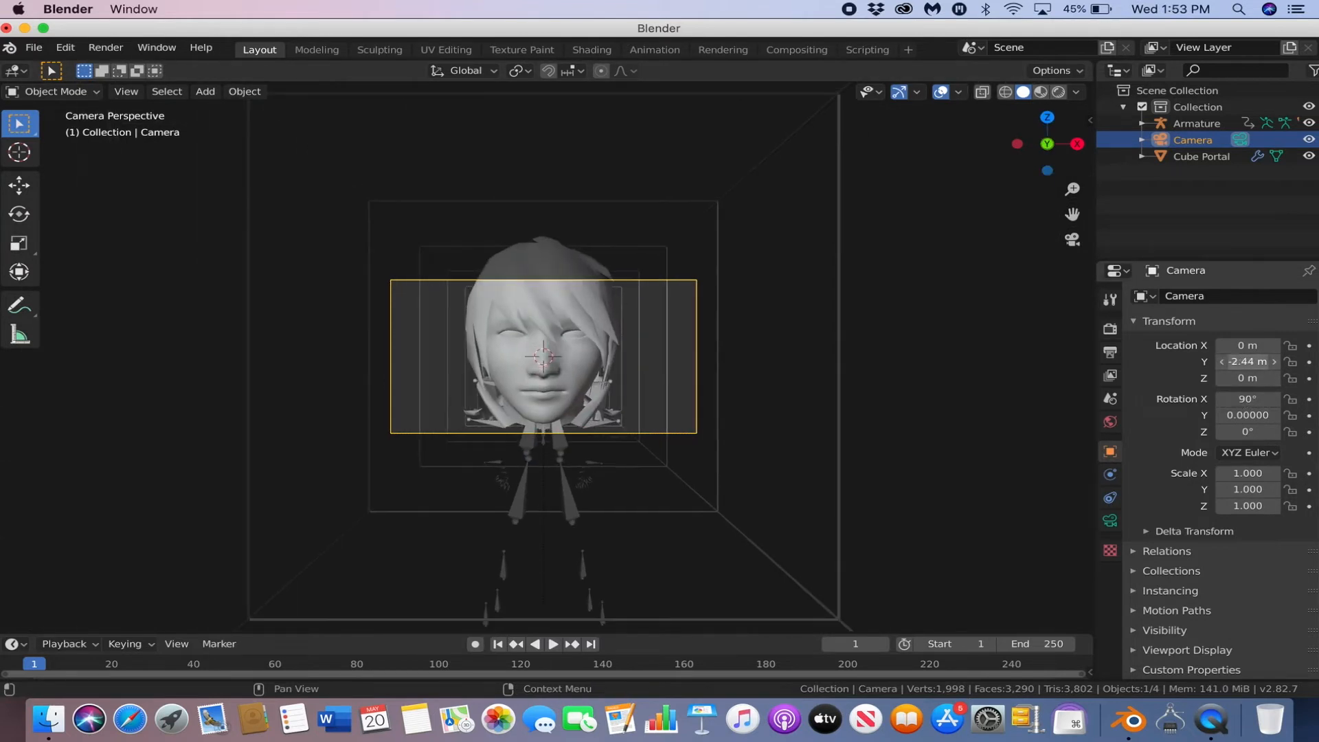
mouse_move(1250, 399)
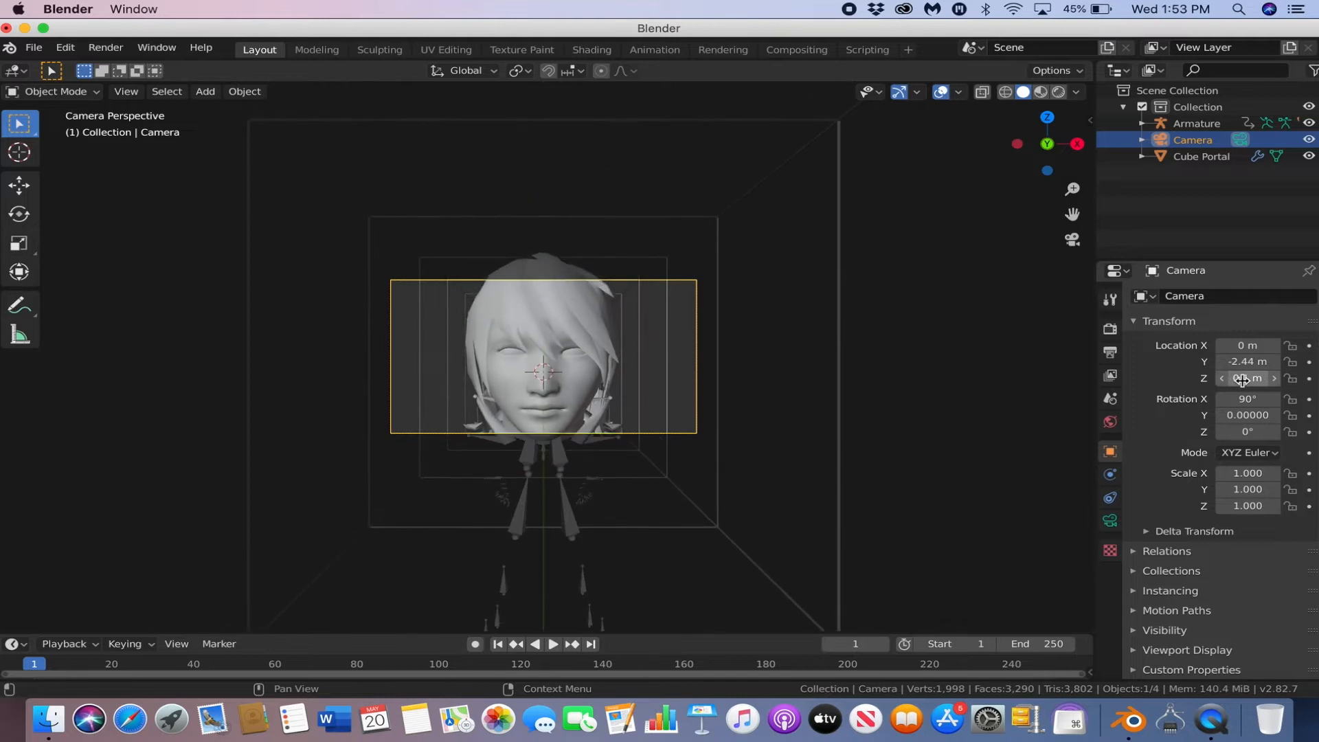
Step: Shrink the head to about 0.72 and pull the camera back 6 m down the tunnel
click(580, 362)
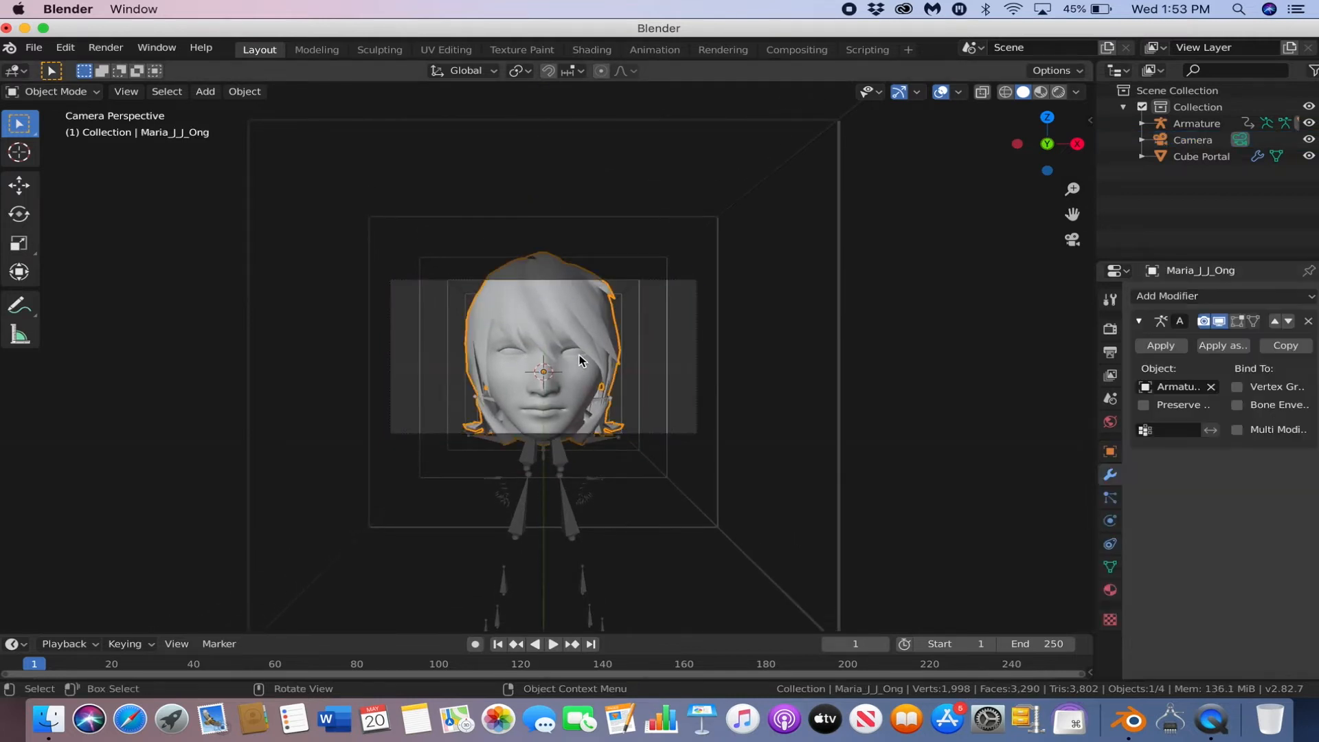
key(s)
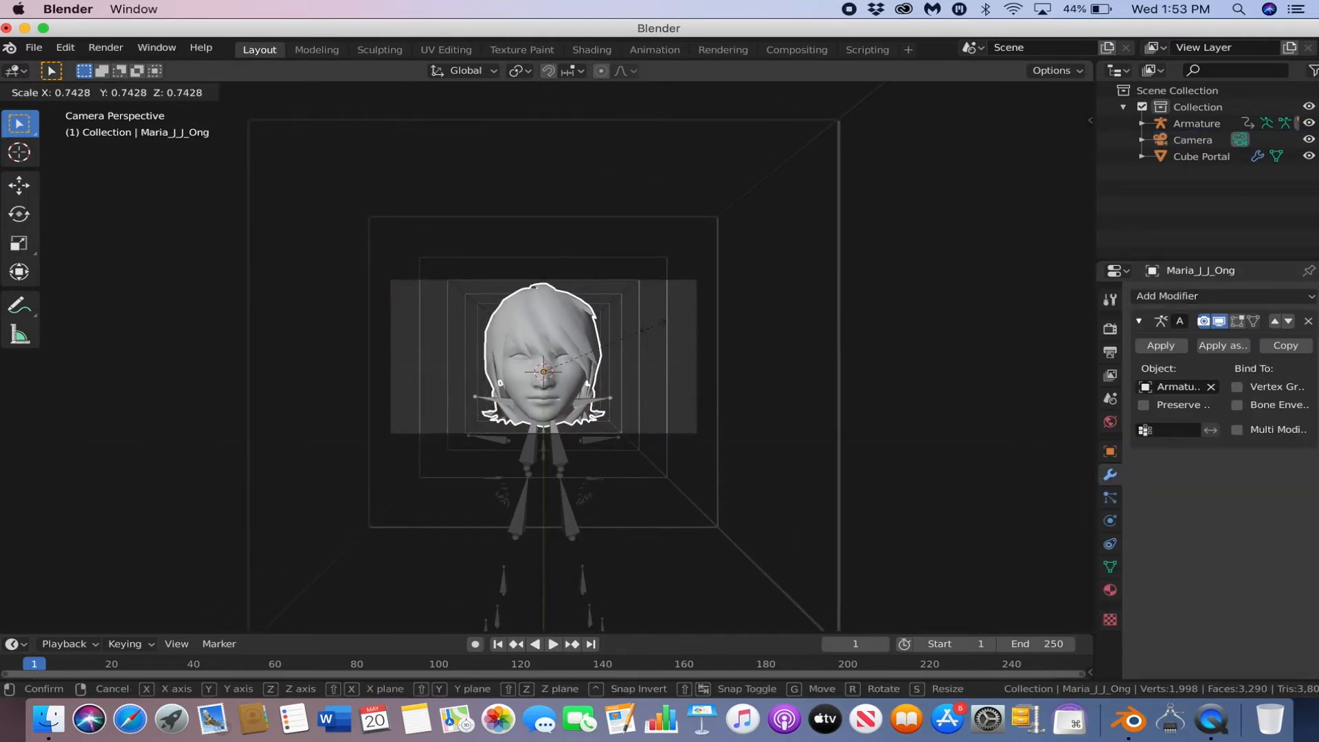
click(654, 333)
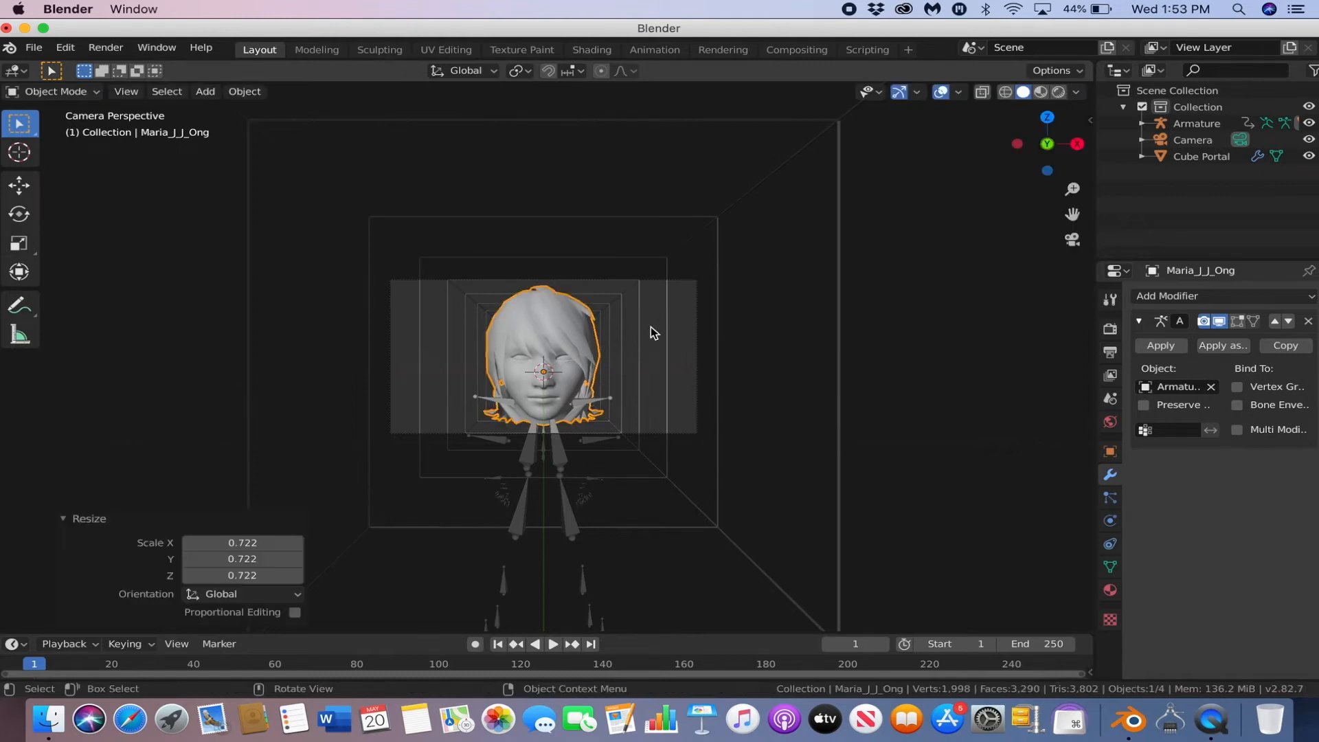
click(1192, 139)
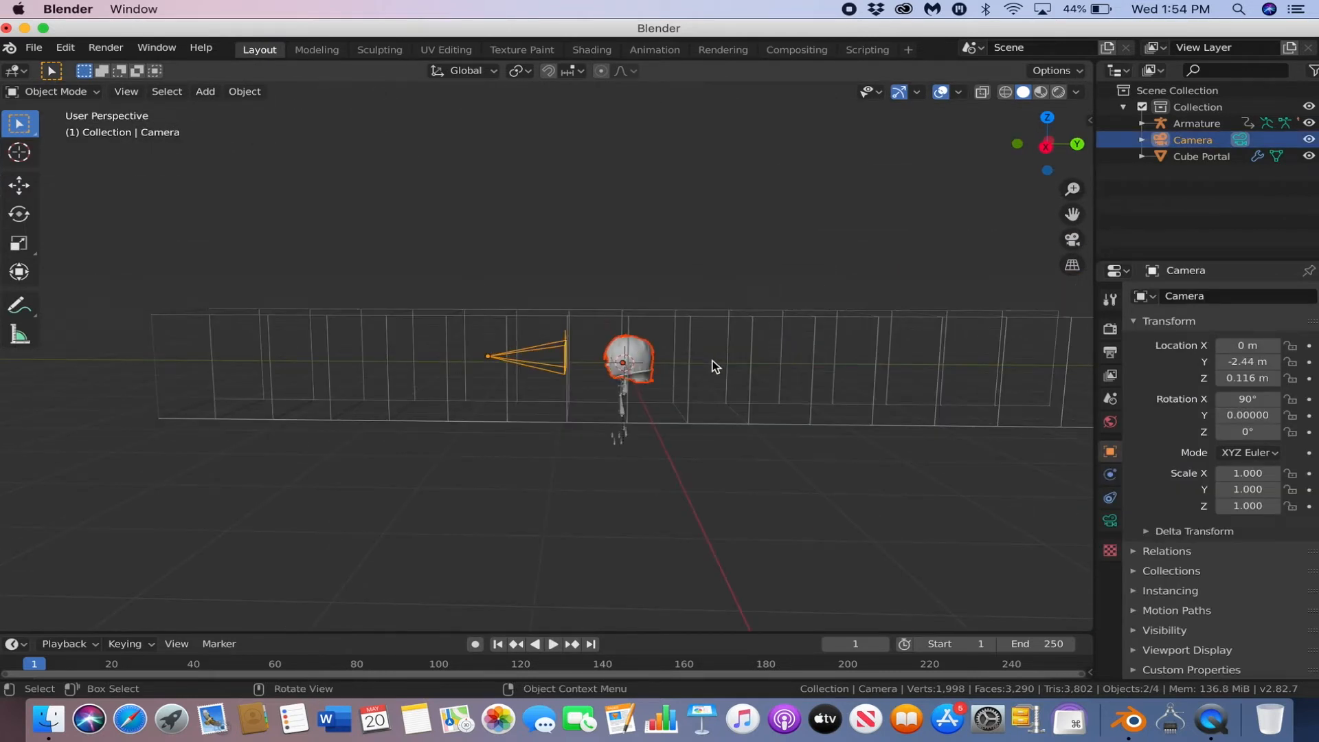
key(g)
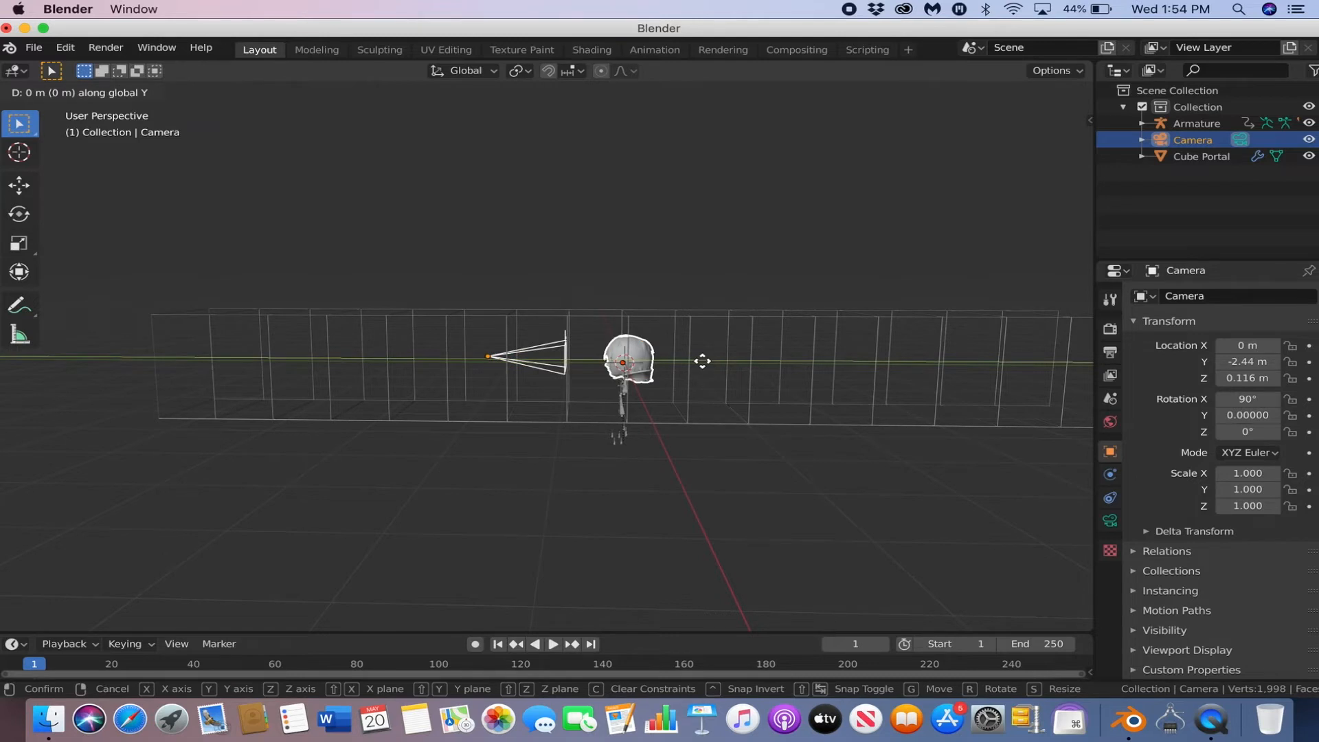
drag(702, 360, 425, 390)
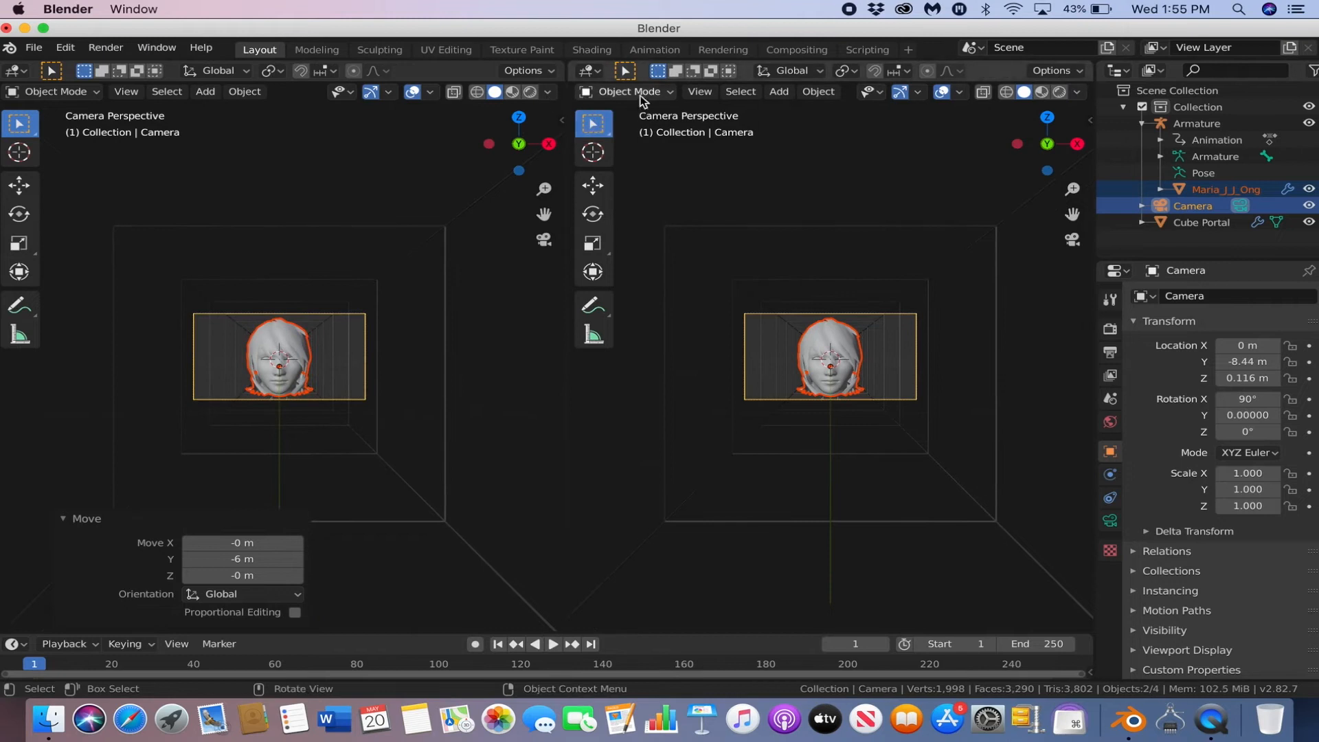
Step: Turn the right area into the Shader Editor and create a new material for the head
click(583, 71)
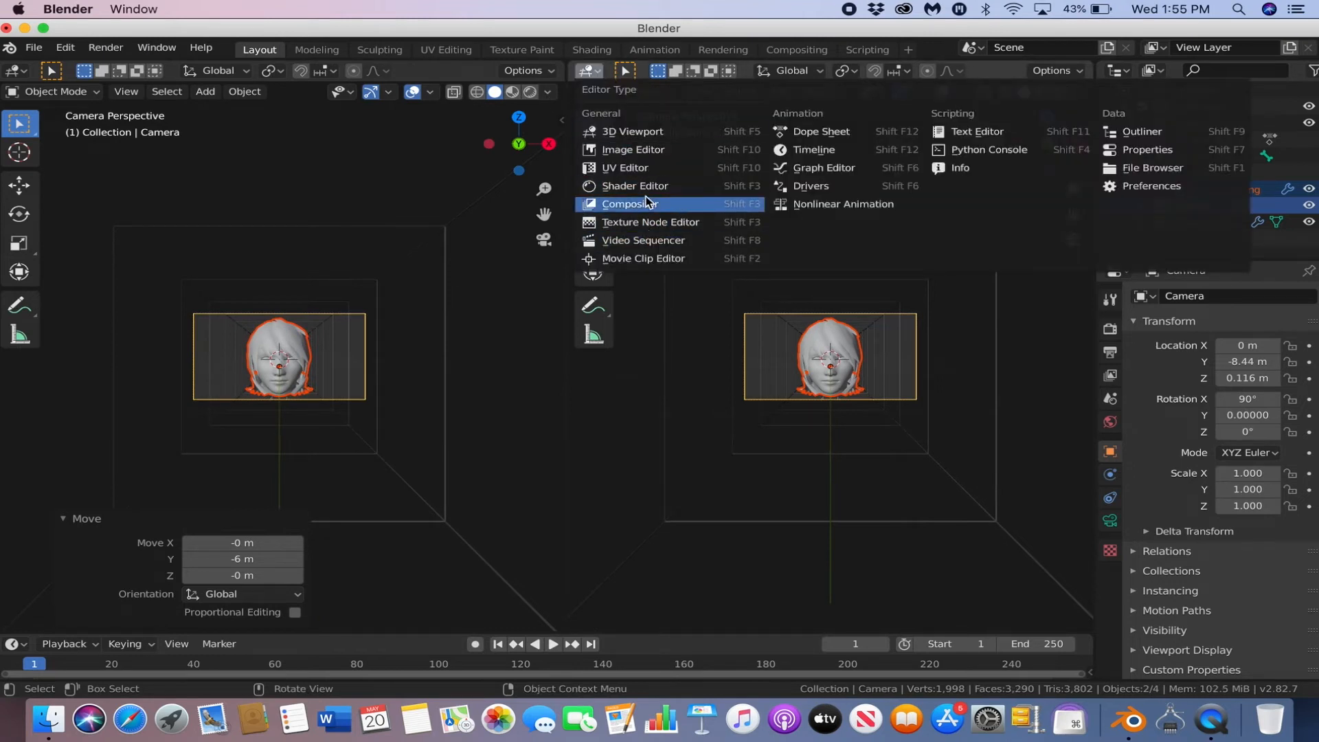
click(628, 204)
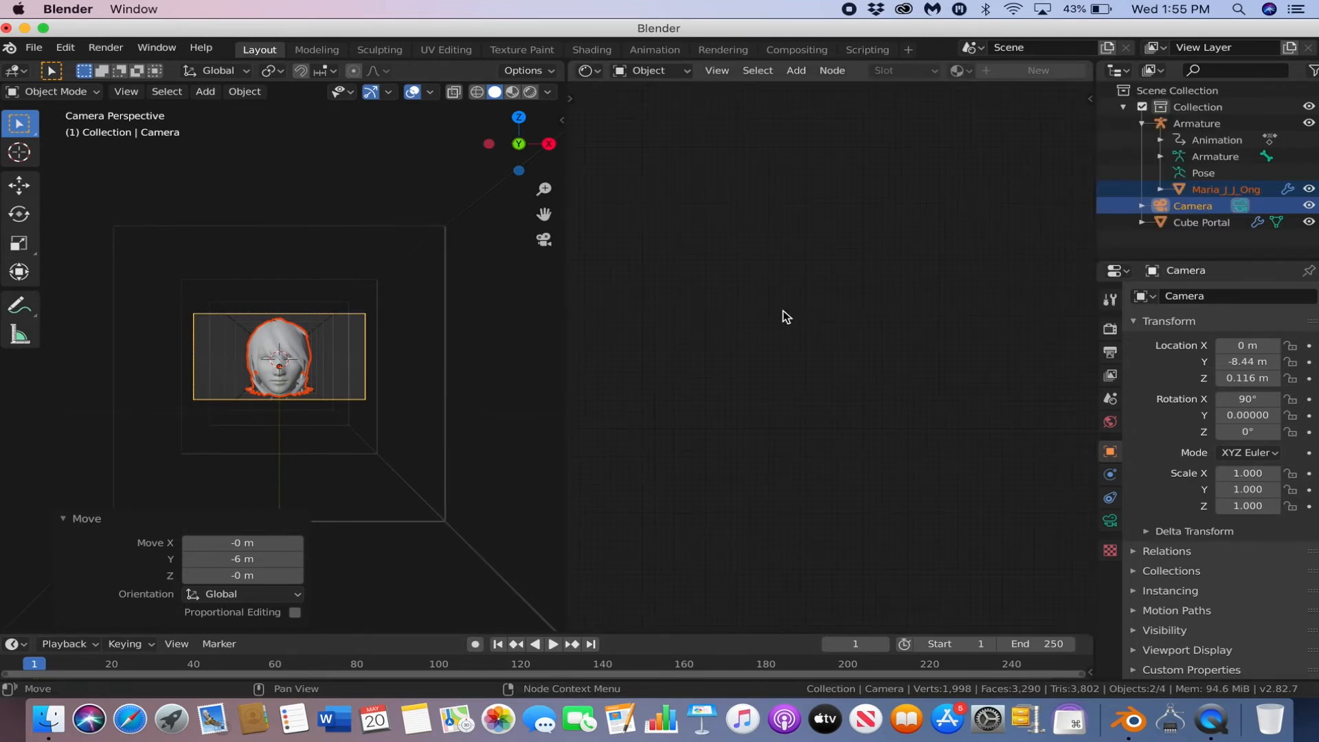
click(1217, 189)
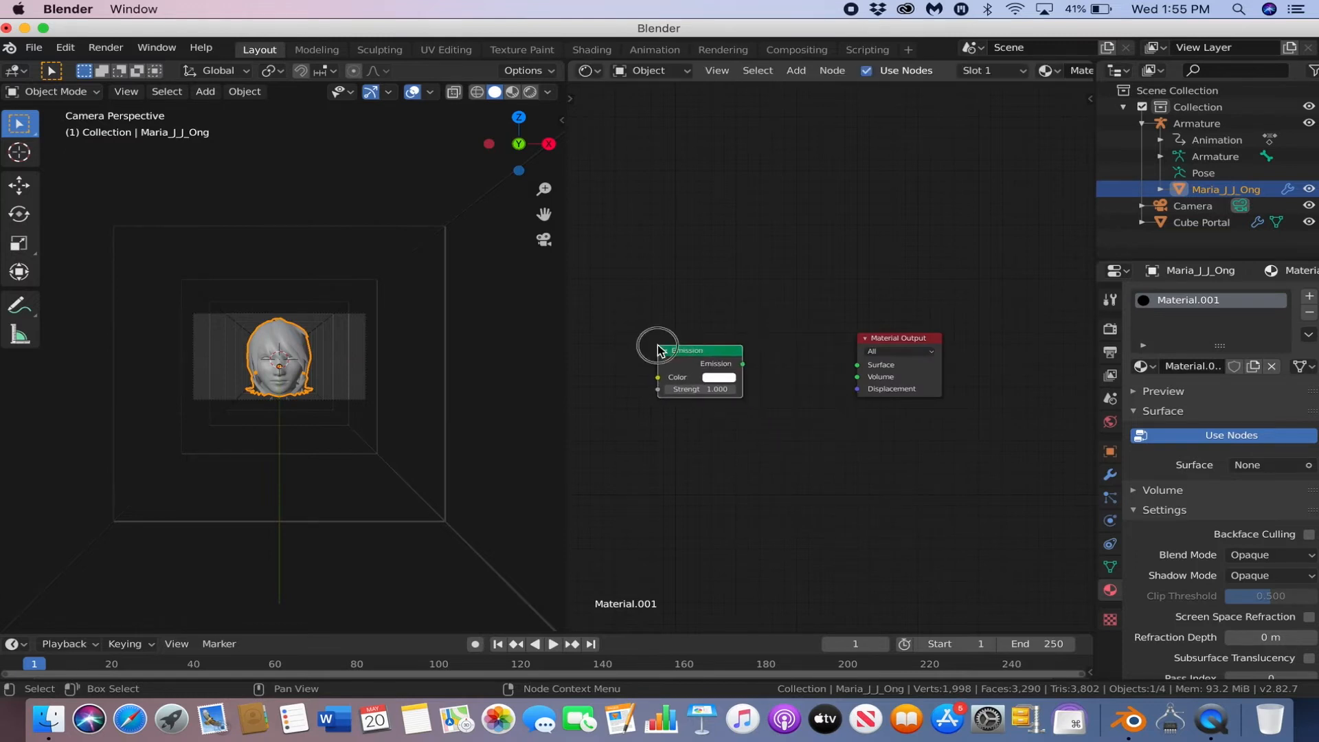
Step: Connect an Emission shader (strength 2.5) to the output, fed by a blue ColorRamp
drag(741, 363, 857, 364)
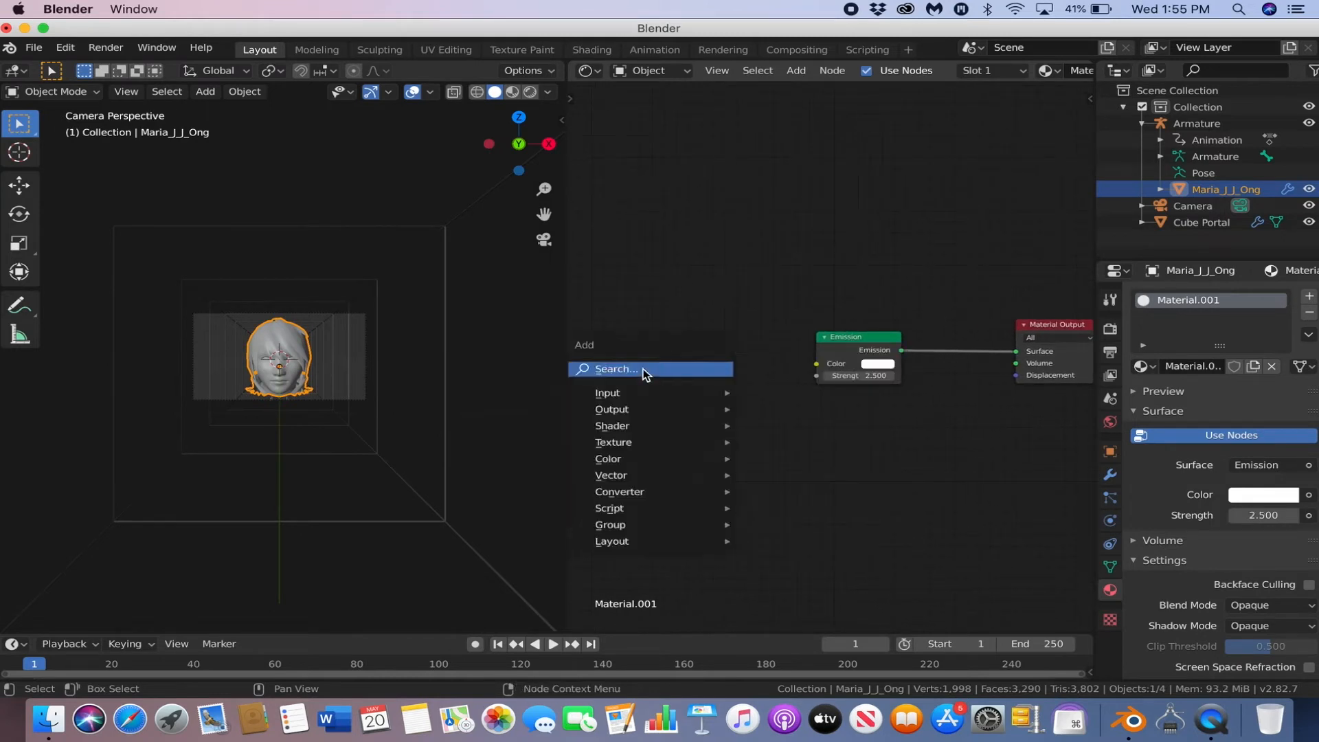
click(608, 459)
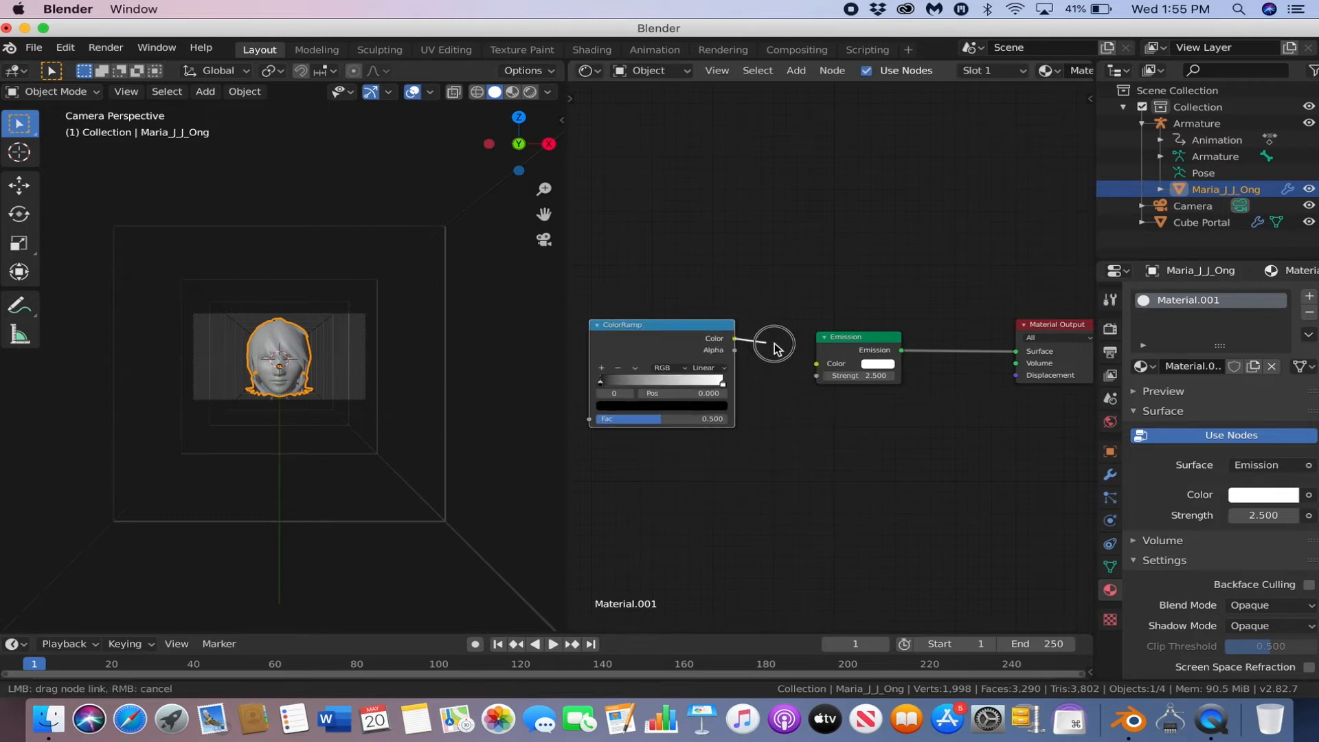
click(707, 368)
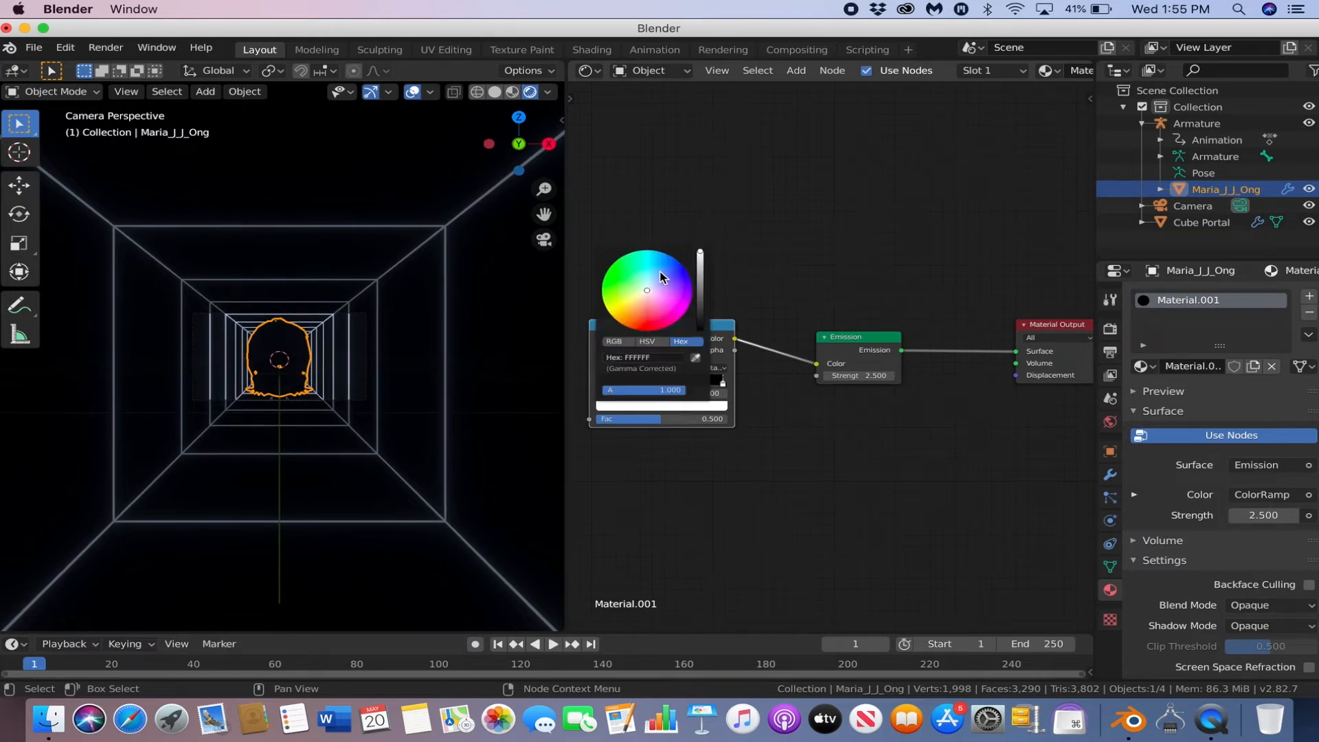
click(652, 251)
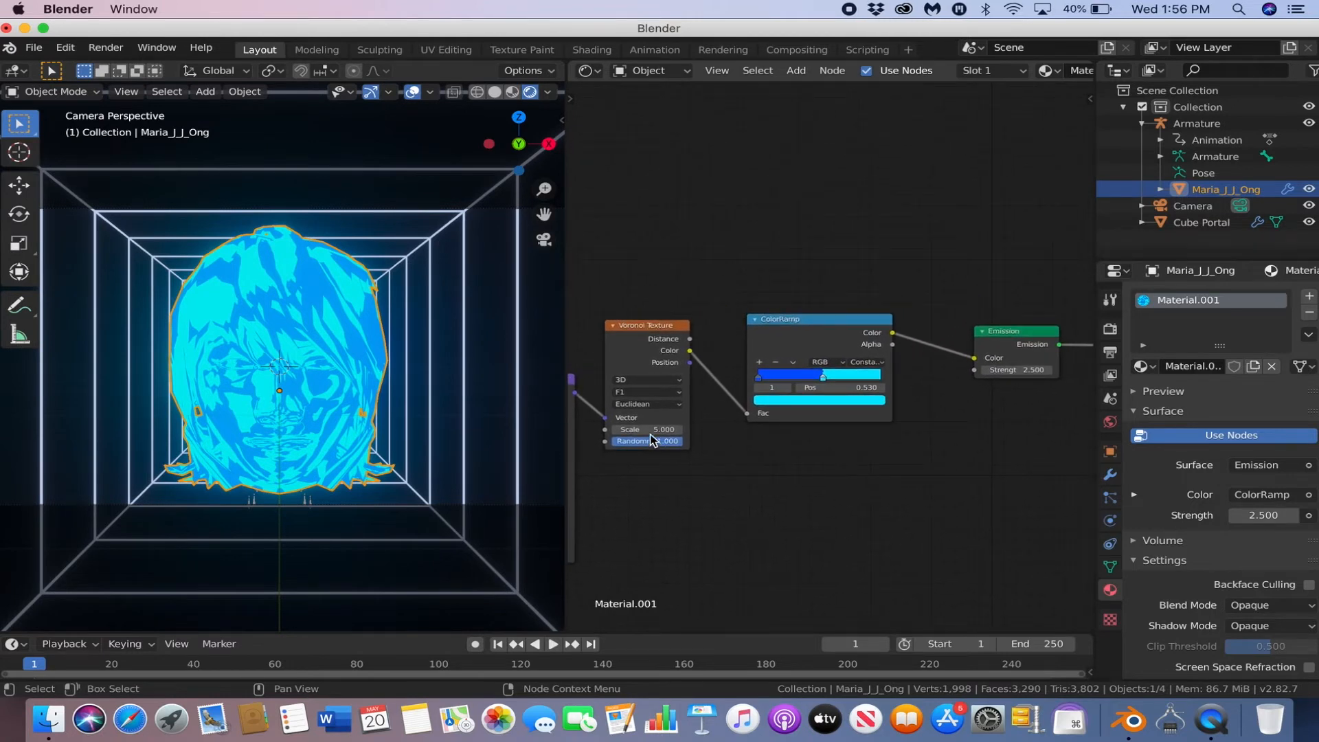
Step: Raise the Voronoi texture scale toward 5.74 and shift the blue ramp stop
drag(647, 429, 664, 429)
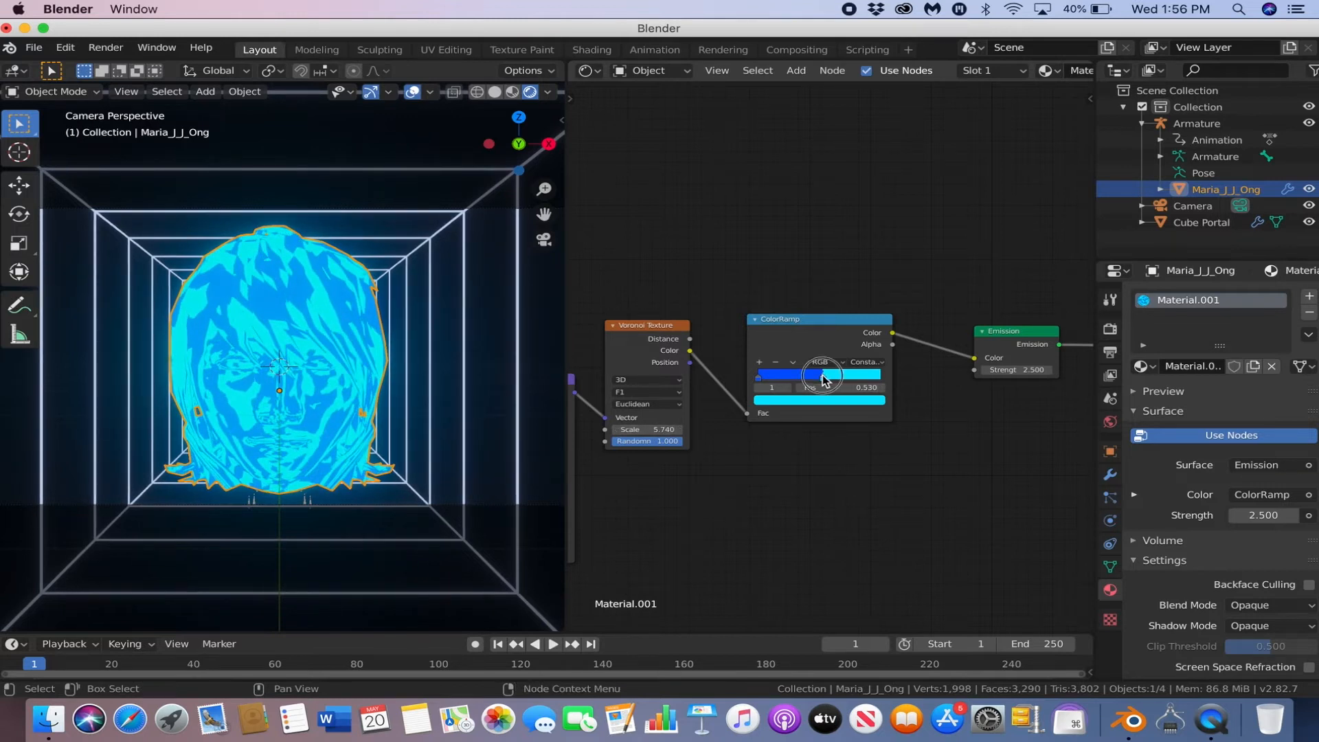
drag(808, 376, 828, 376)
text(120)
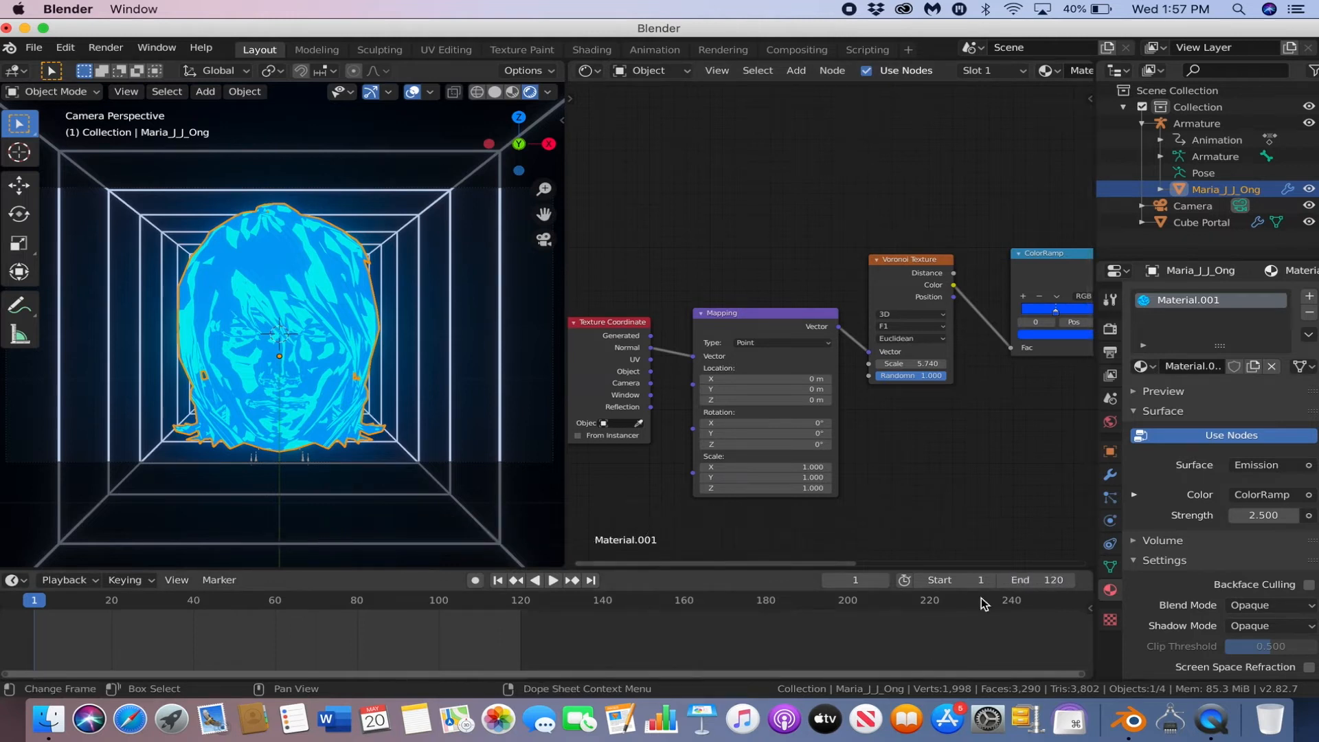
mouse_move(438, 561)
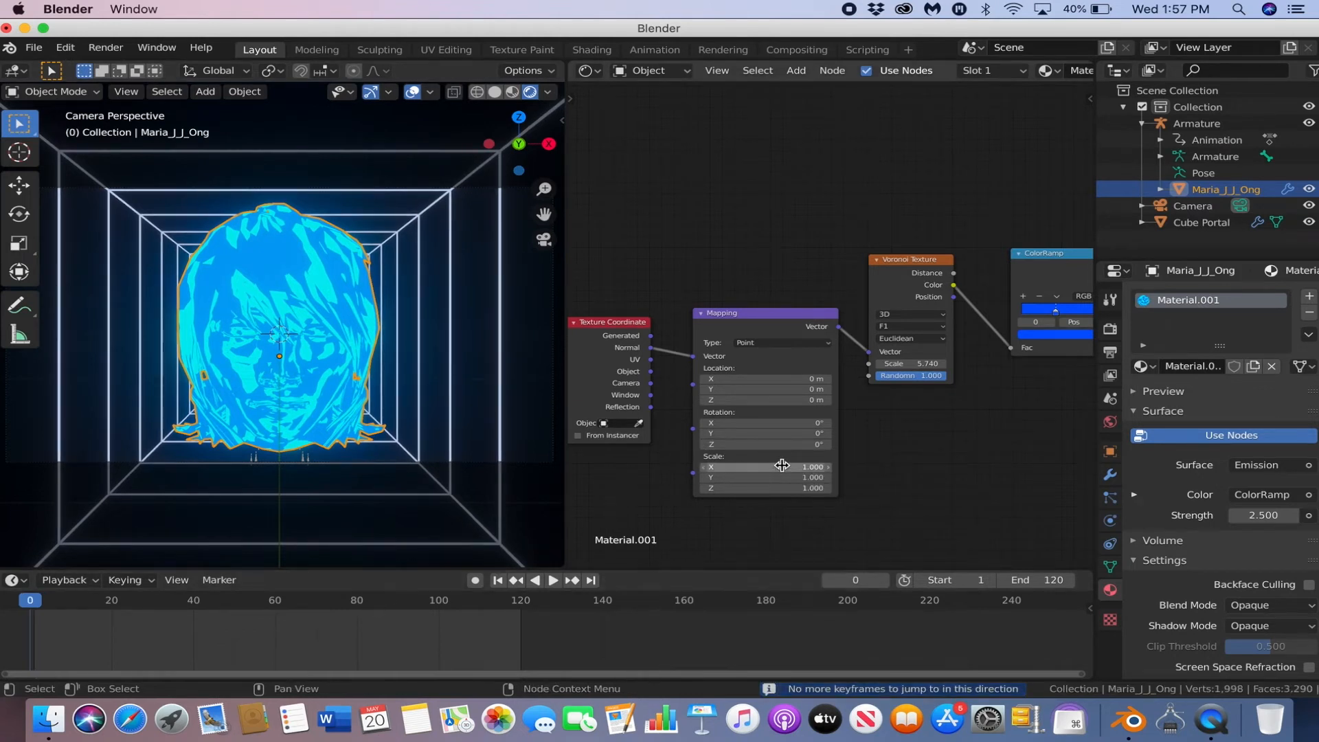
mouse_move(768, 444)
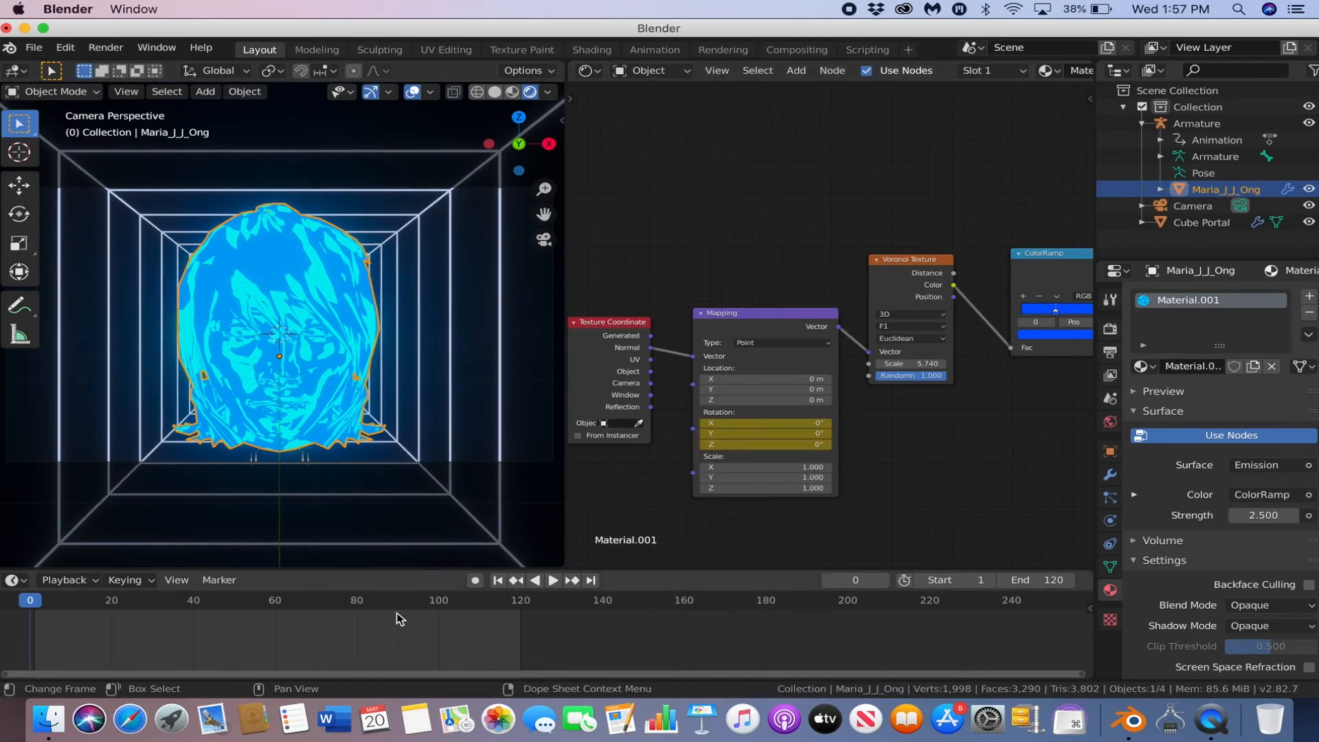
Step: At frame 120, set the Mapping node's Z rotation to 360° and keyframe it
click(590, 580)
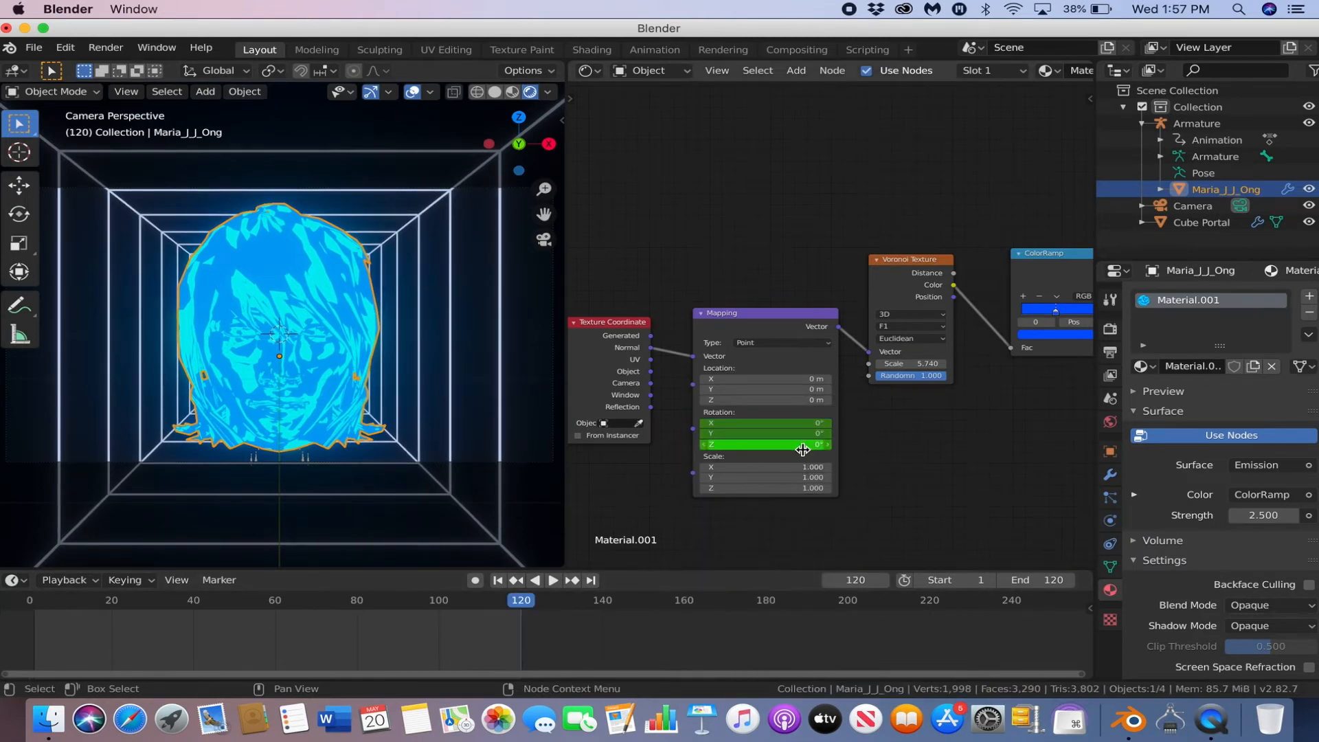
double_click(765, 444)
text(360)
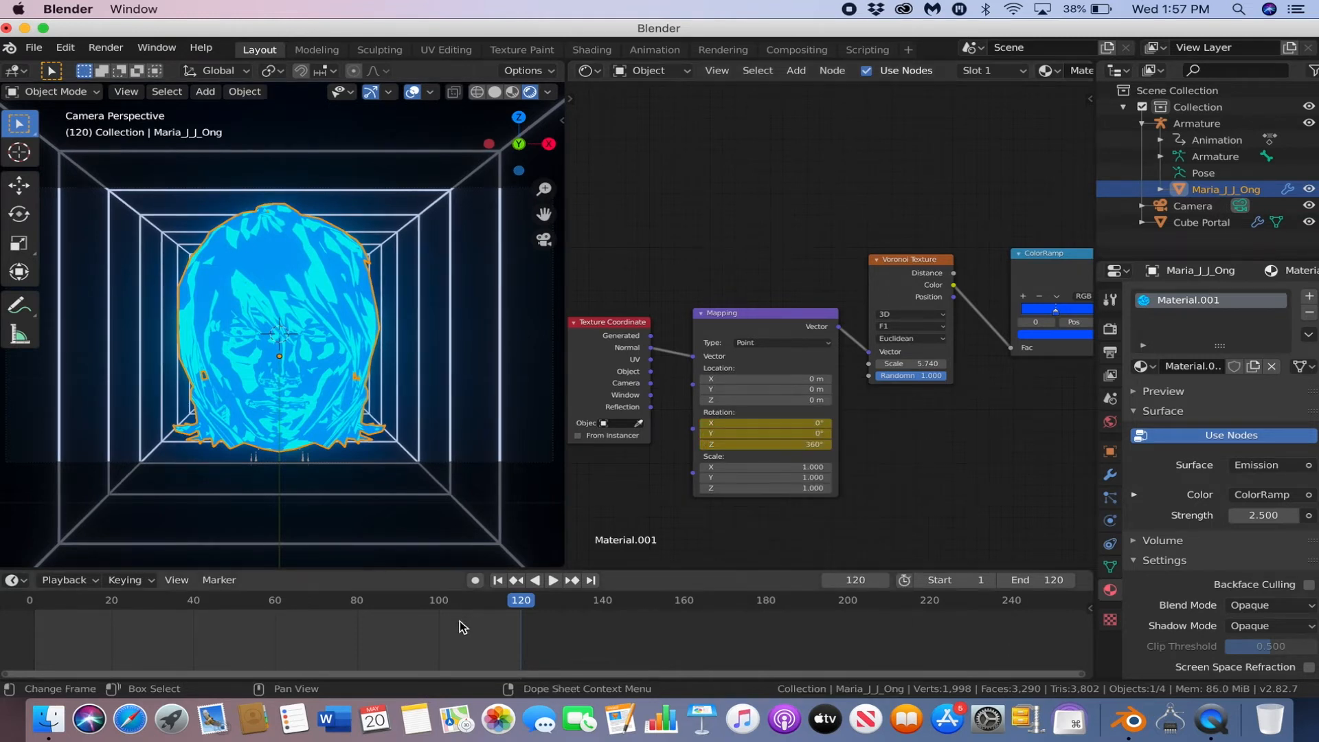
click(553, 580)
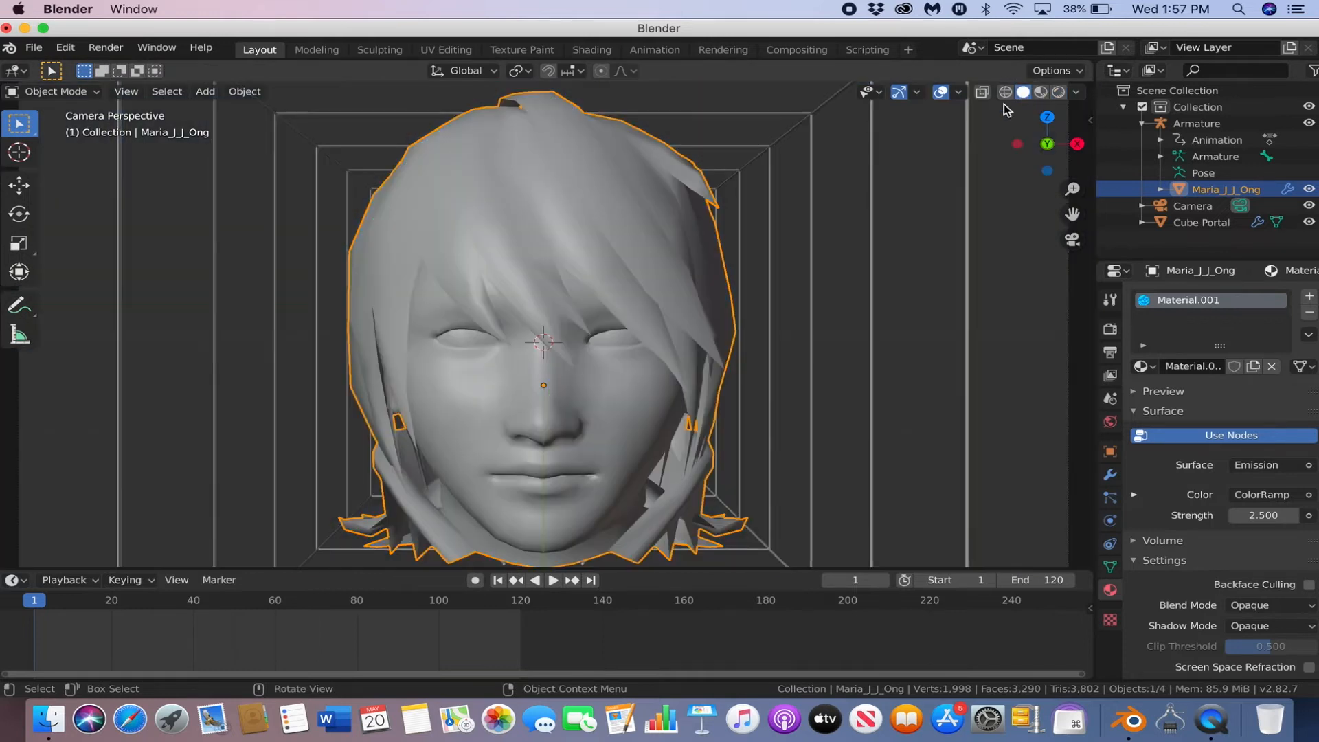
Step: Move Cube Portal into a new 'cube portal collection', enable snapping, and add an instance
click(1200, 222)
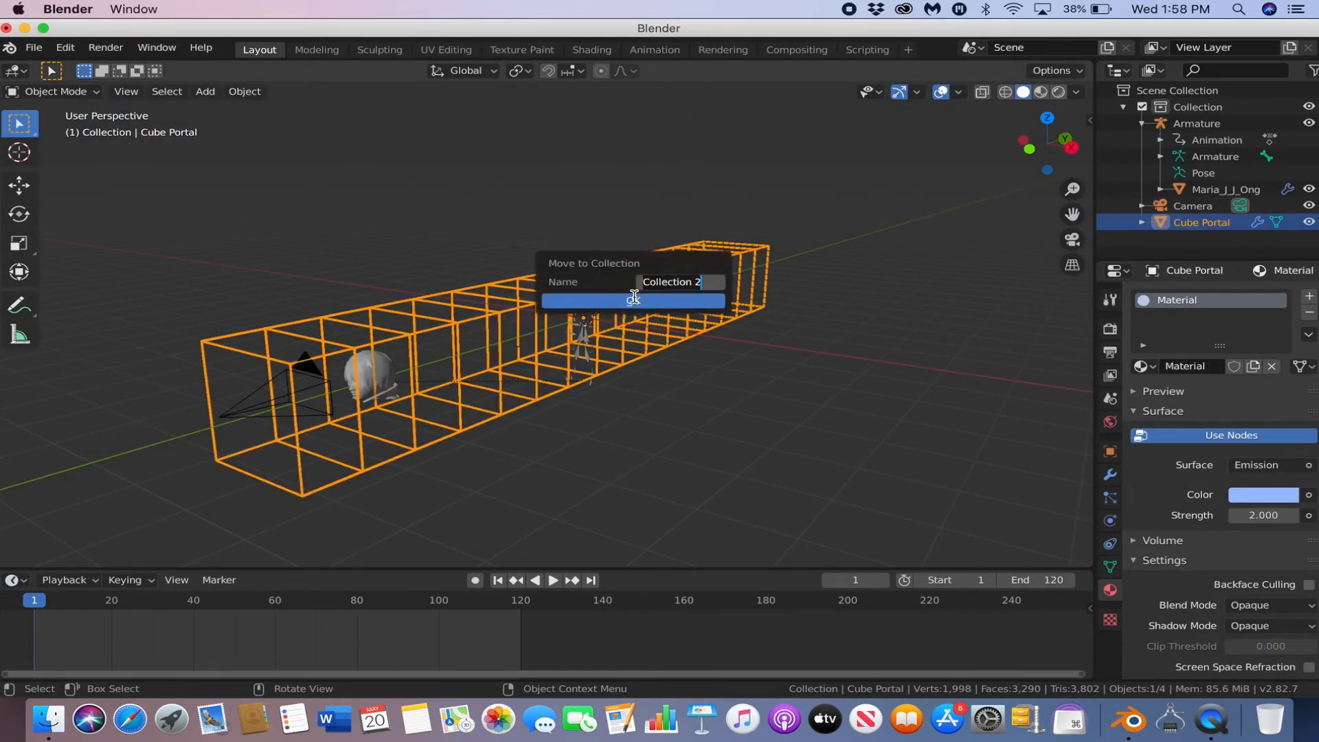
text(cube portal)
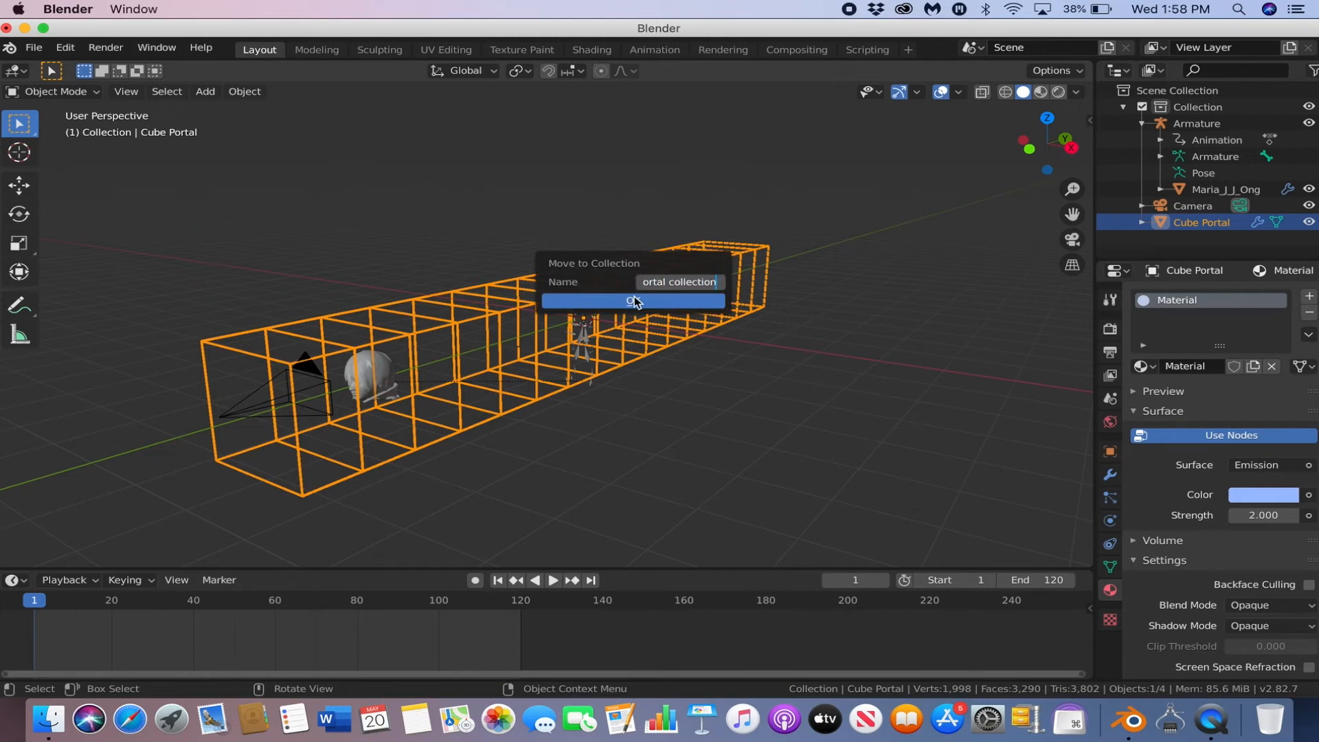
click(632, 300)
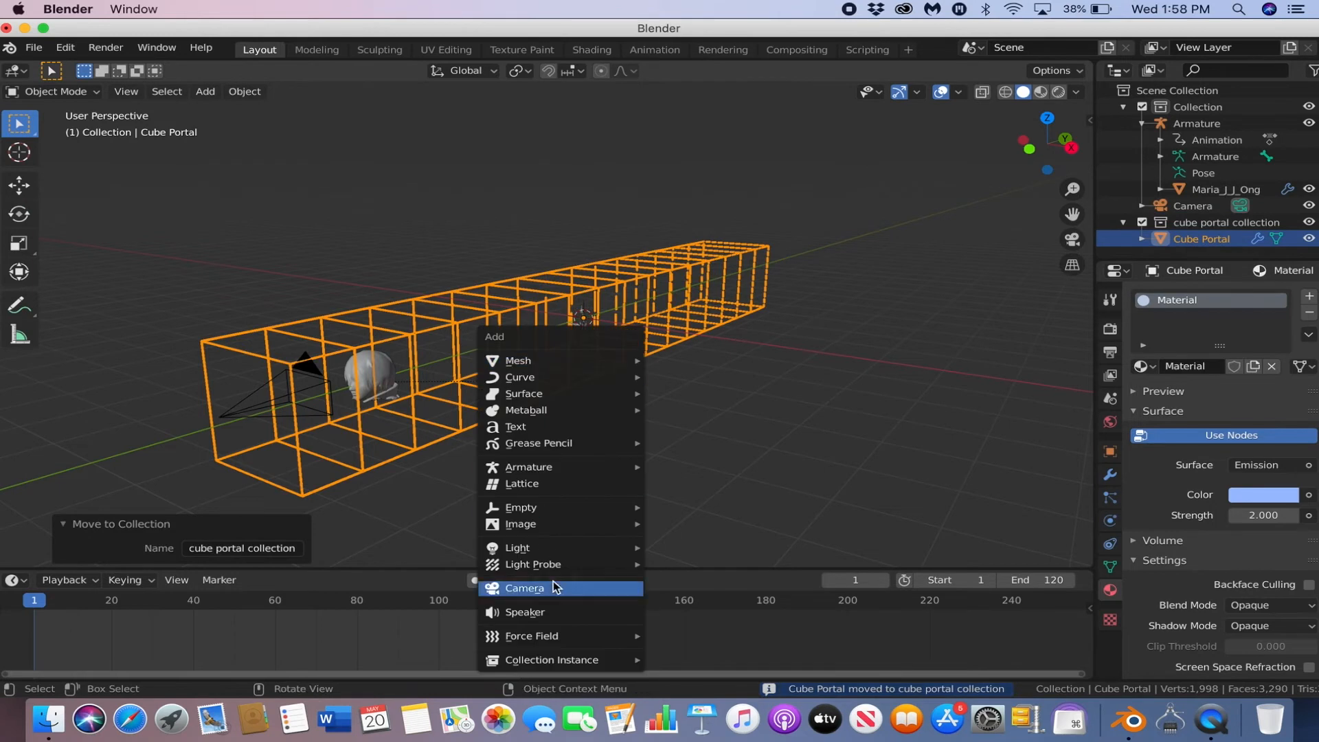
mouse_move(551, 660)
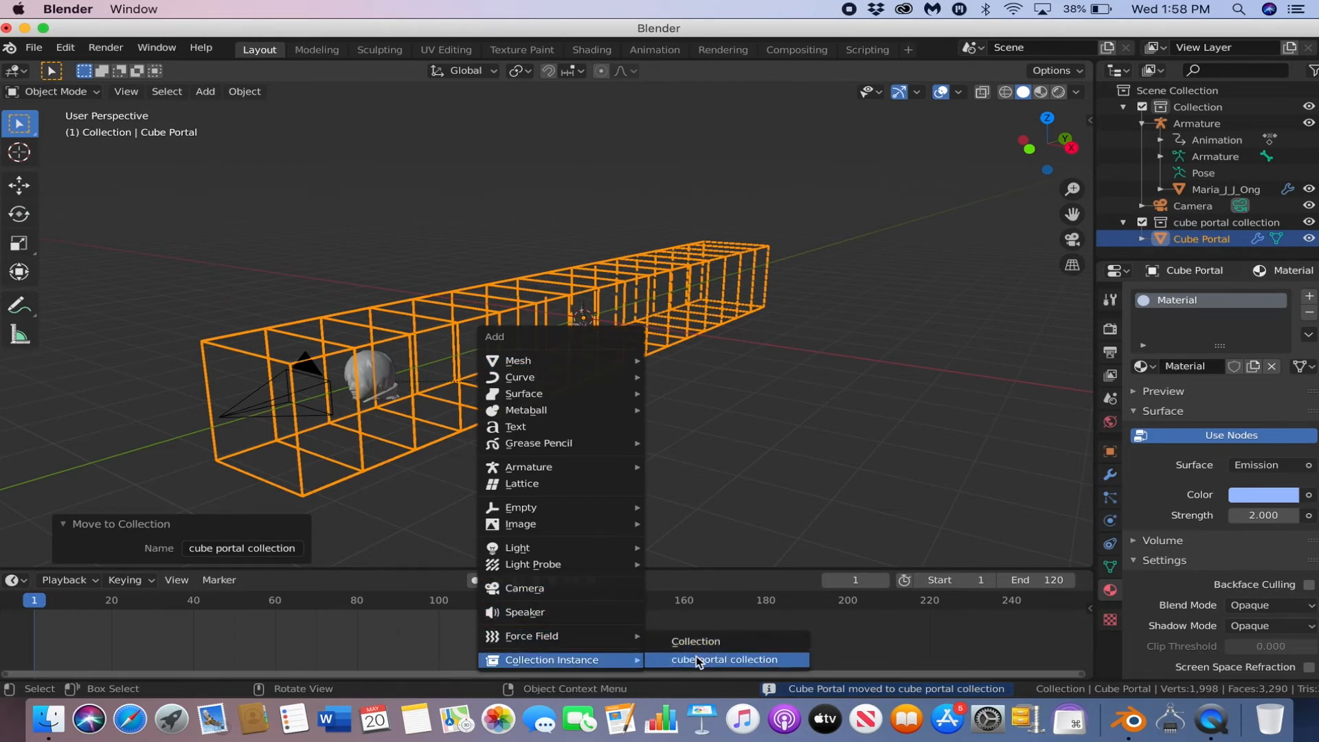
mouse_move(697, 663)
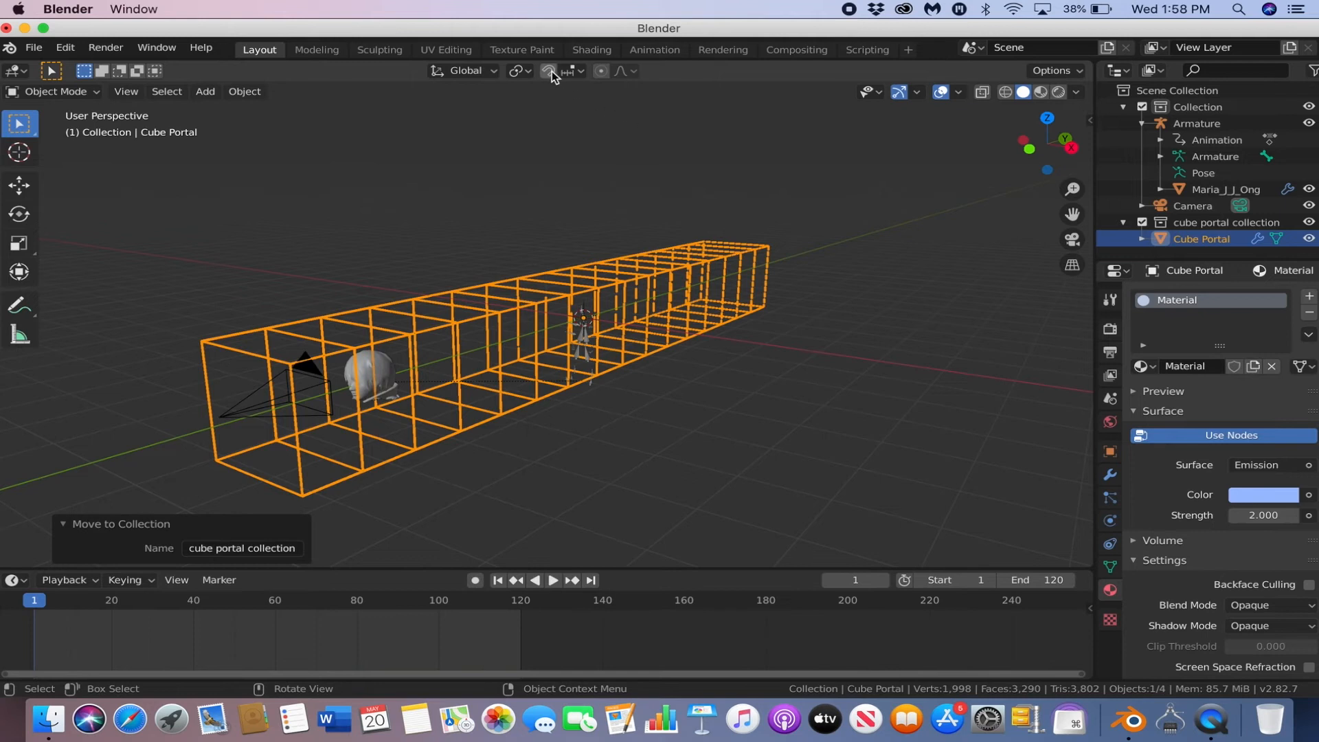
click(205, 91)
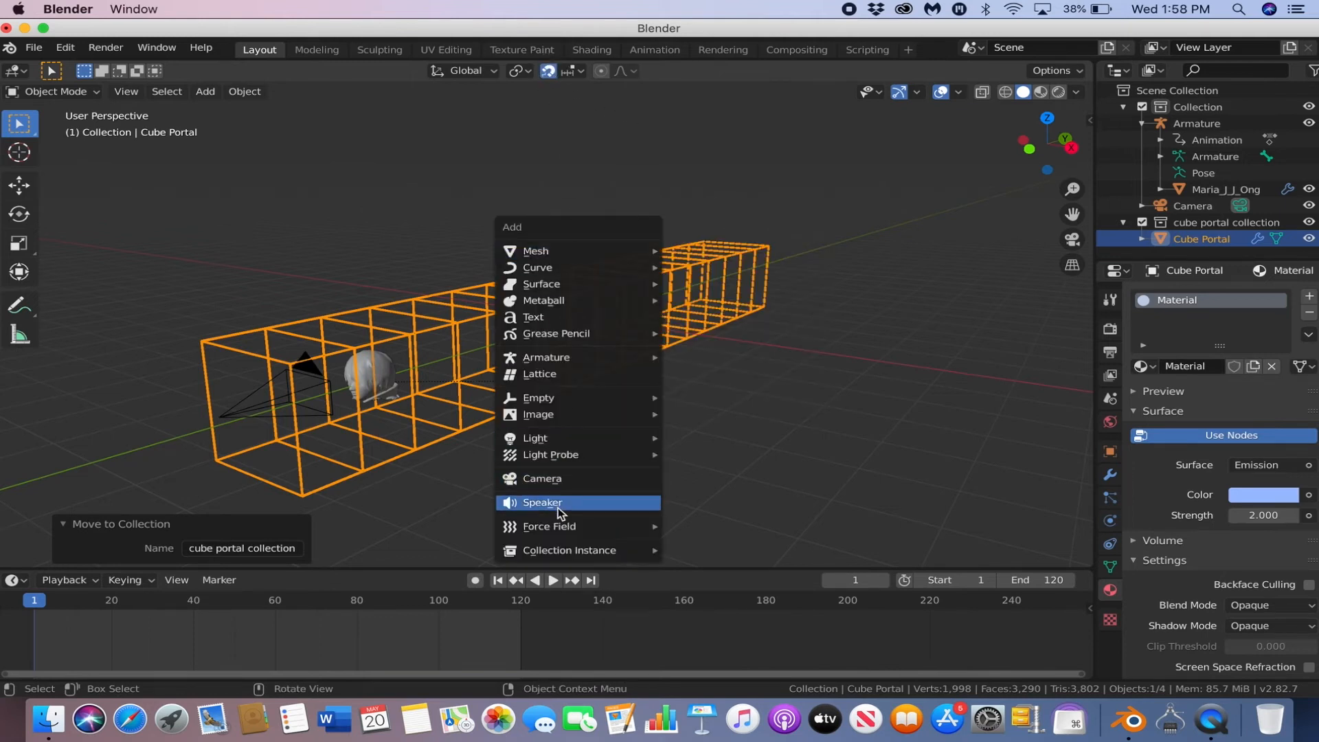
click(569, 551)
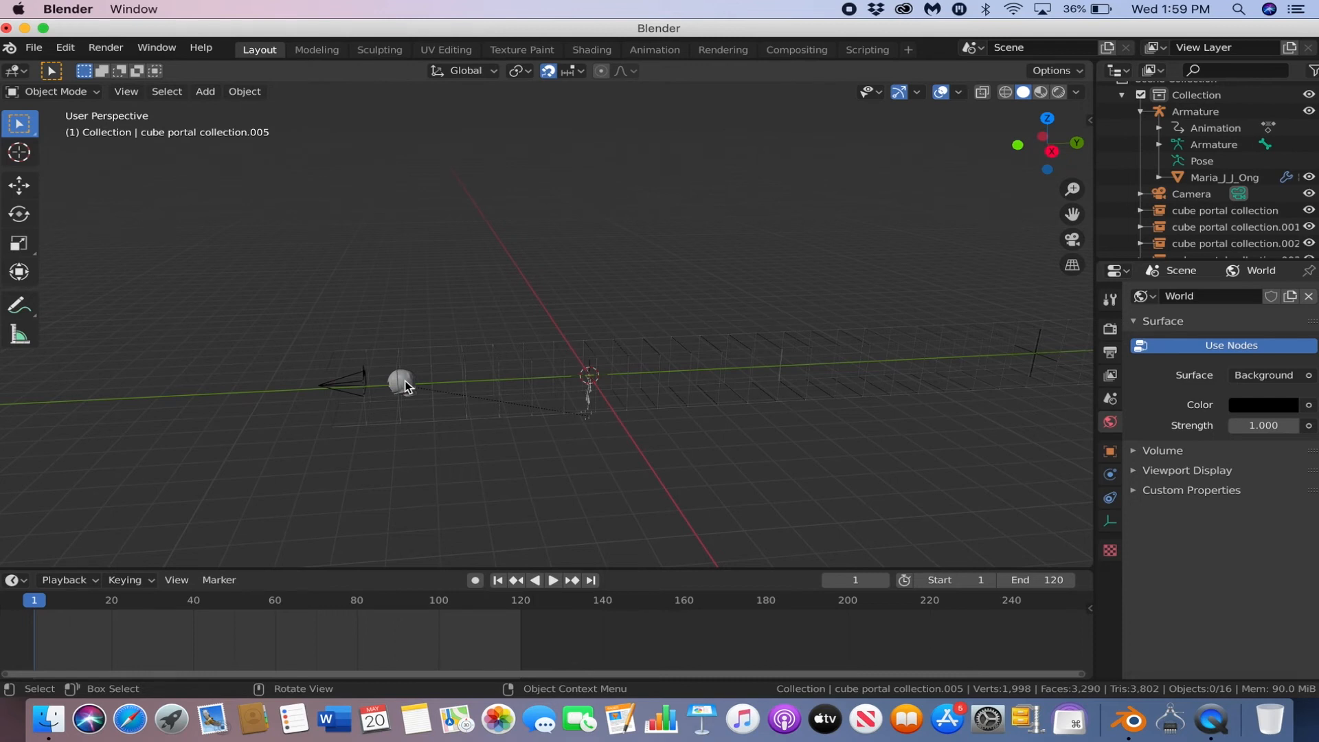
Step: Parent the head to the camera and look through the camera view
click(402, 391)
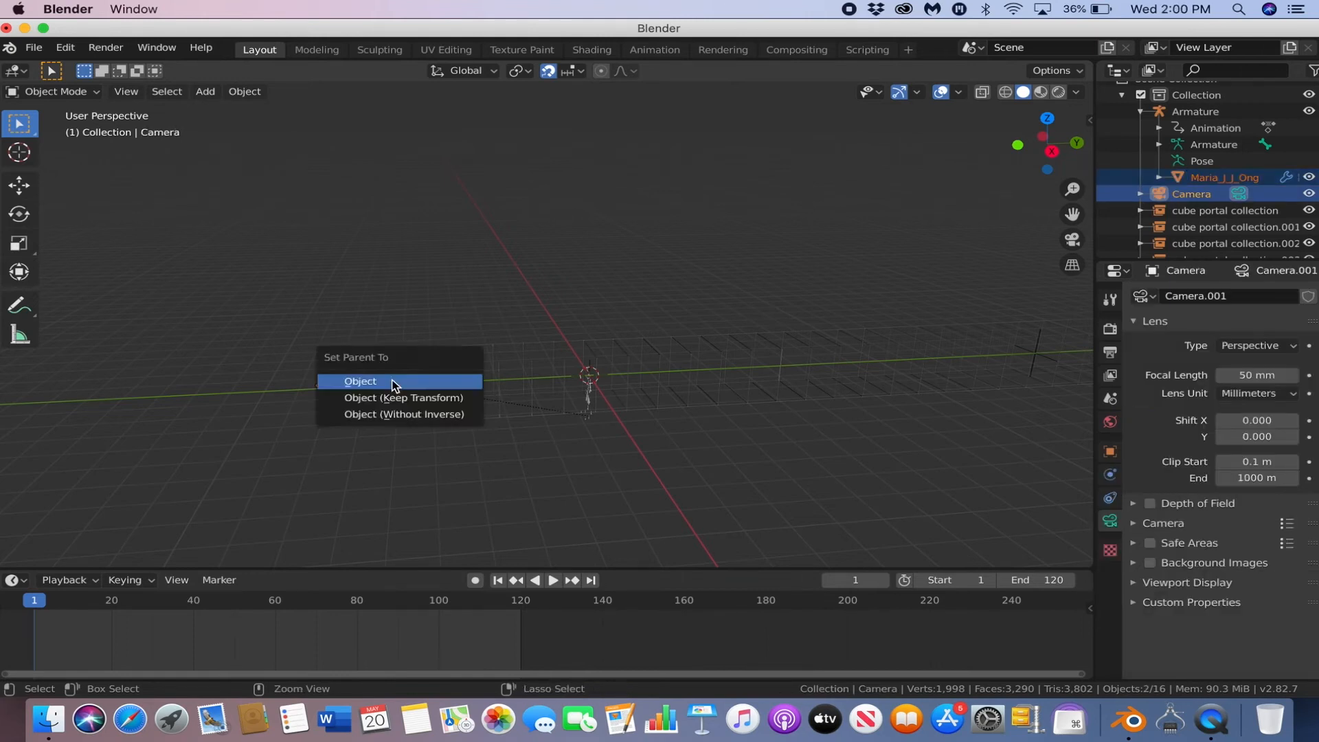
click(360, 381)
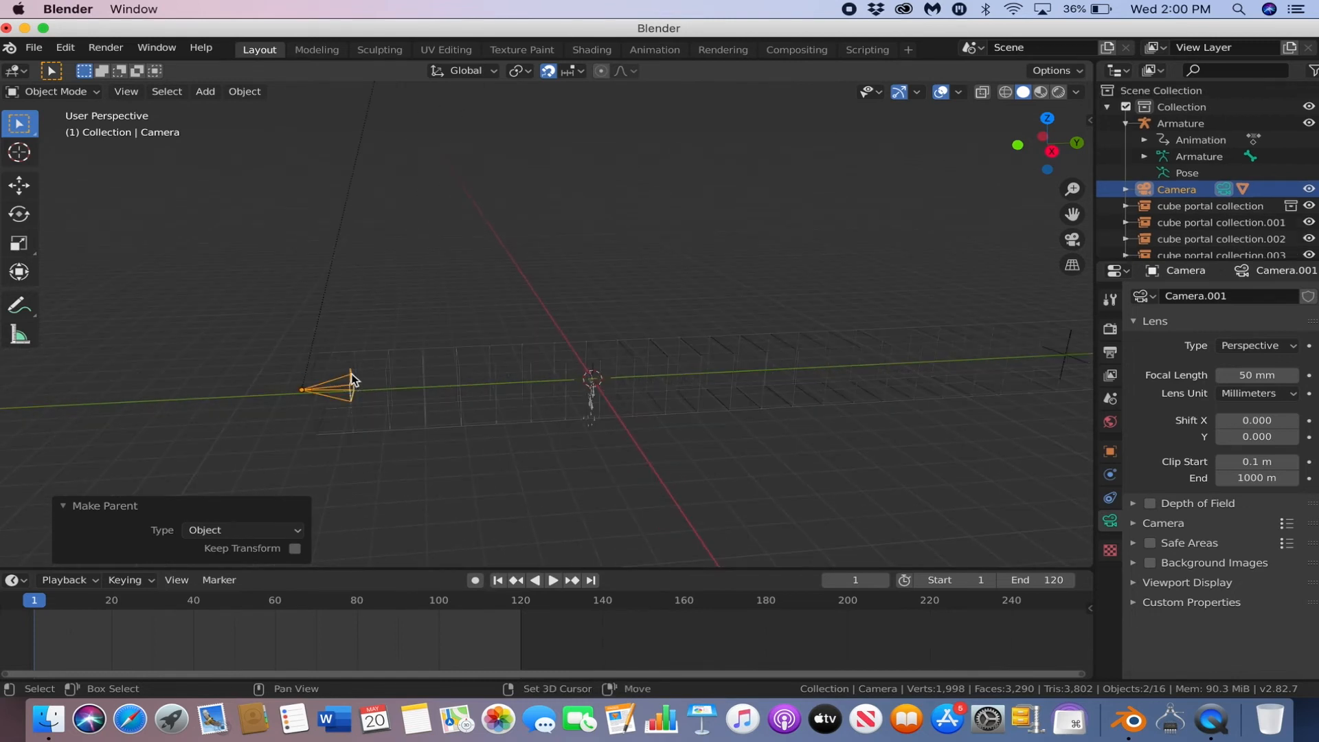
key(g)
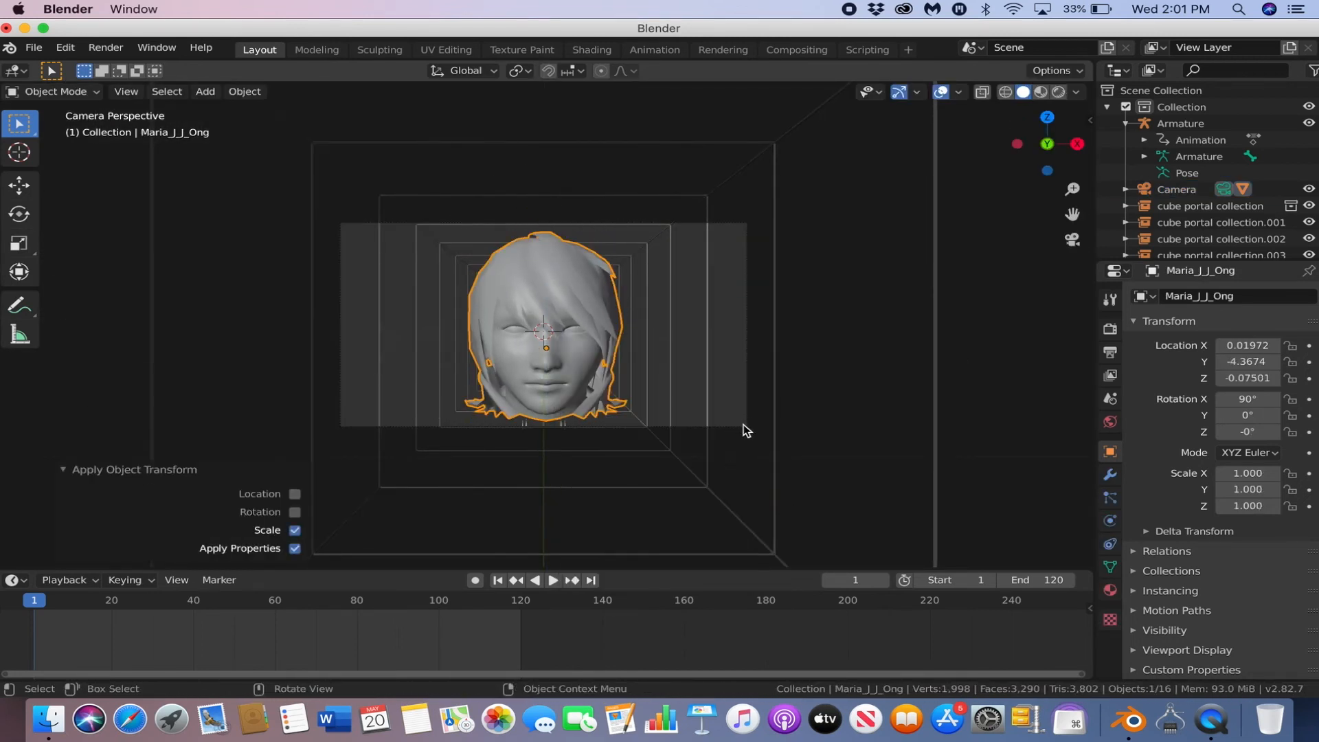
Step: In Right side view, move the camera forward and keyframe its location at frame 120
click(126, 92)
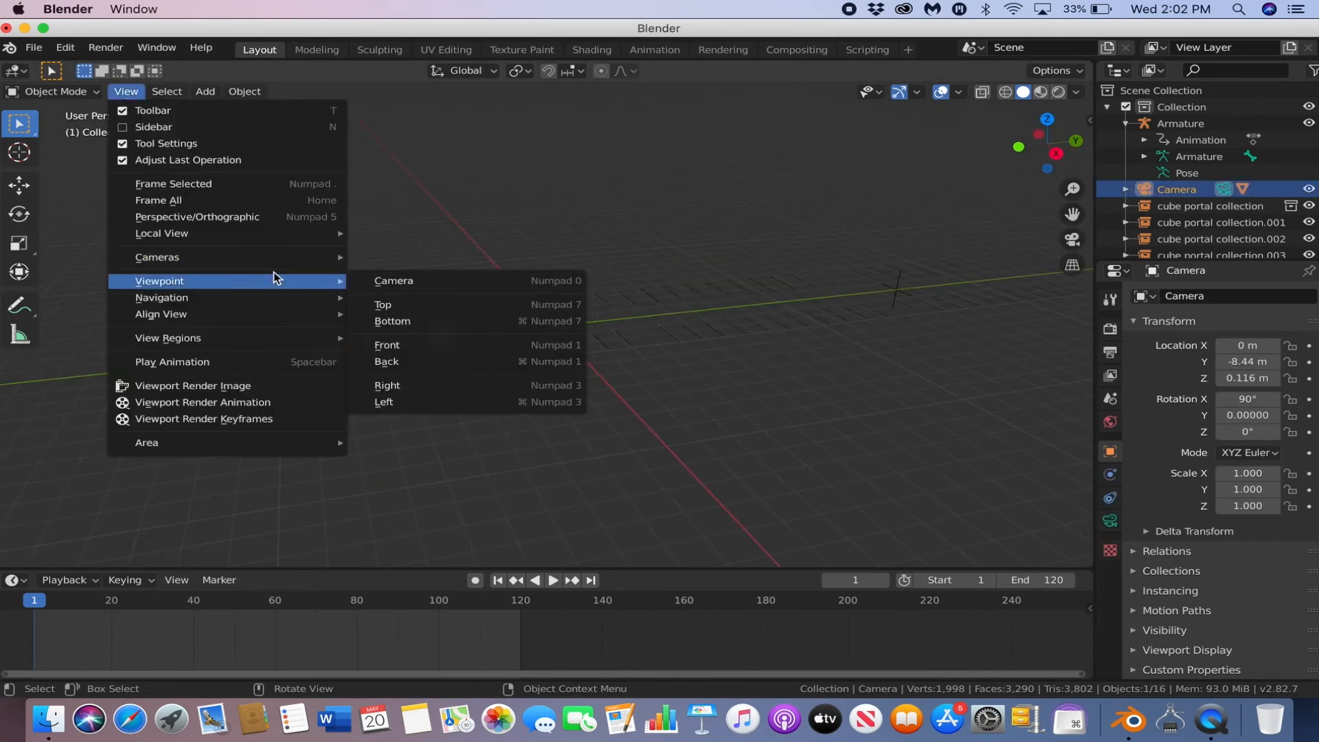
click(387, 385)
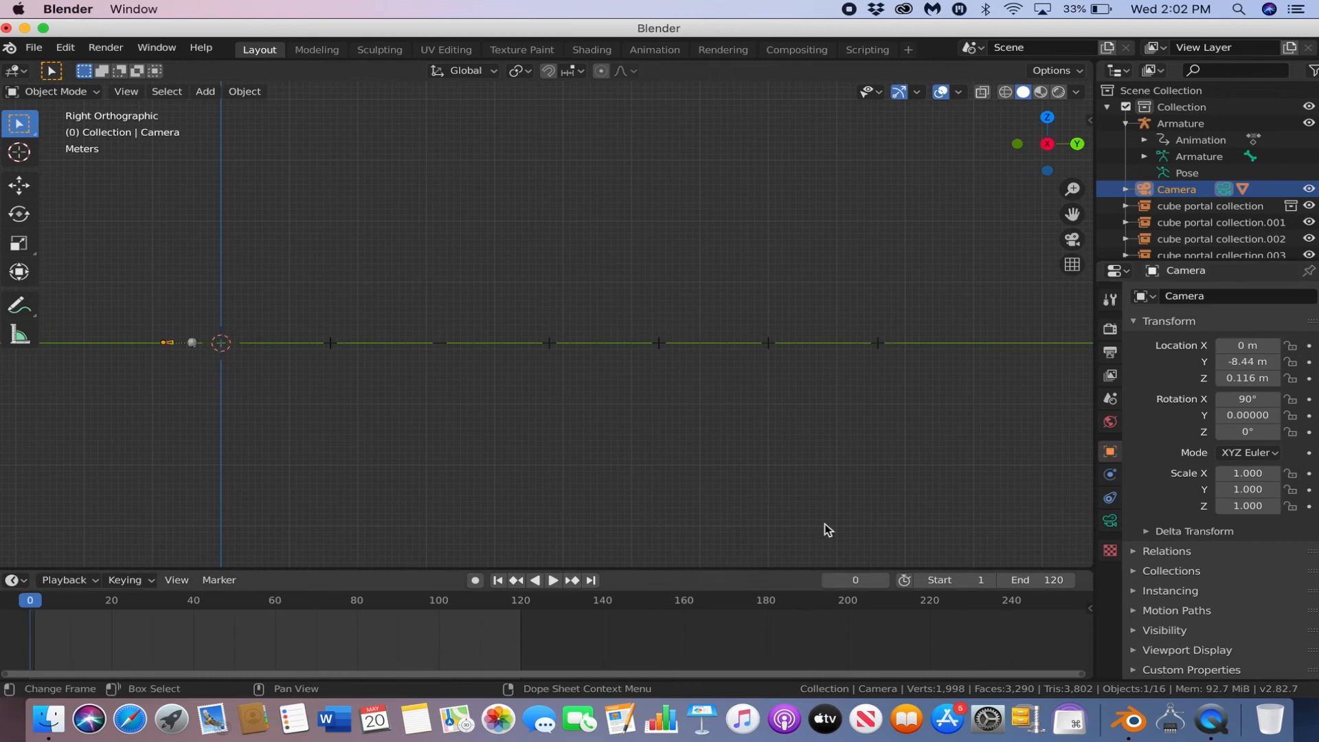
mouse_move(1247, 361)
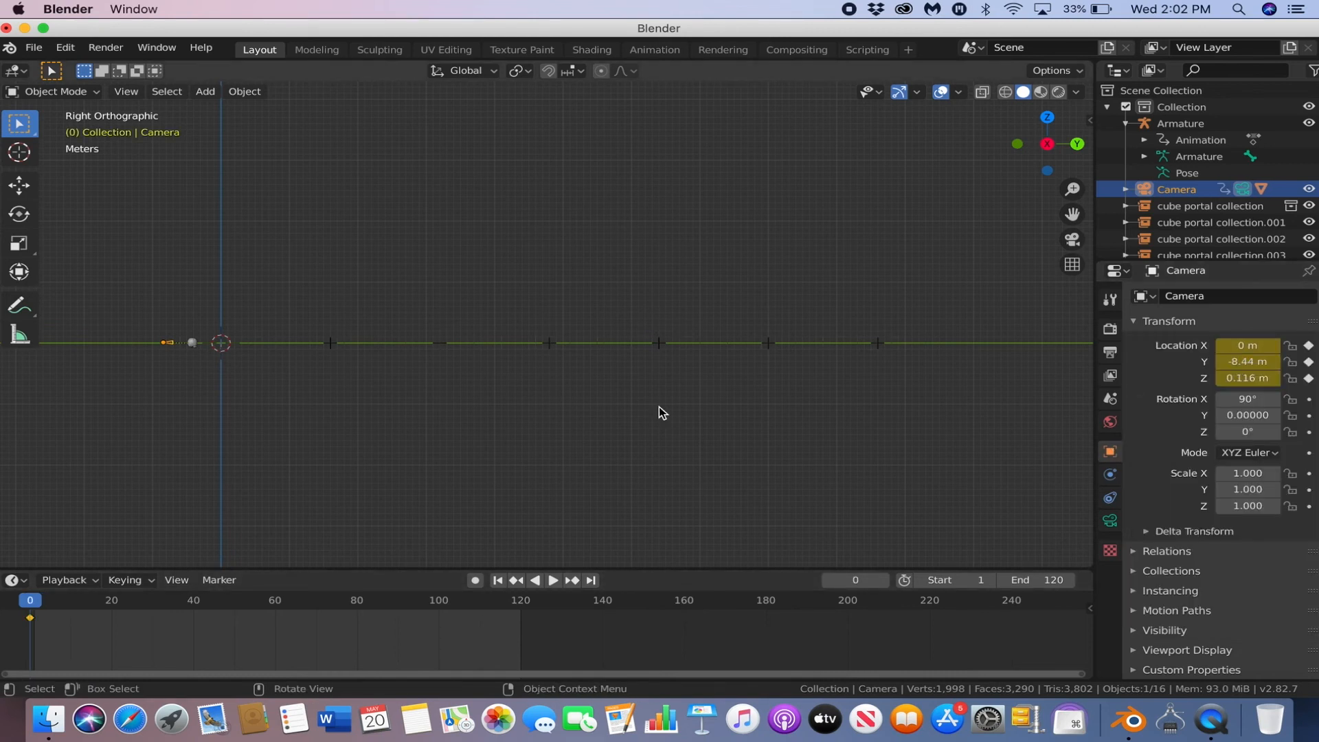
click(591, 580)
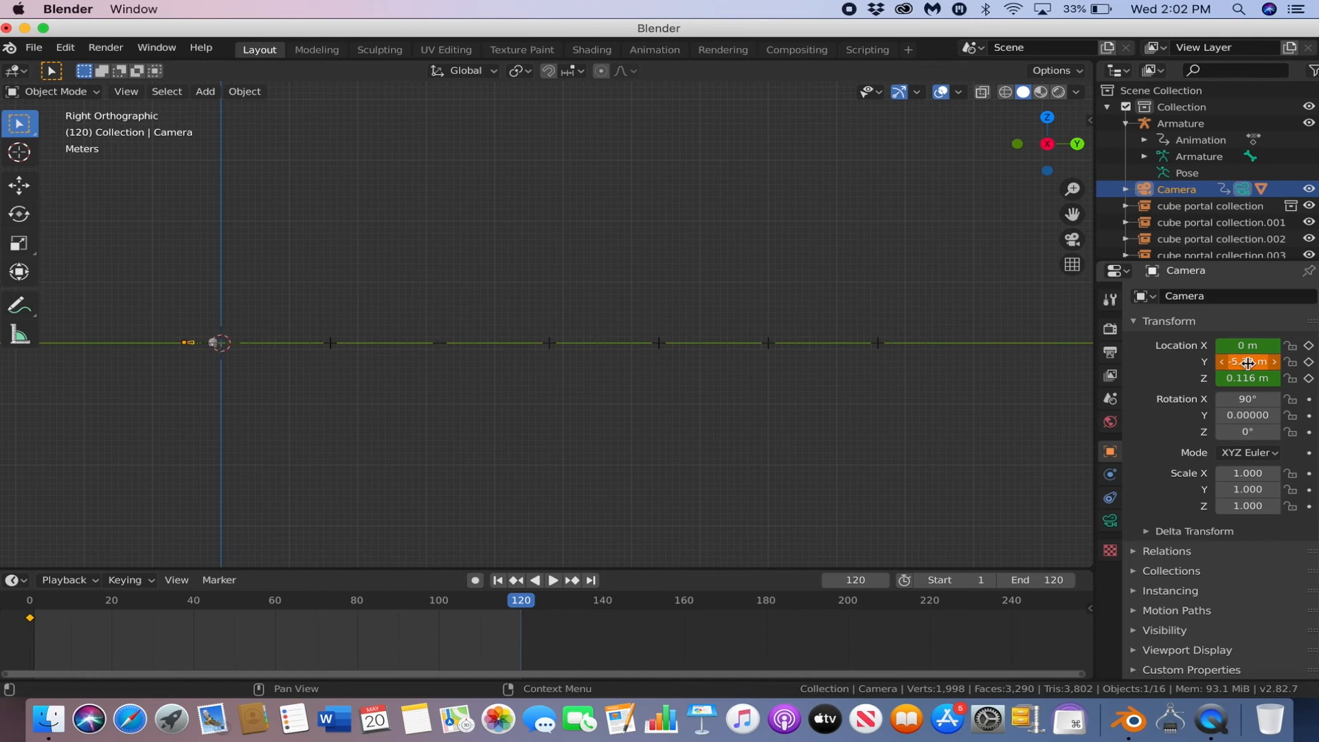
drag(1247, 362, 1220, 362)
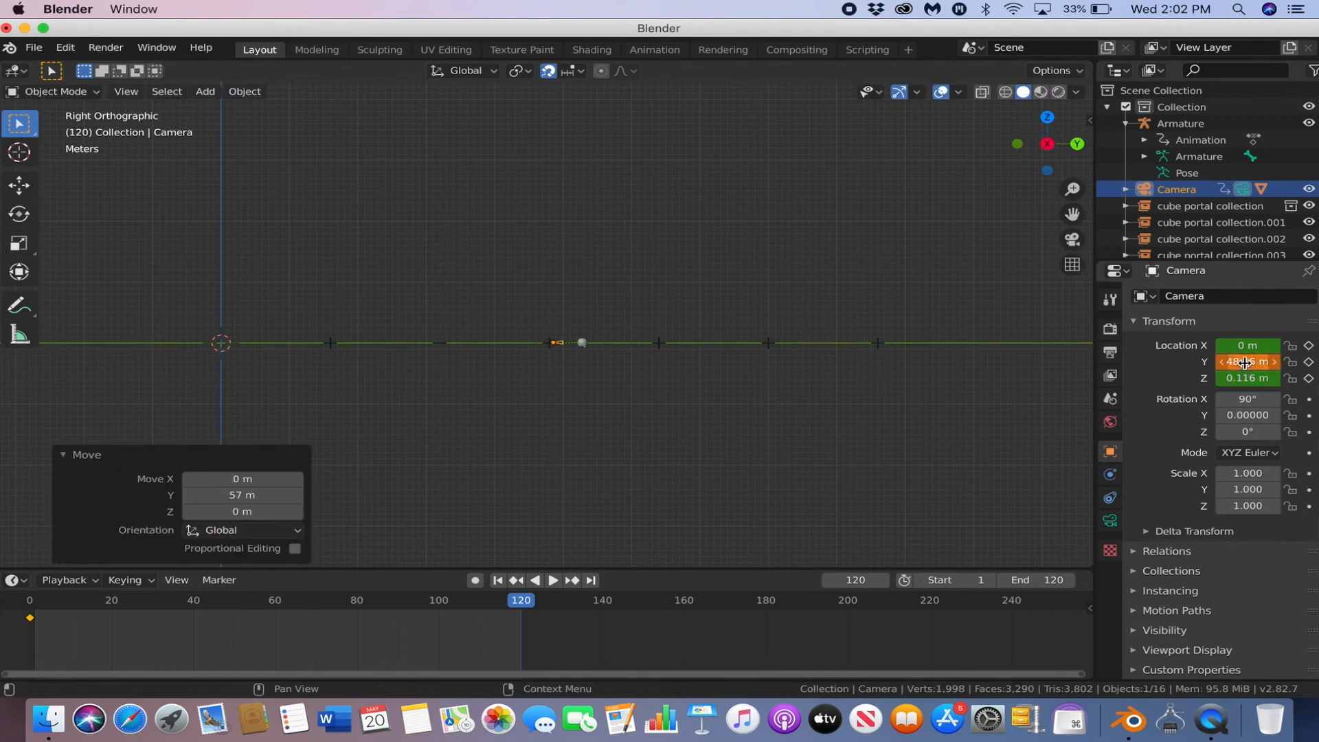
click(127, 91)
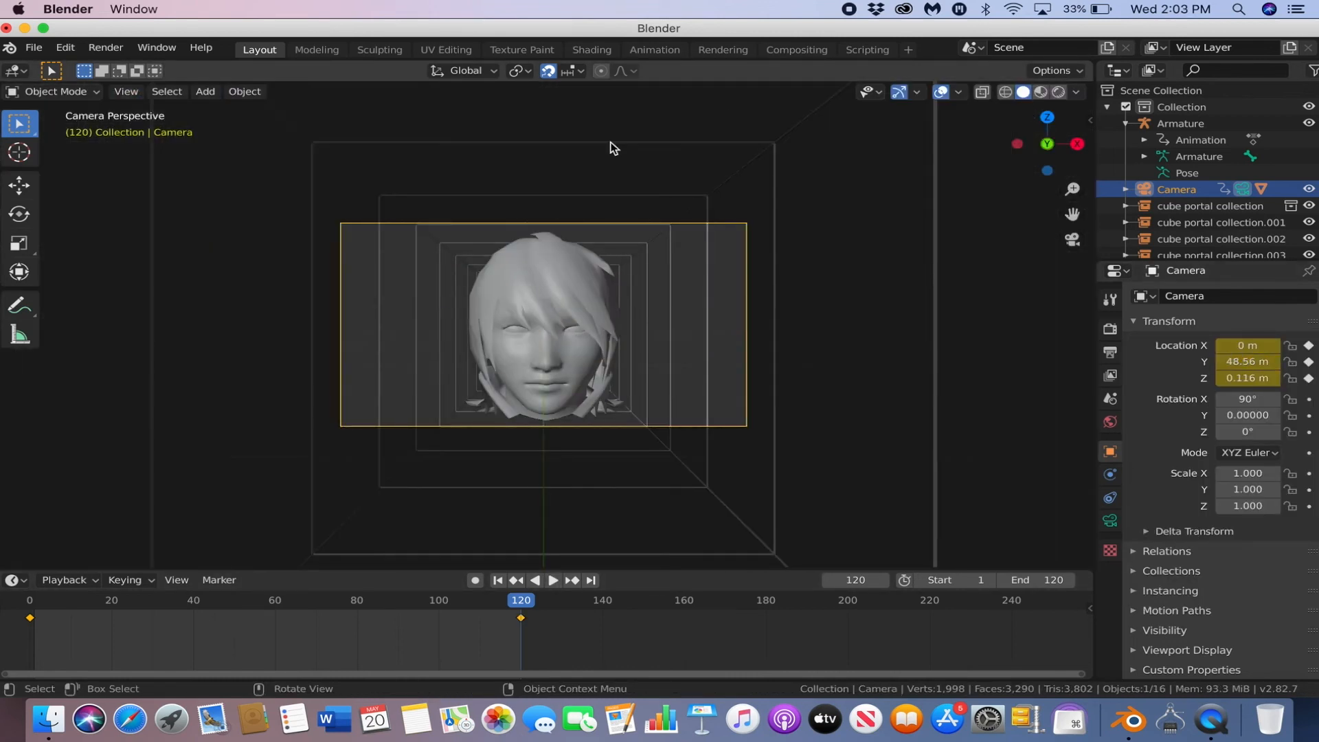
Step: Use rendered shading, stretch the end keyframe to about frame 250, and preview playback
click(552, 580)
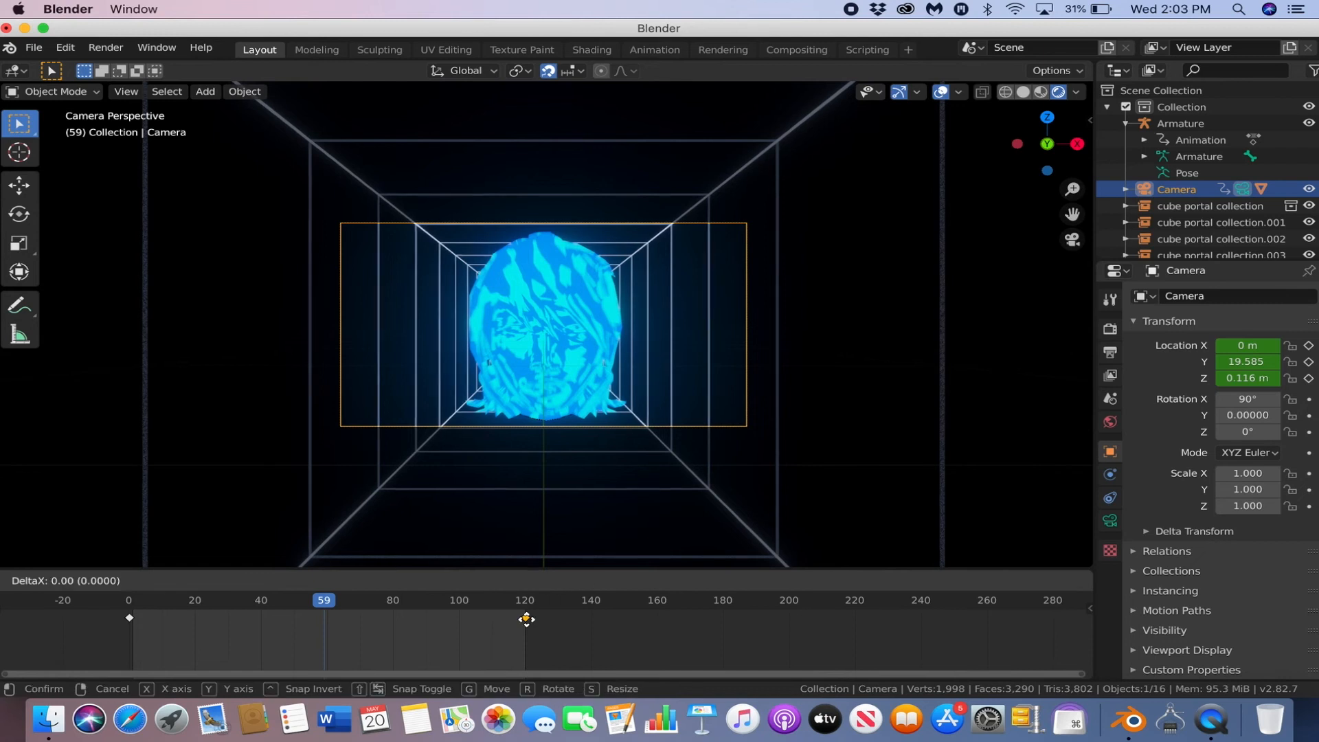
drag(528, 621, 762, 621)
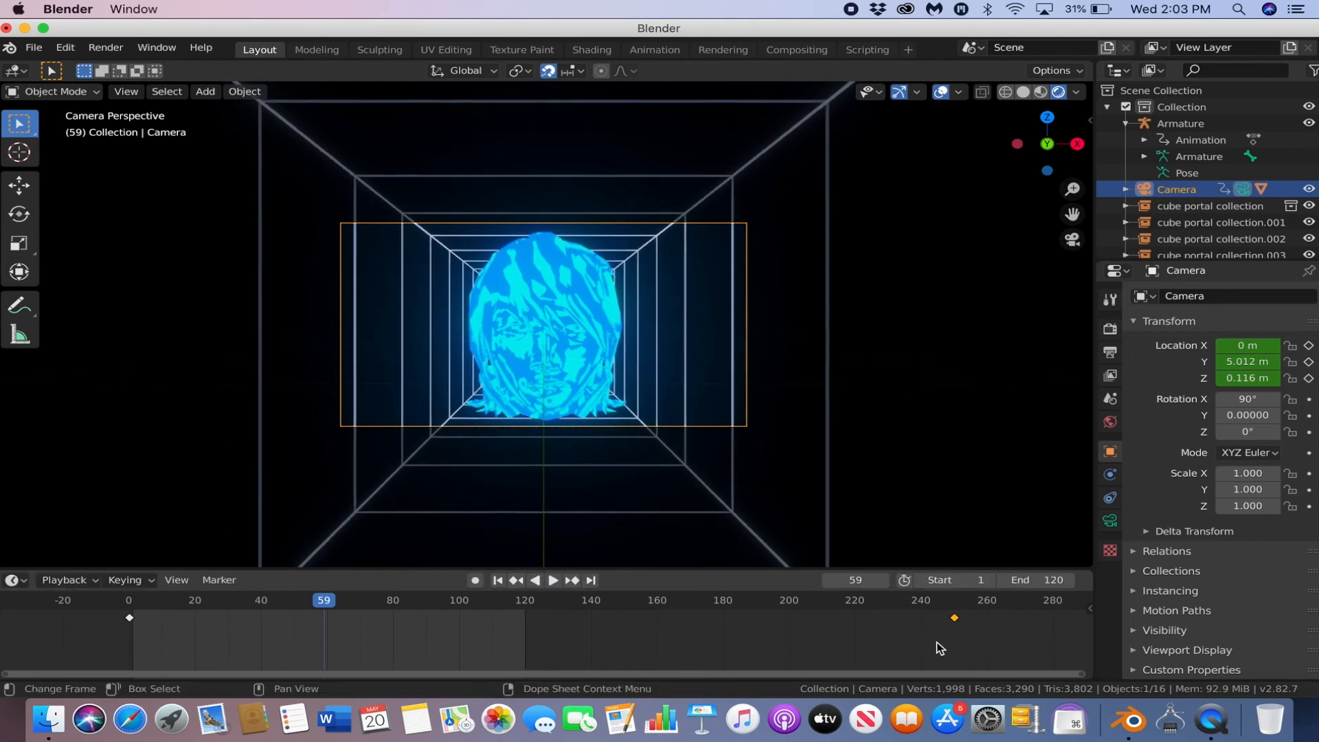
click(554, 581)
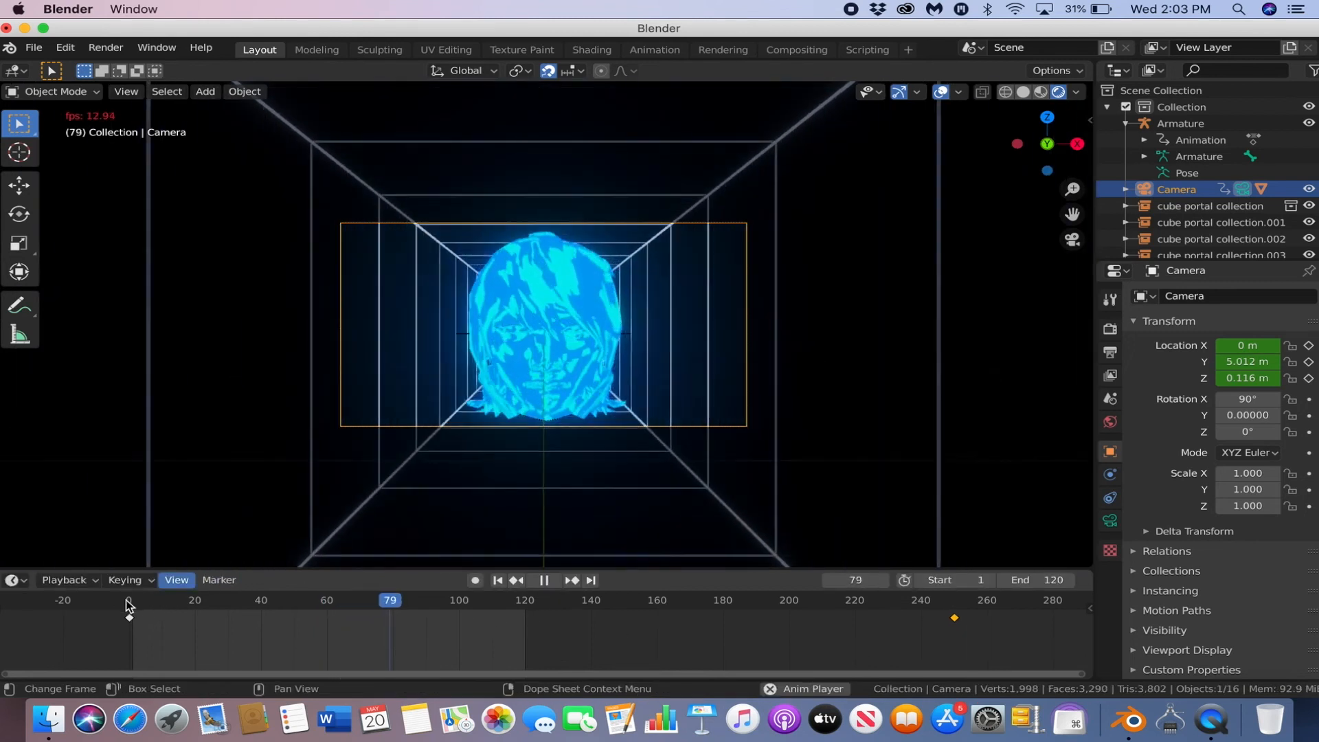
click(195, 600)
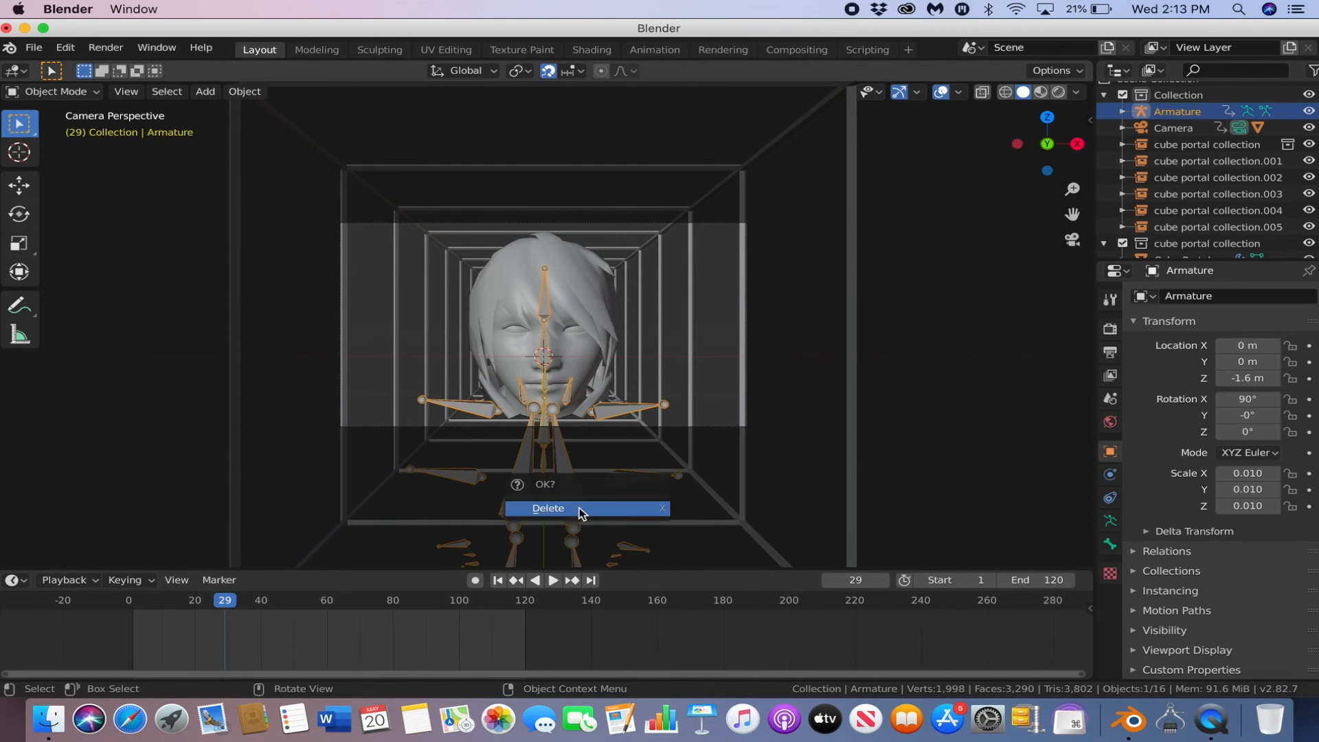
Step: Confirm deleting the armature and bring up the Output Properties
click(547, 509)
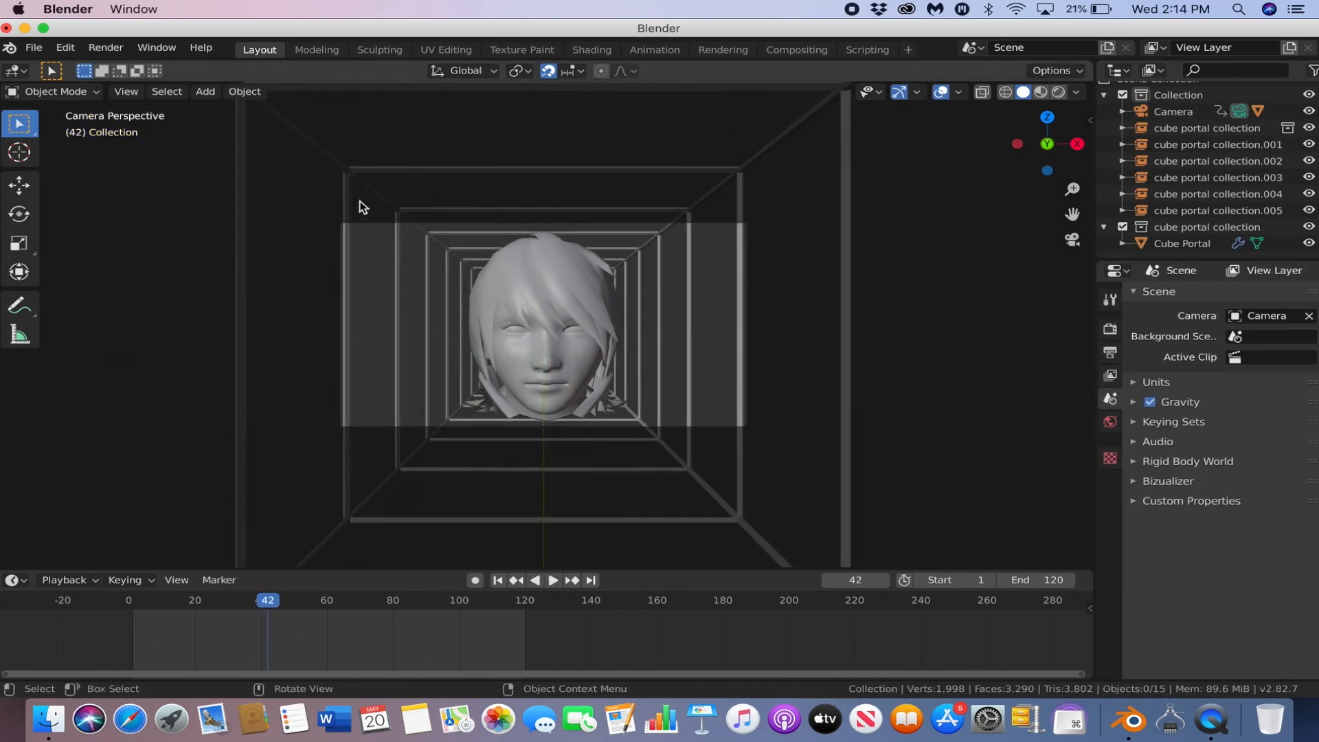
click(1109, 298)
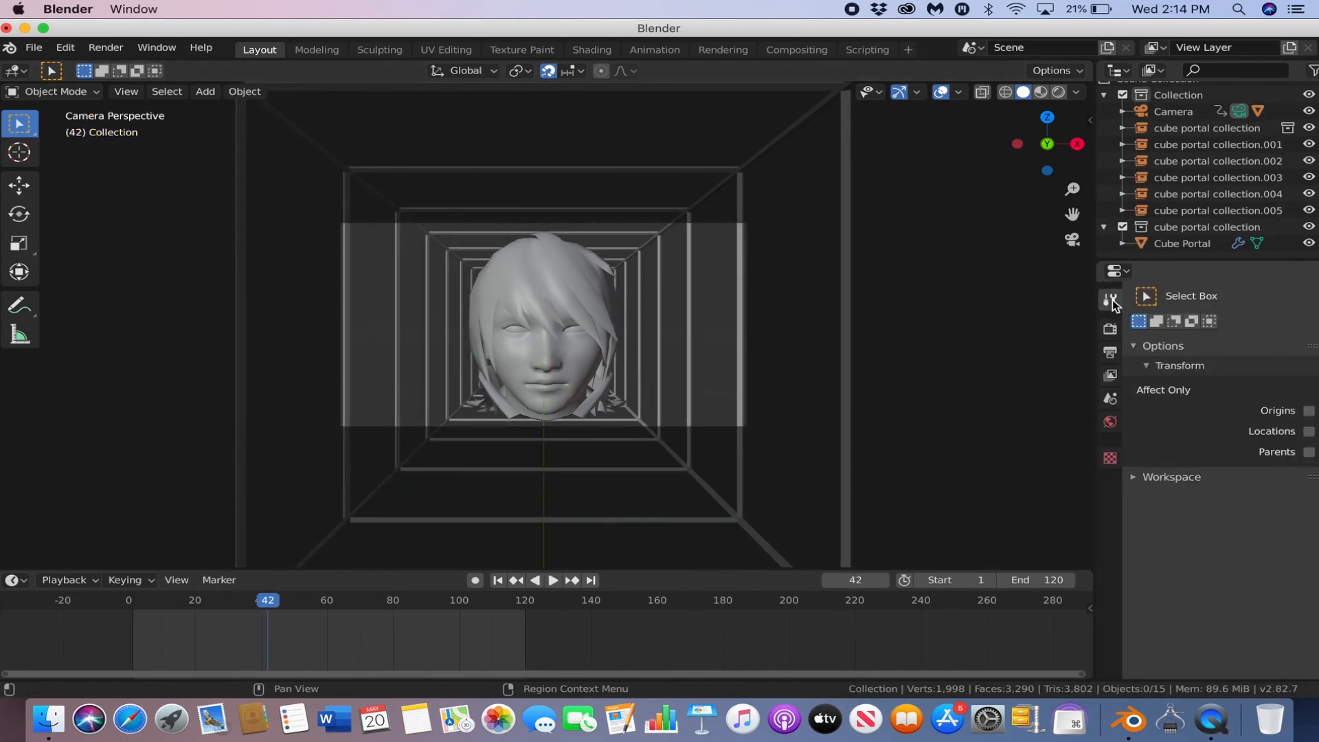
click(1109, 352)
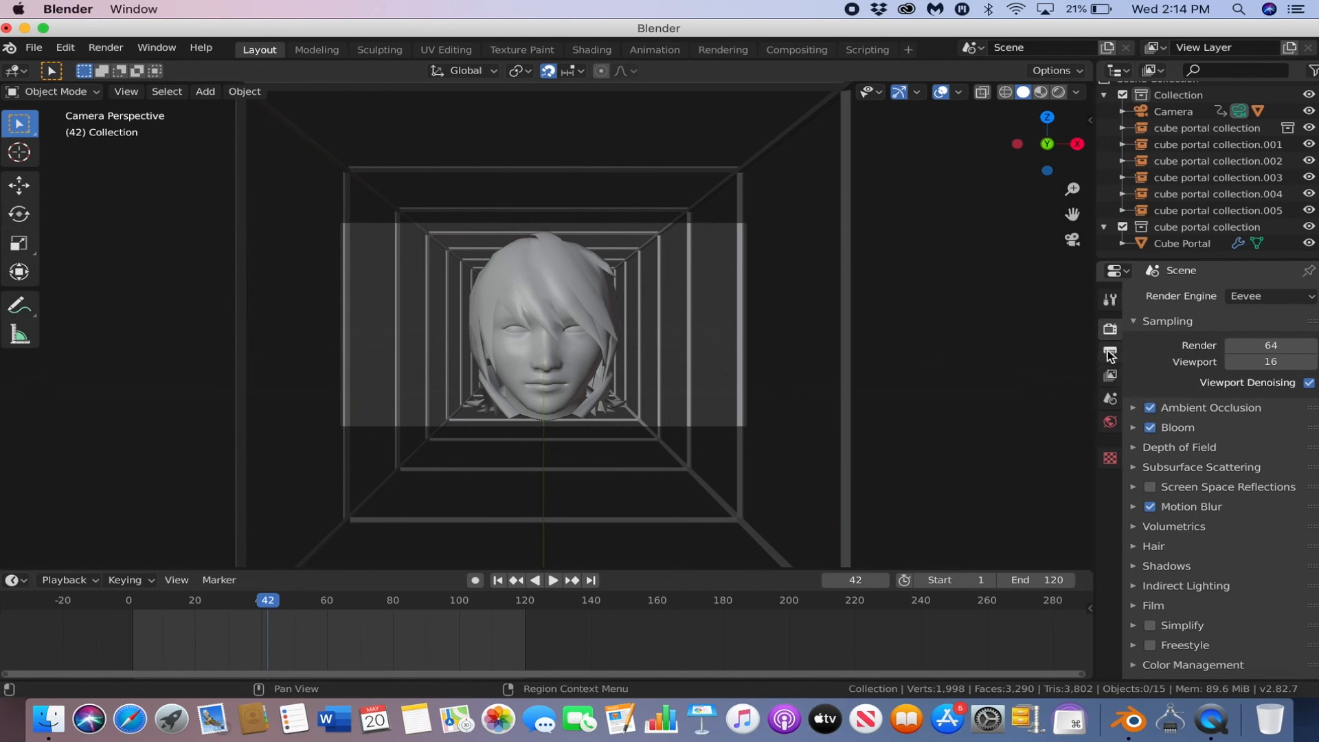
click(1109, 352)
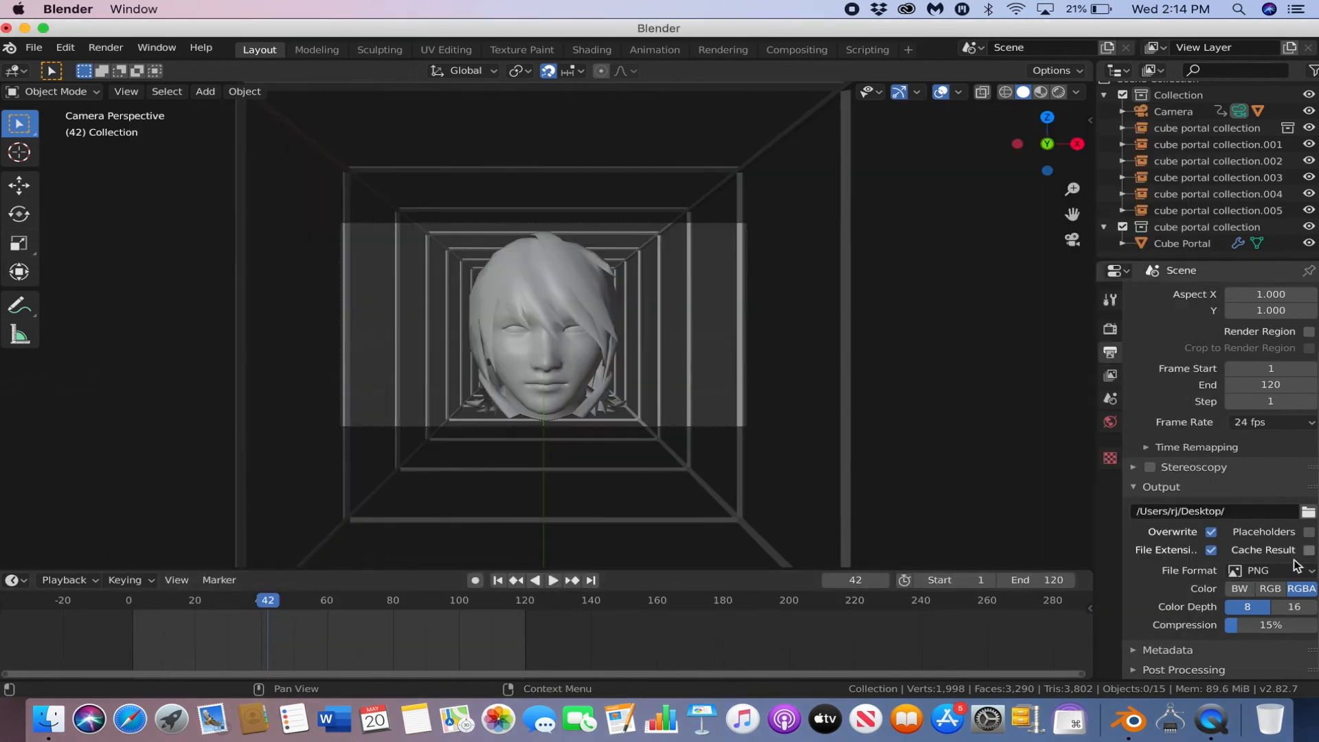
Step: Set the output to FFmpeg video in an MPEG-4 container, ready to render the animation
click(1271, 570)
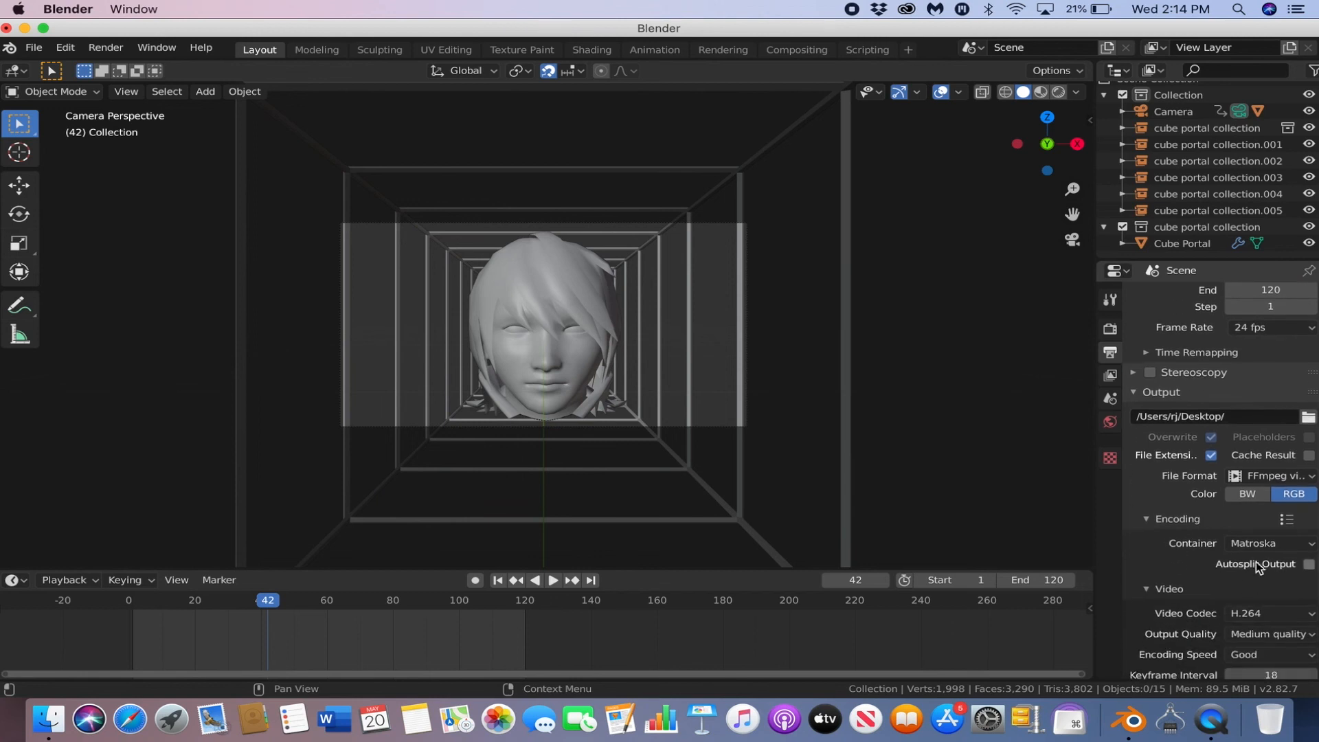
click(1269, 543)
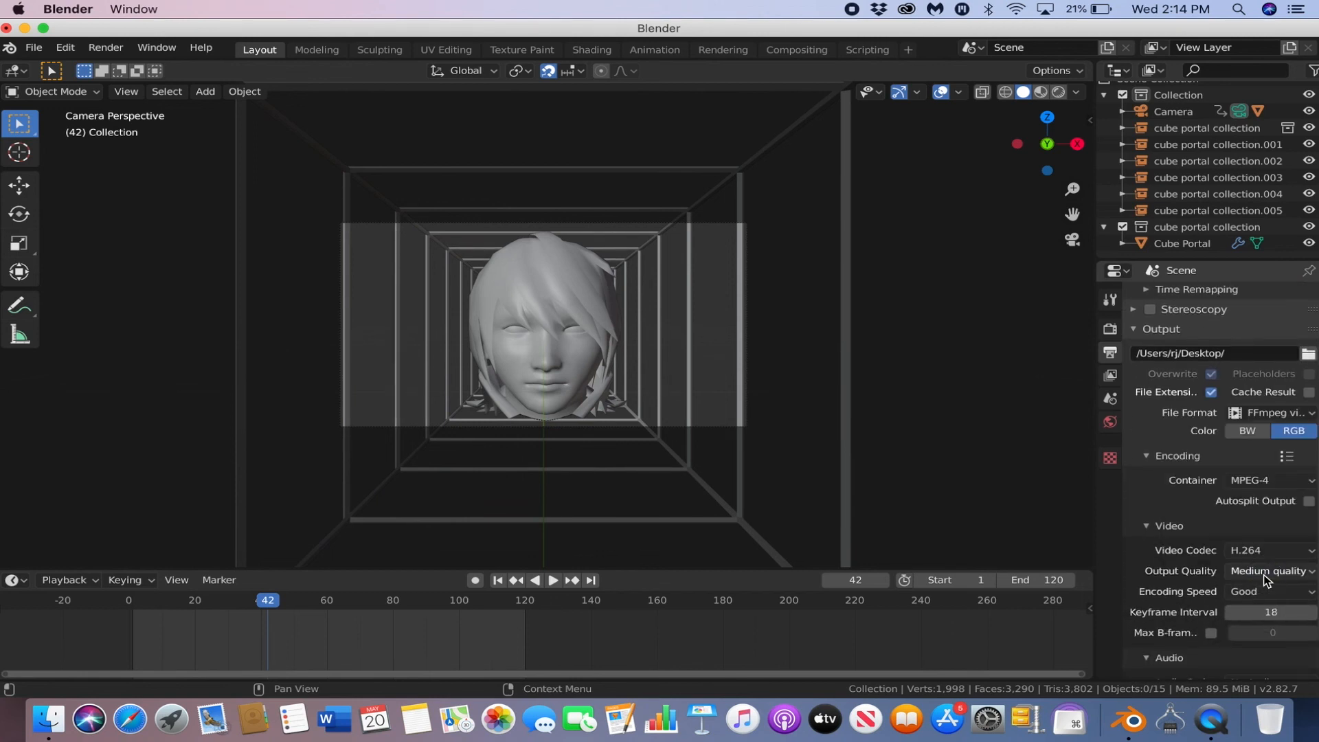
click(105, 47)
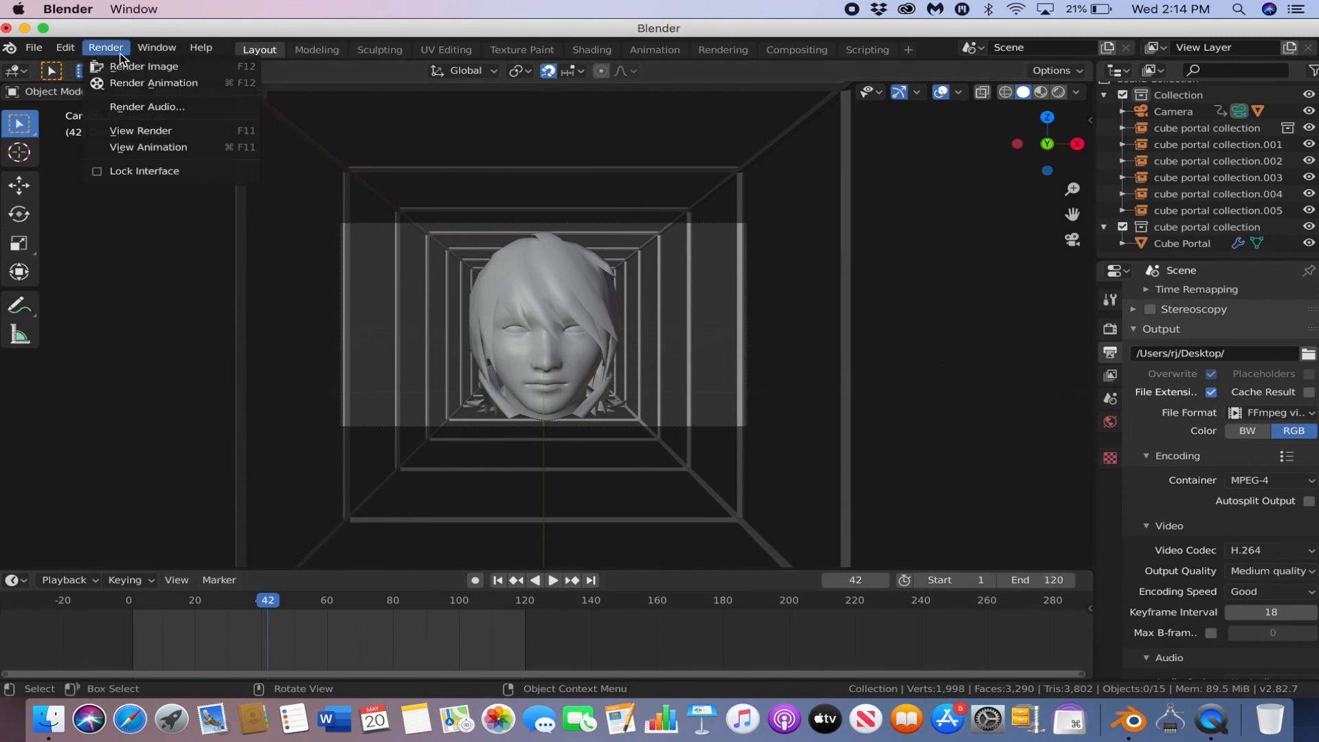
mouse_move(139, 86)
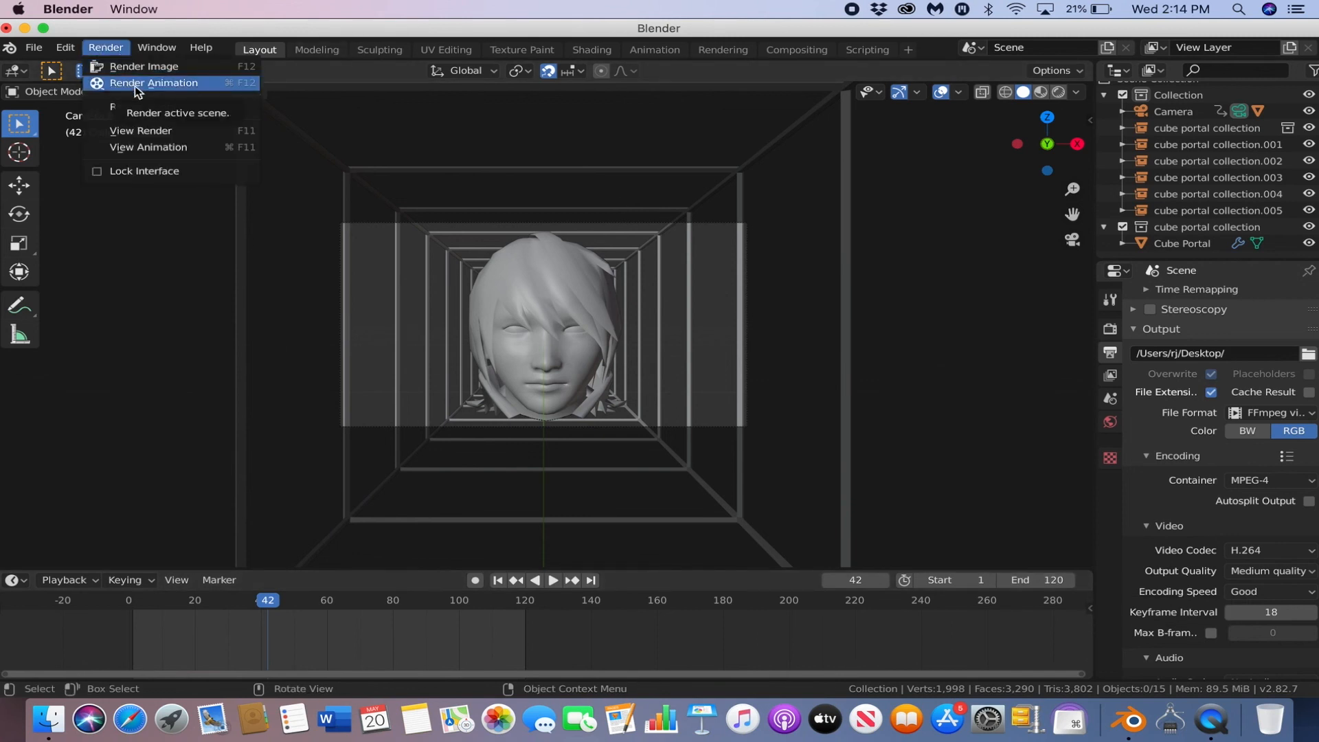